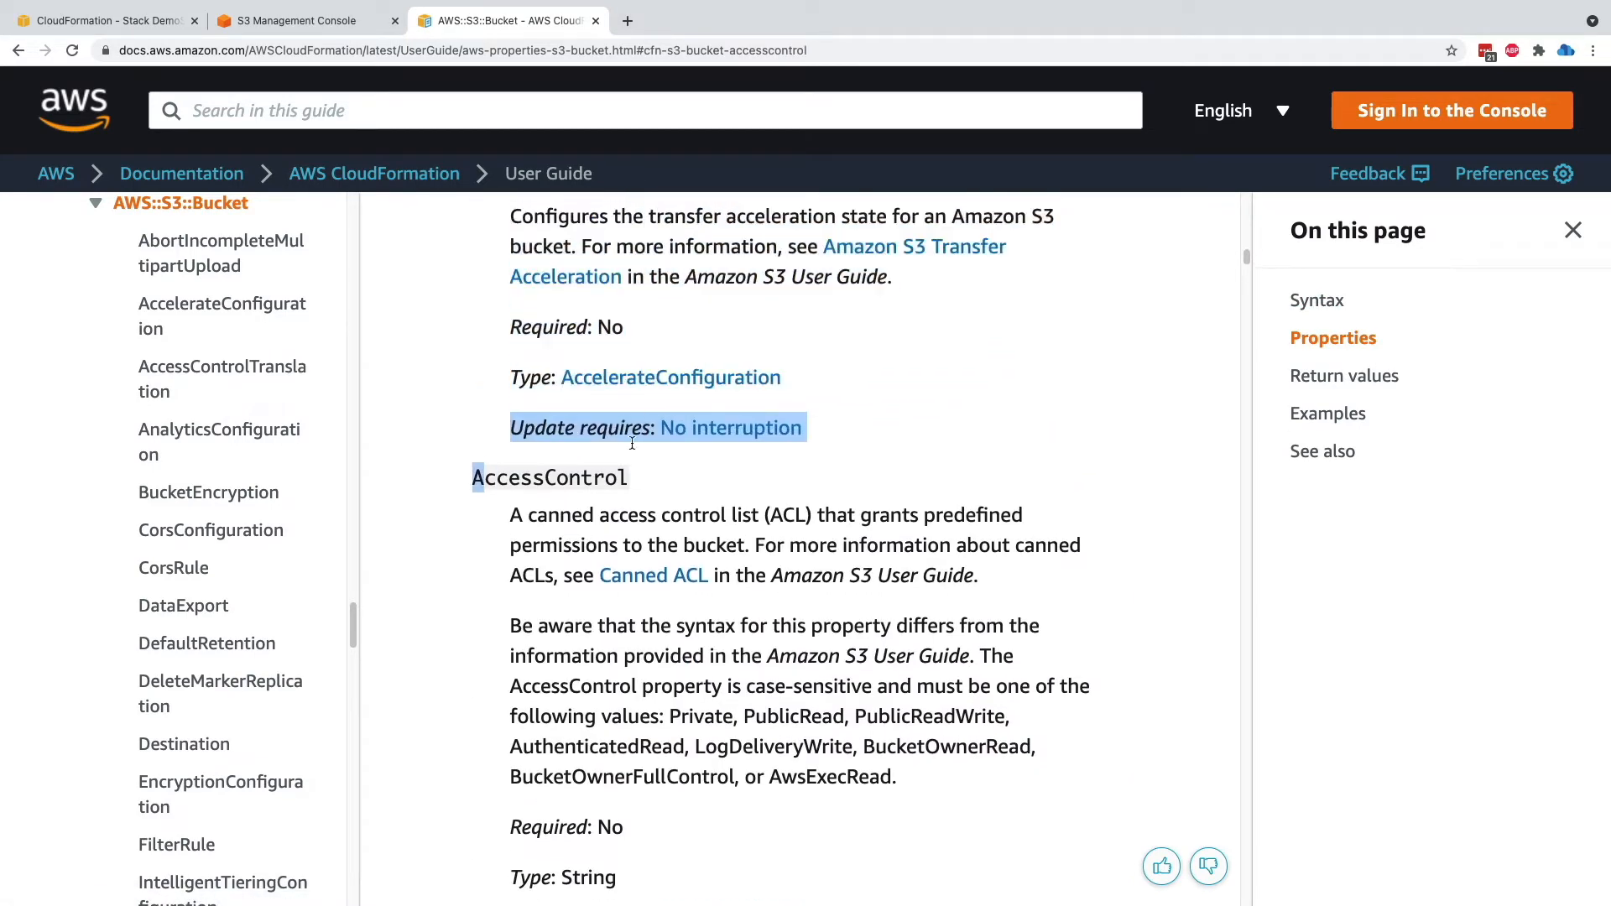
Switch the editor to 2-adding-access-control.yaml and close 1-creating-s3-bucket.yaml
{"action": "scroll", "scroll_direction": "down", "scroll_amount": 3}
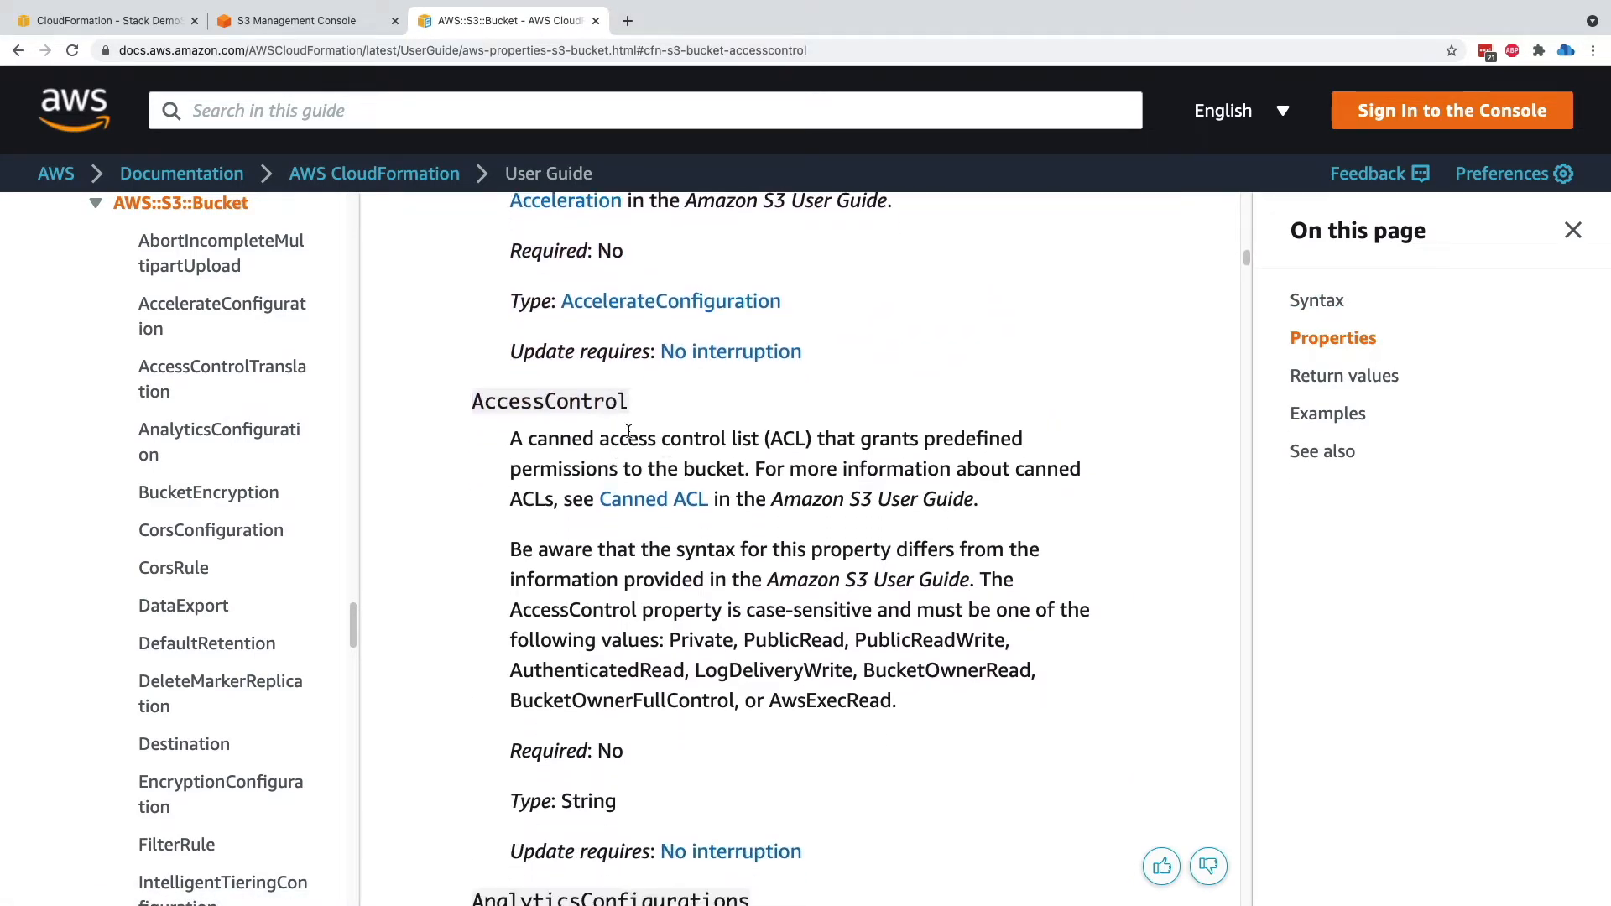
{"action": "scroll", "scroll_direction": "down", "scroll_amount": 3}
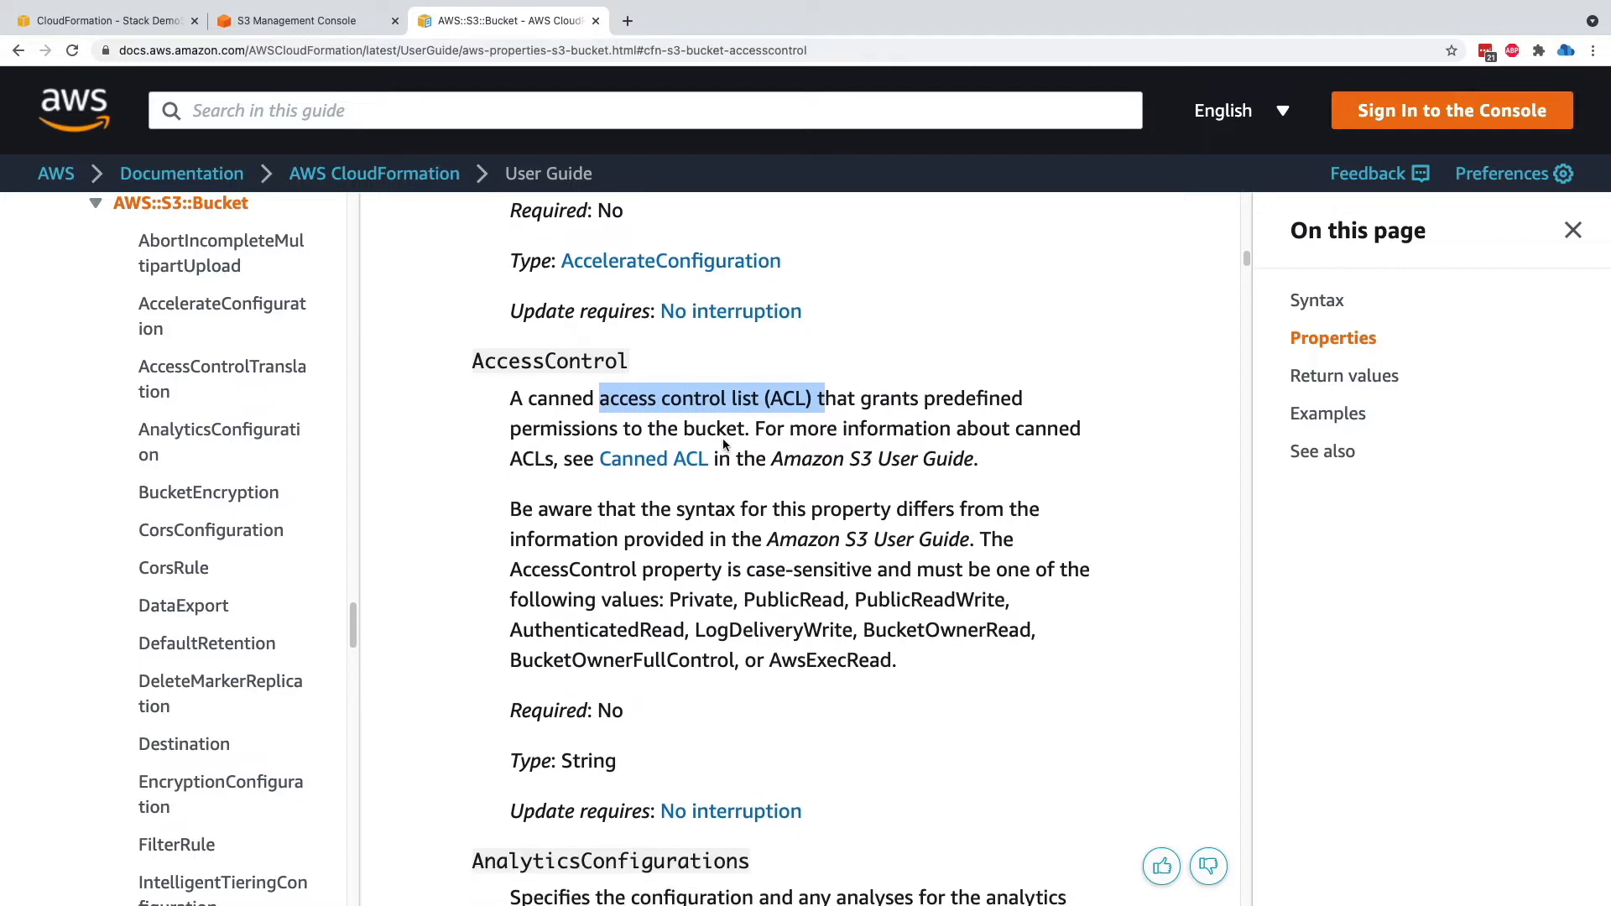
{"action": "scroll", "scroll_direction": "down", "scroll_amount": 3}
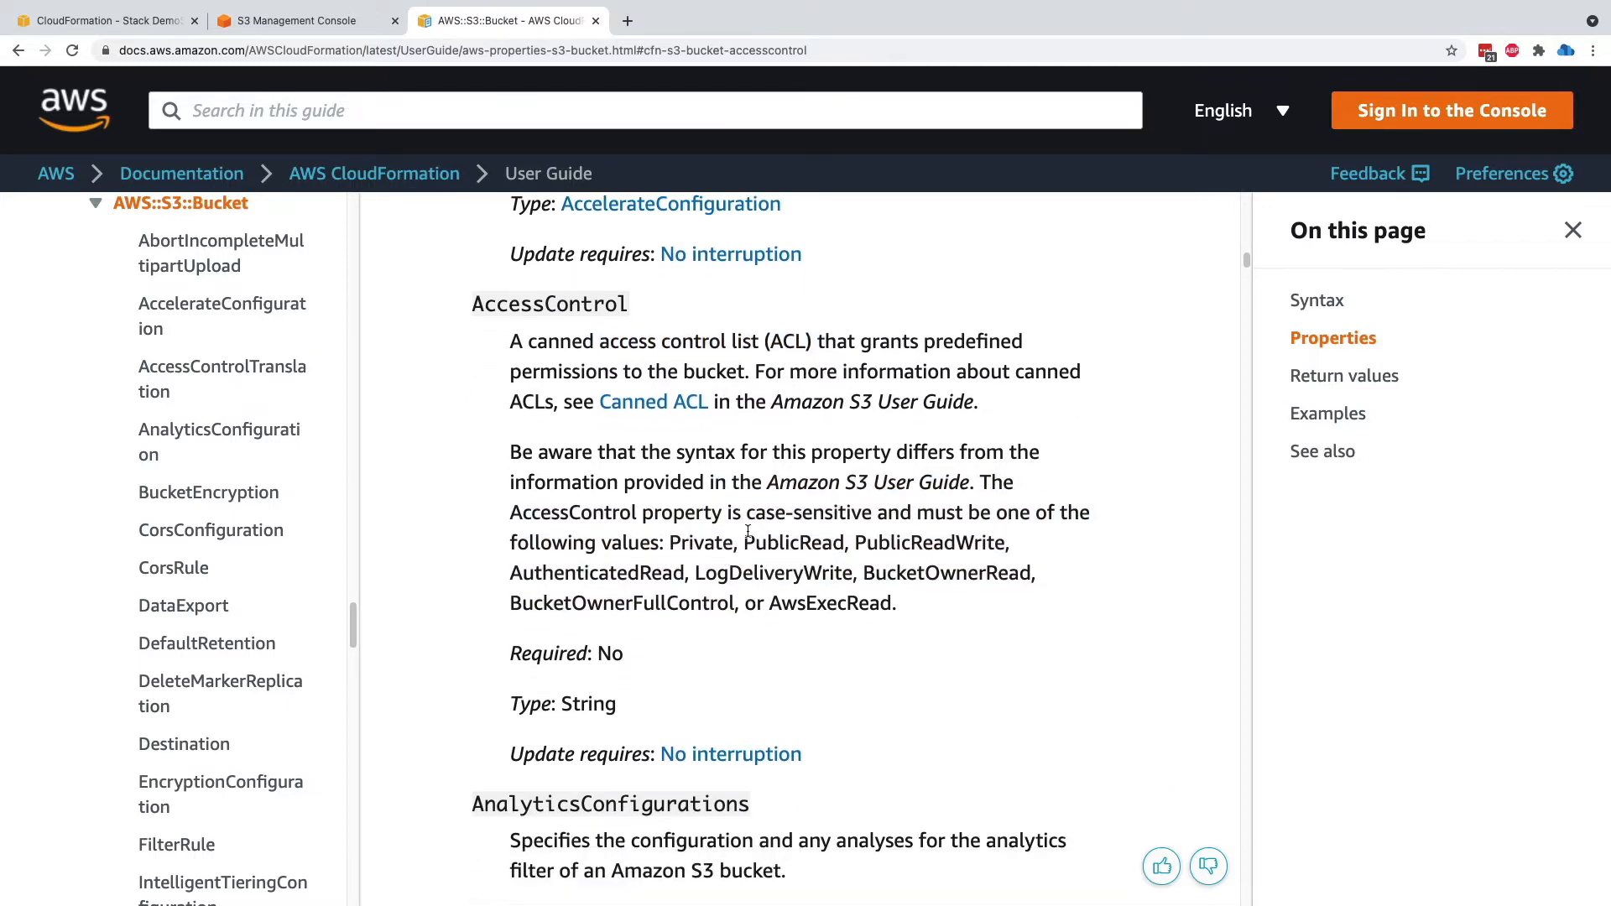
{"action": "double_click", "coordinate": [791, 542]}
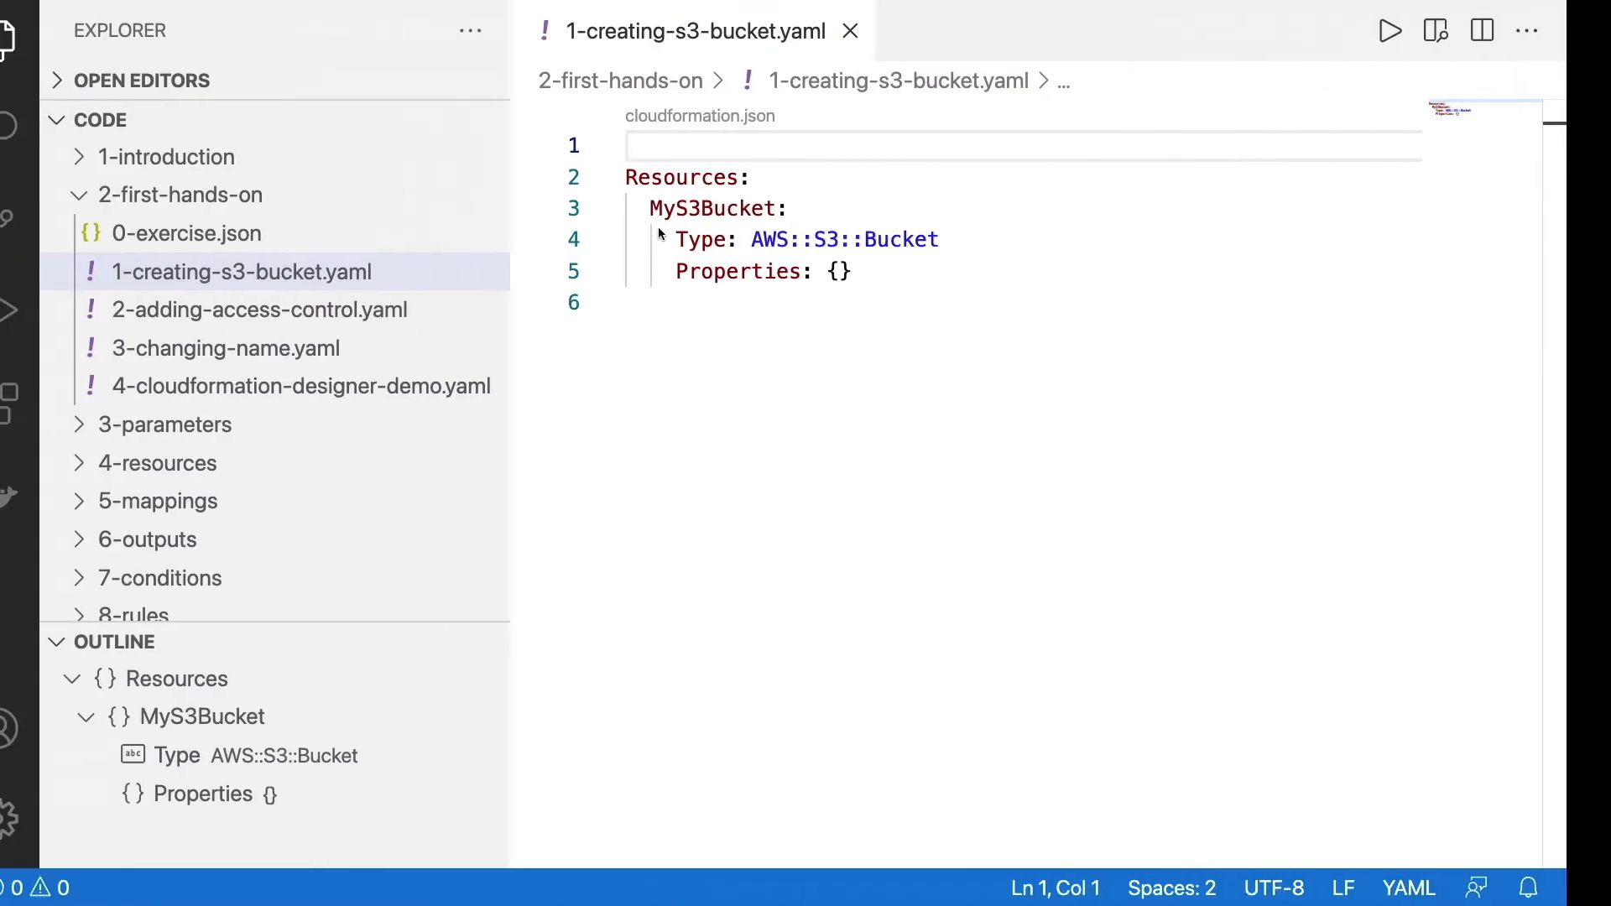
{"action": "left_click", "coordinate": [258, 309]}
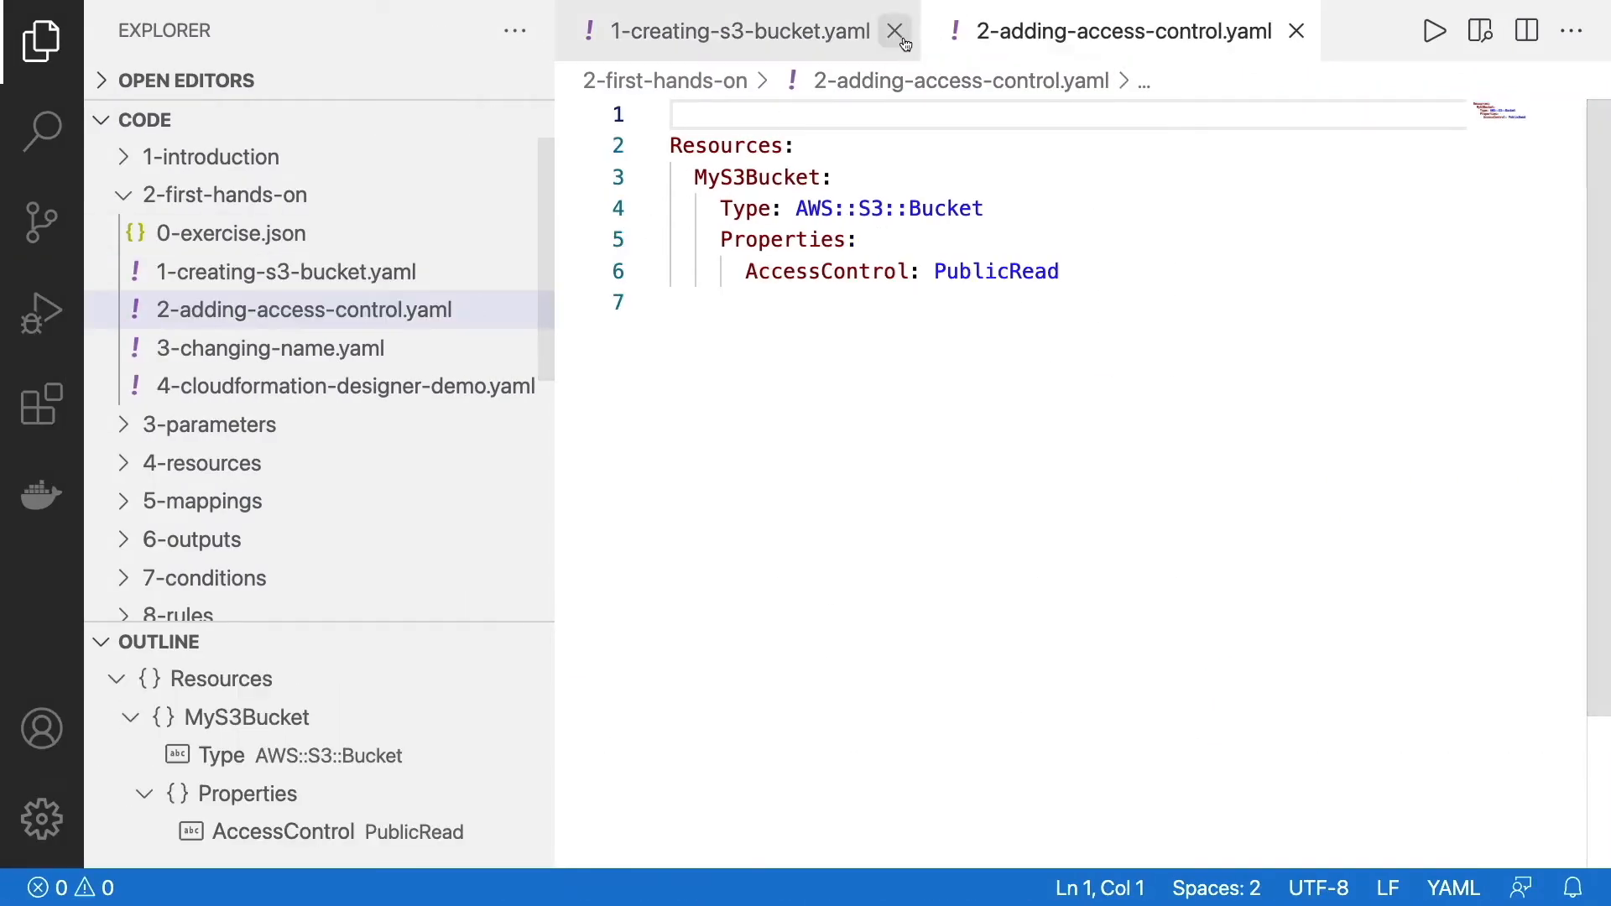
{"action": "left_click", "coordinate": [892, 30]}
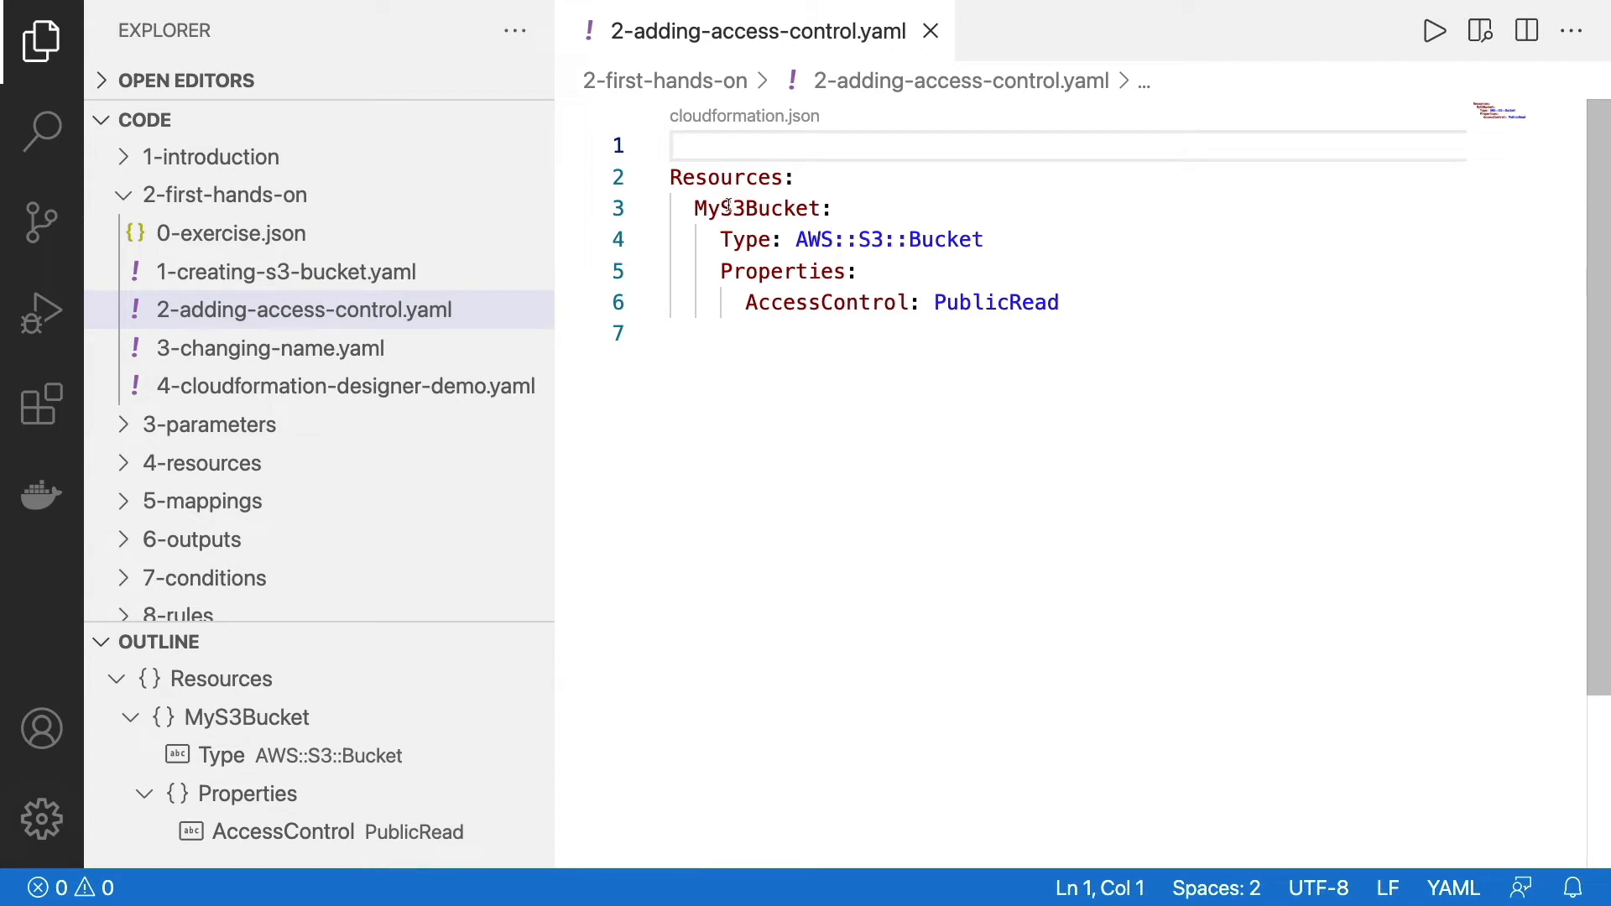
Highlight the bucket's Type, Properties and AccessControl: PublicRead lines in the template
{"action": "double_click", "coordinate": [725, 176]}
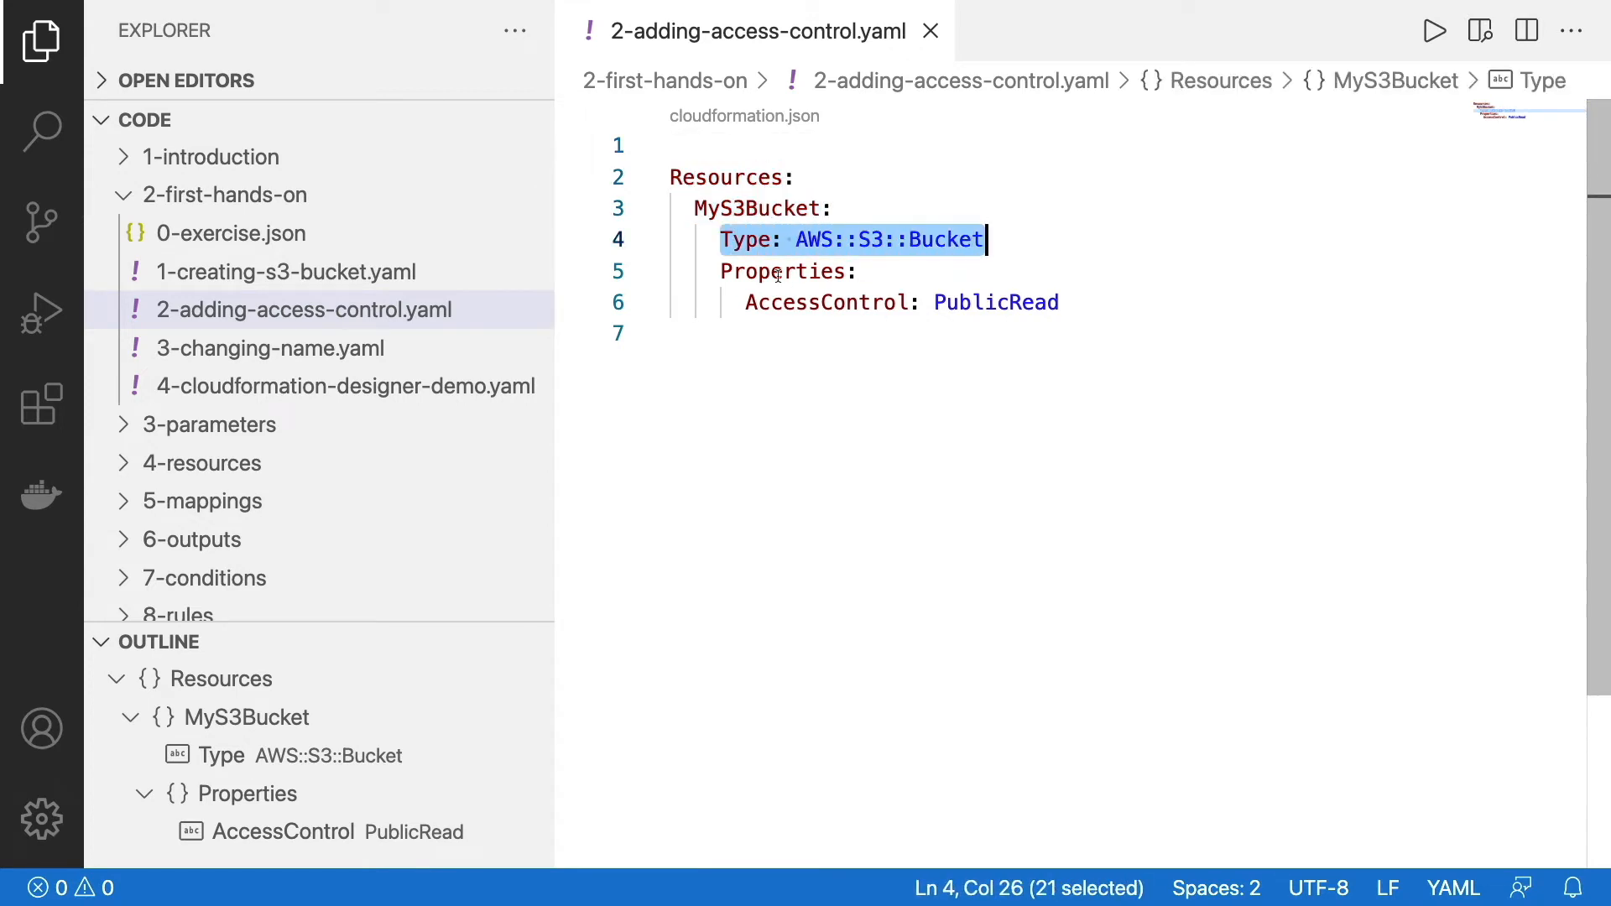
{"action": "double_click", "coordinate": [780, 272]}
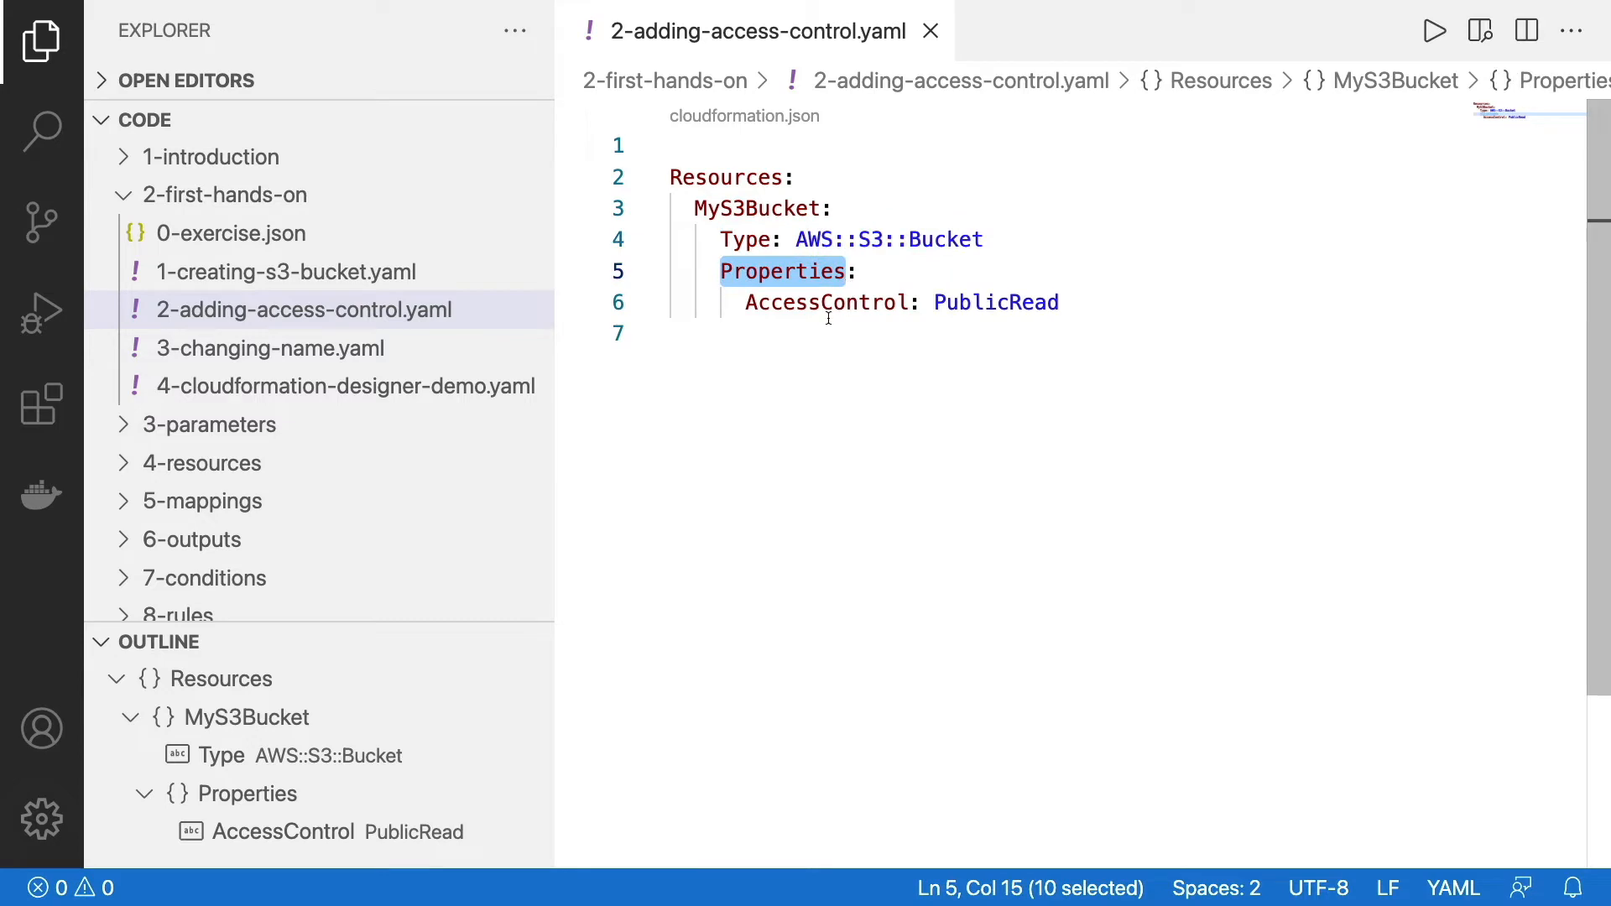
{"action": "double_click", "coordinate": [995, 302]}
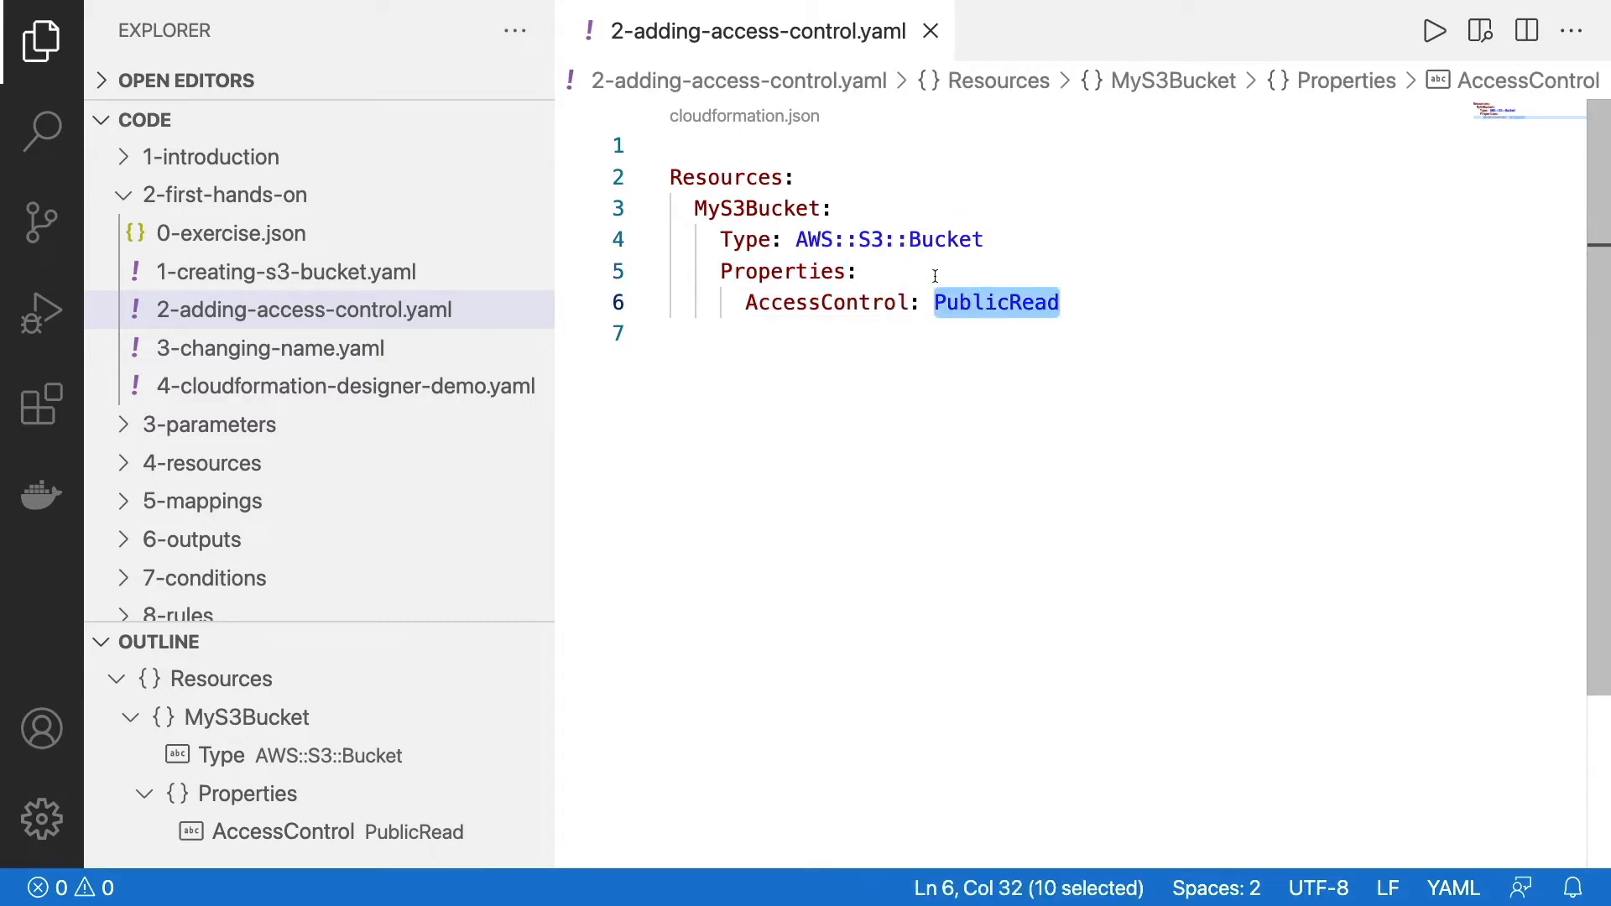
{"action": "double_click", "coordinate": [784, 272]}
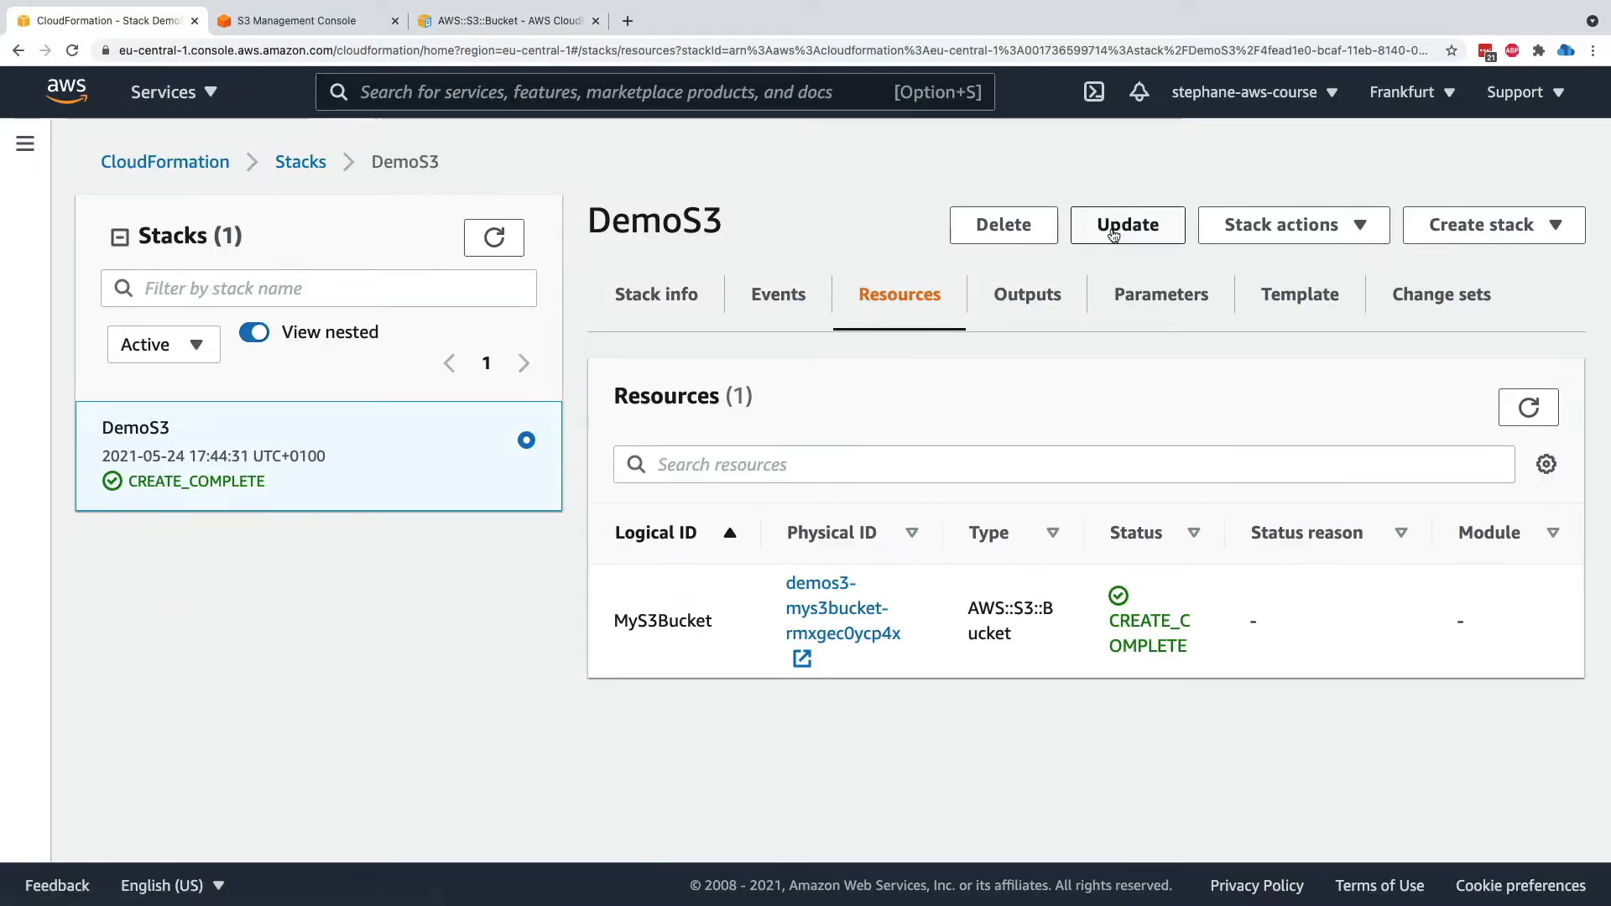
Start a DemoS3 update replacing the current template with an uploaded YAML file and pass the empty parameters
{"action": "left_click", "coordinate": [1126, 225]}
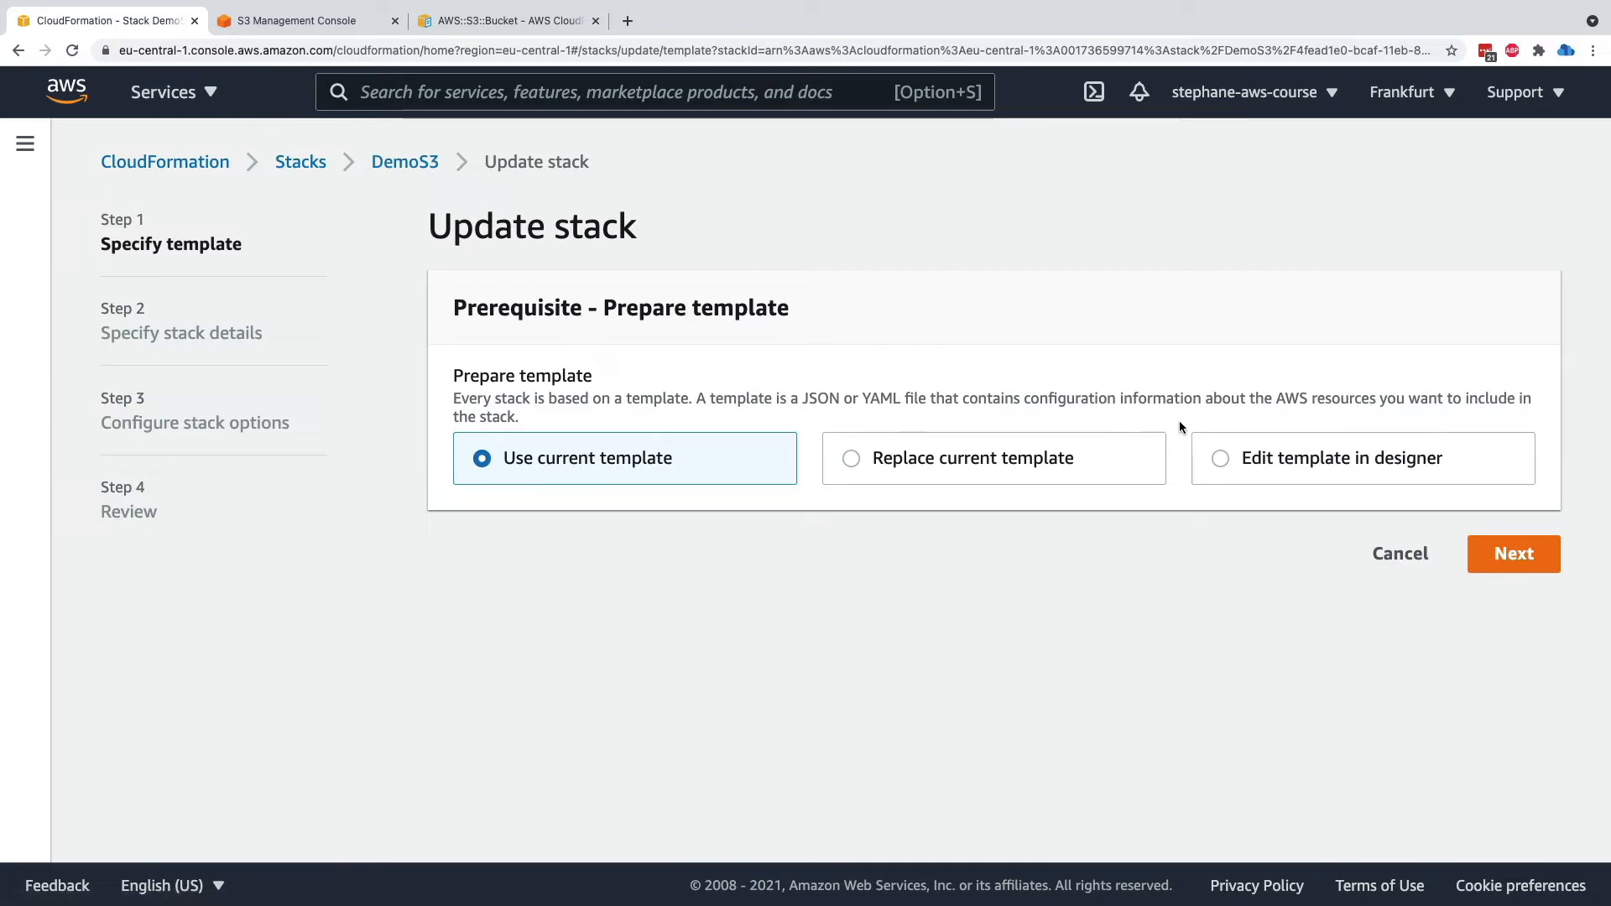
{"action": "left_click", "coordinate": [850, 456]}
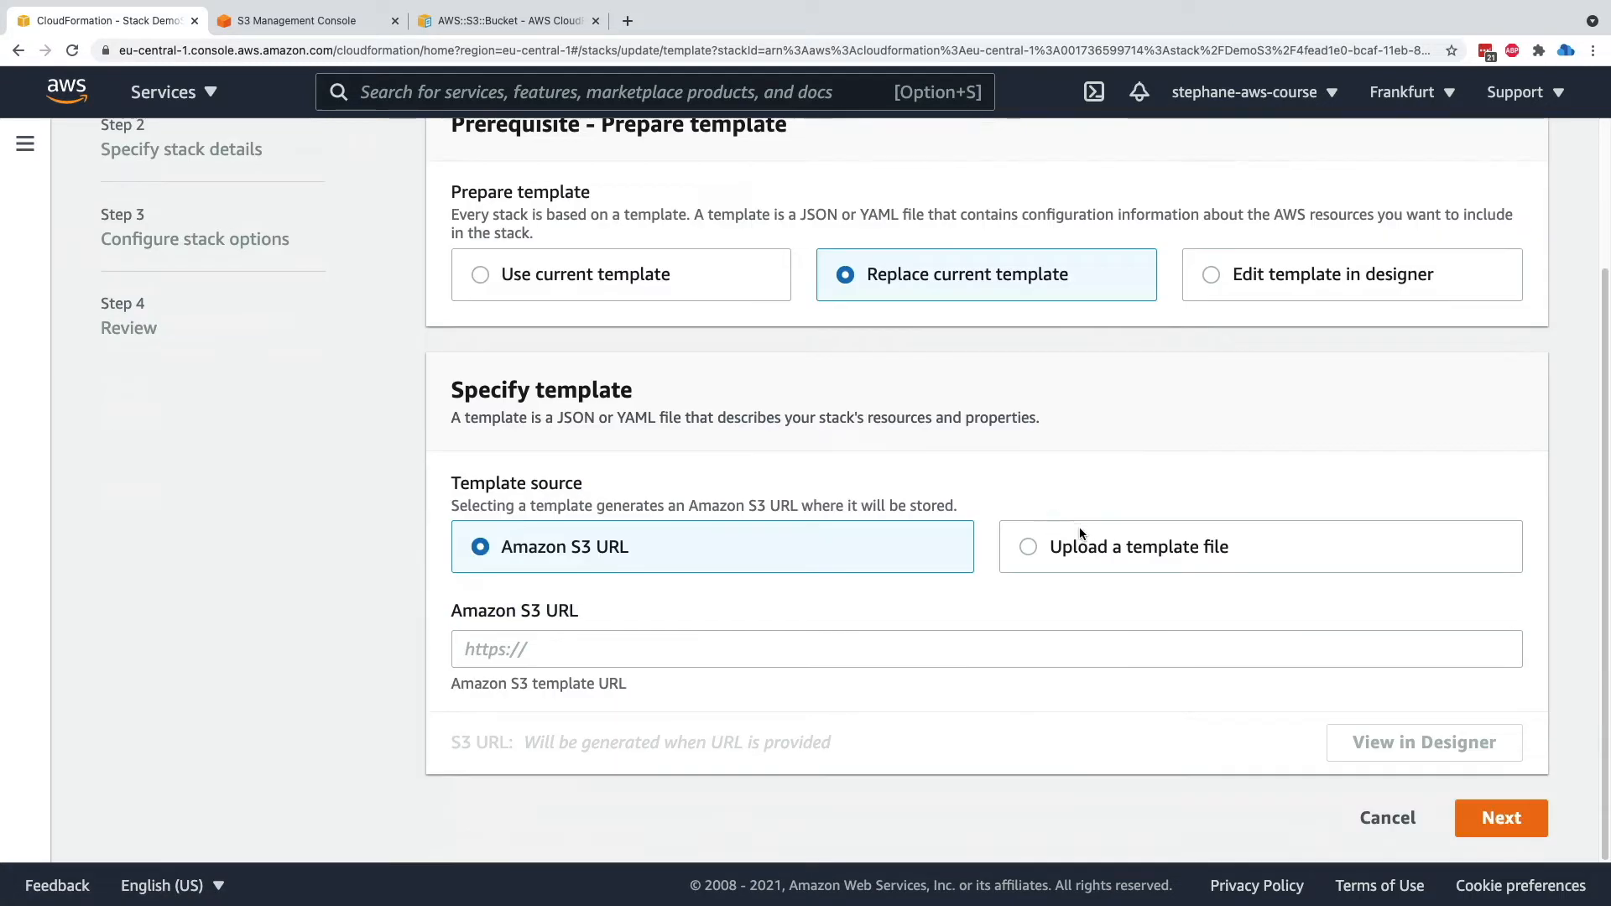
{"action": "left_click", "coordinate": [1027, 546]}
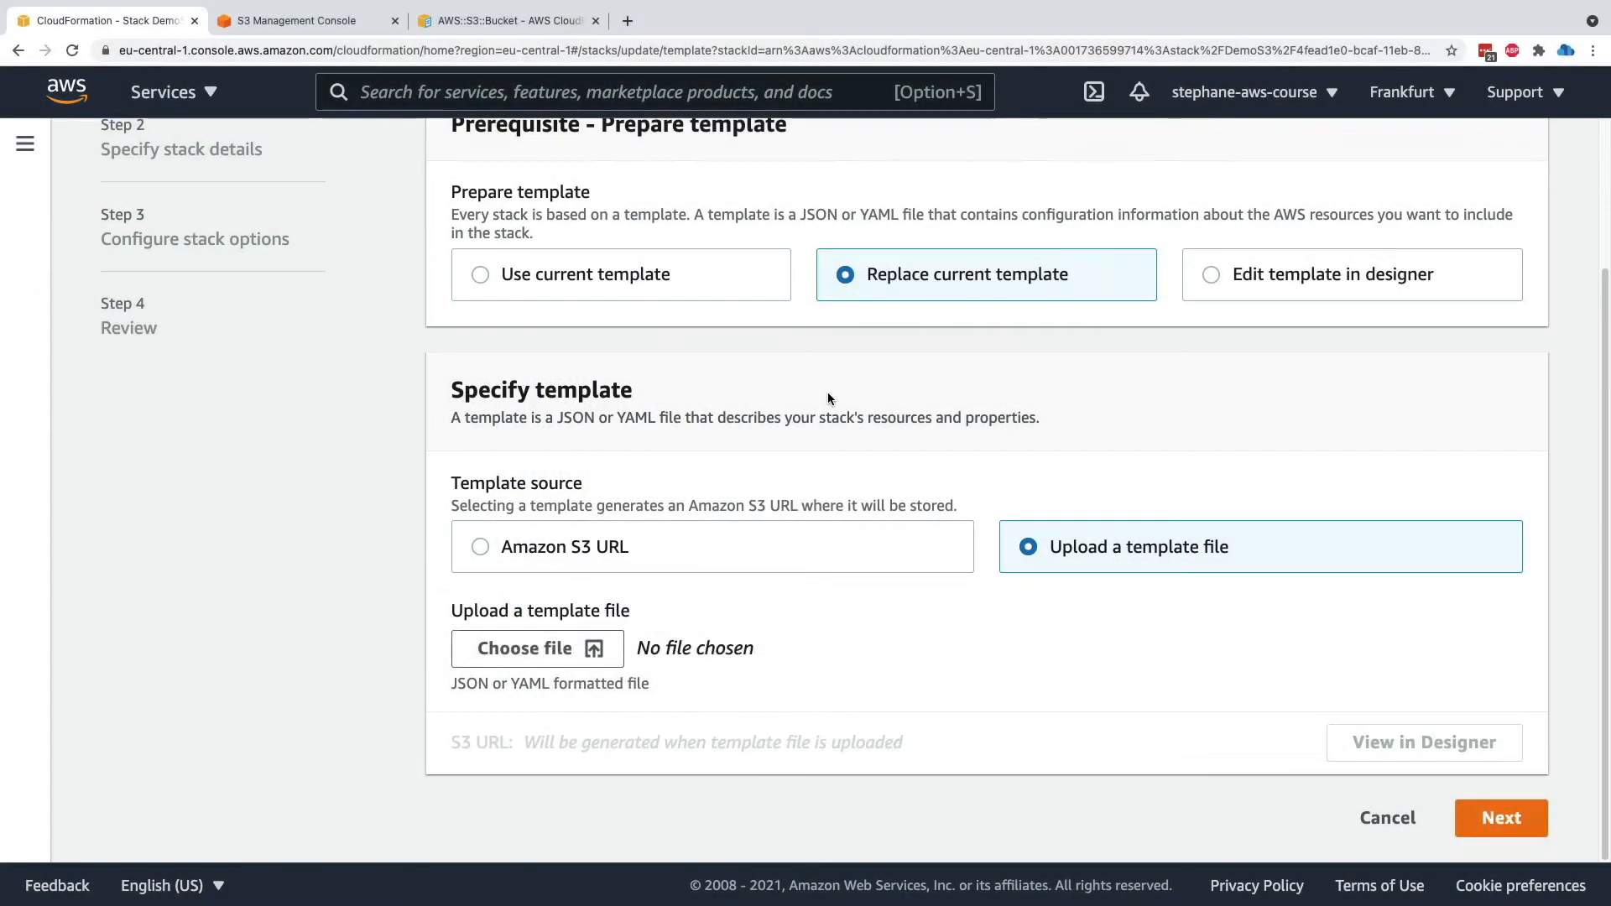
{"action": "left_click", "coordinate": [1499, 817]}
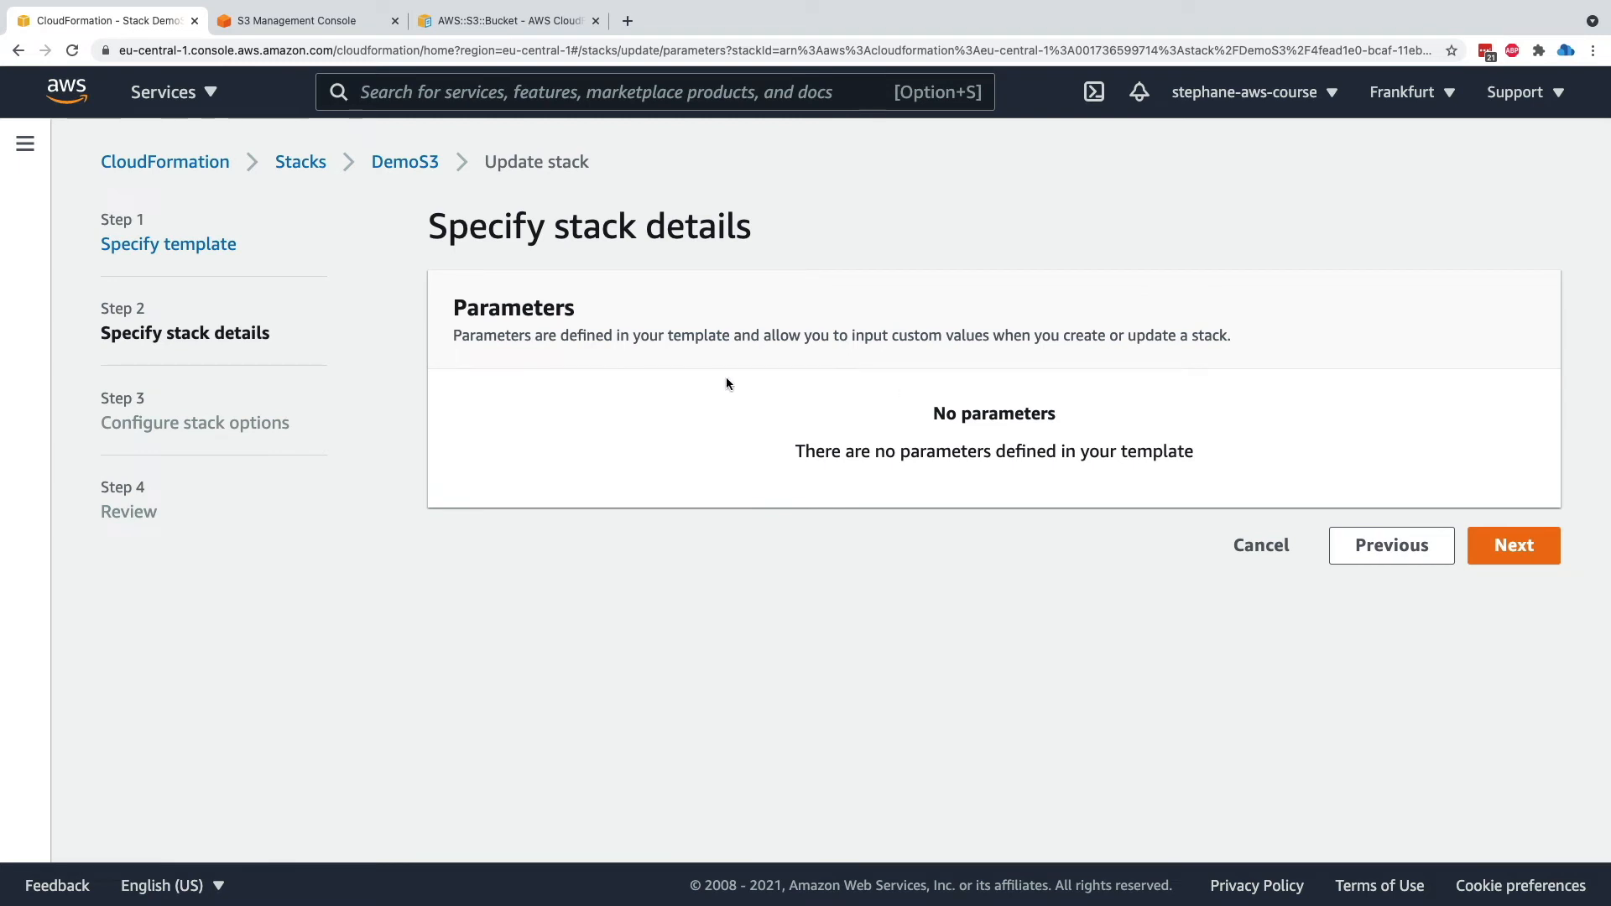
{"action": "mouse_move", "coordinate": [1443, 510]}
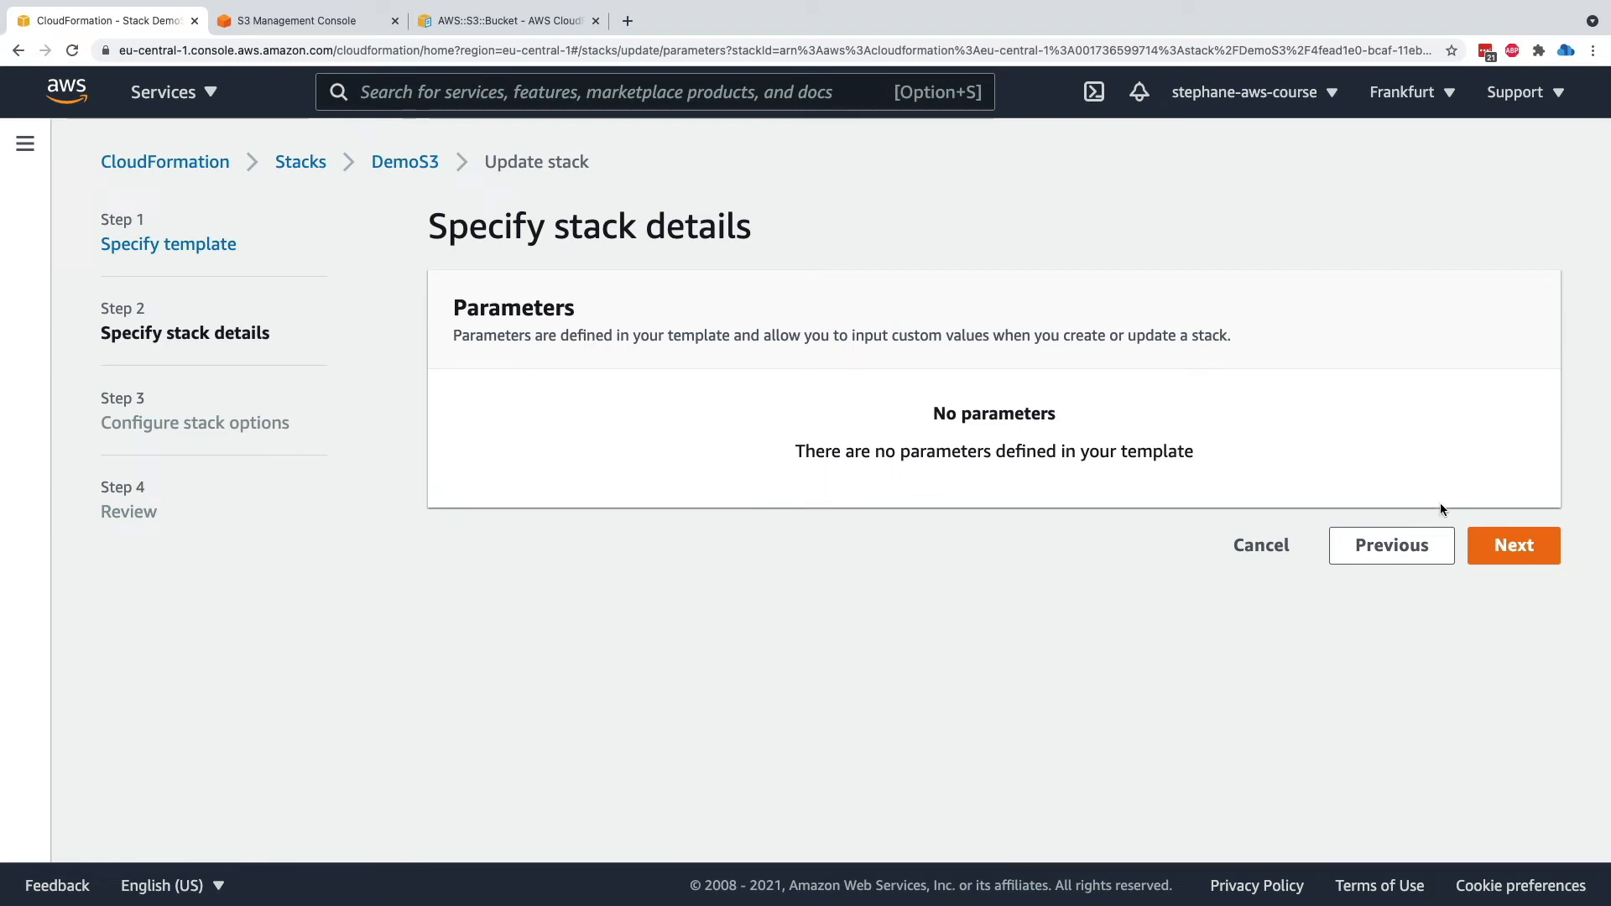
{"action": "left_click", "coordinate": [1512, 543]}
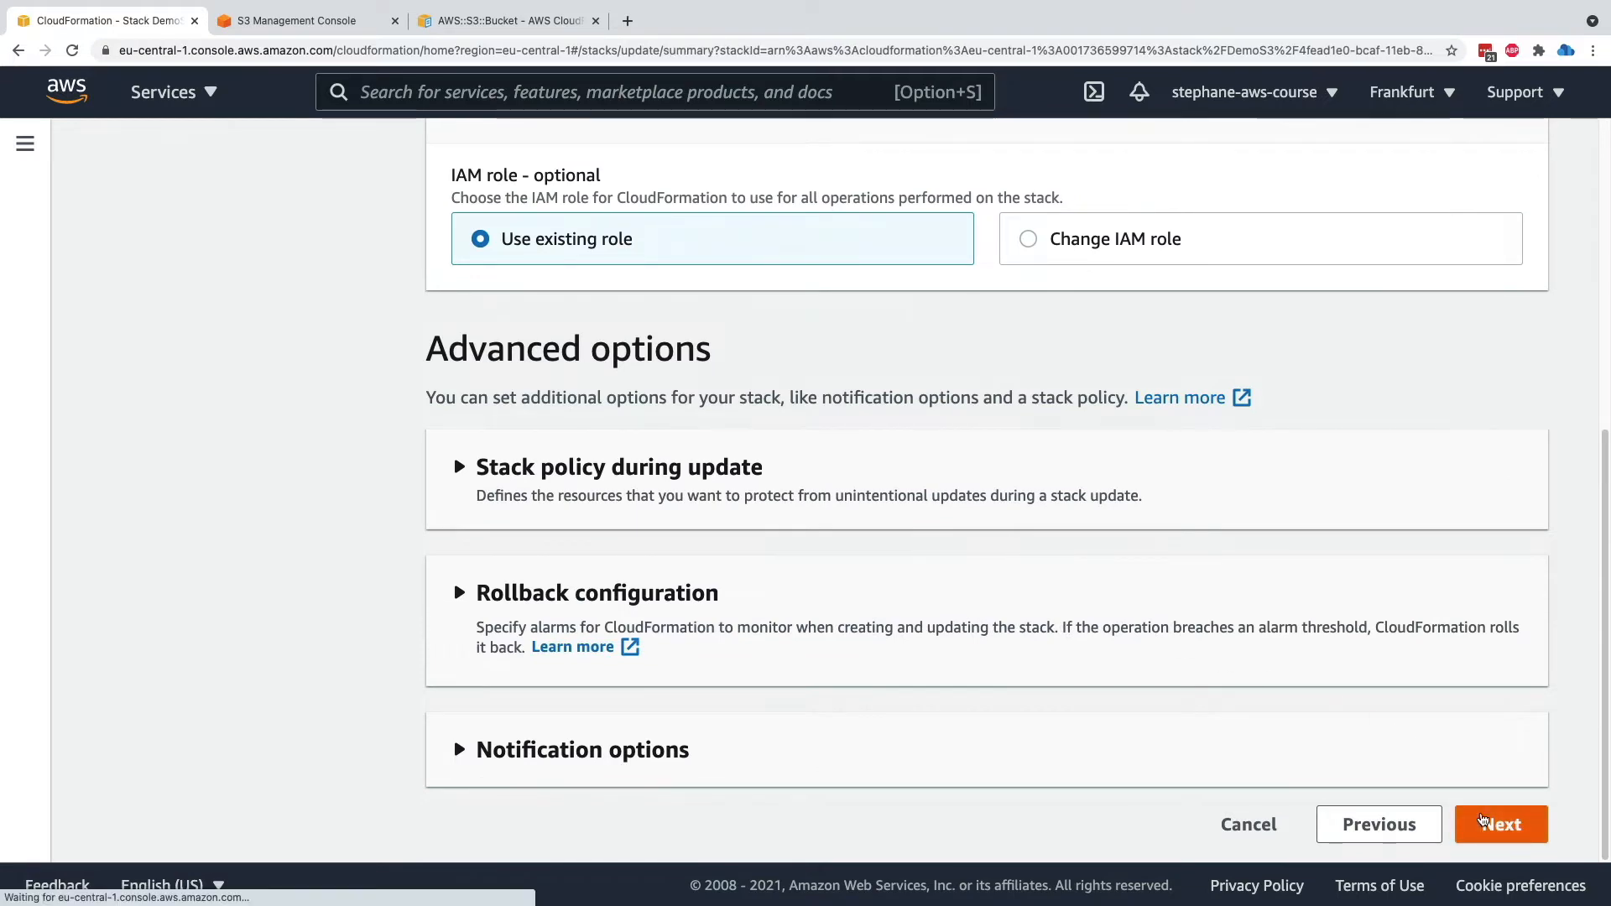
Review the change set showing MyS3Bucket Modify with Replacement False, then submit the update
{"action": "left_click", "coordinate": [1500, 824]}
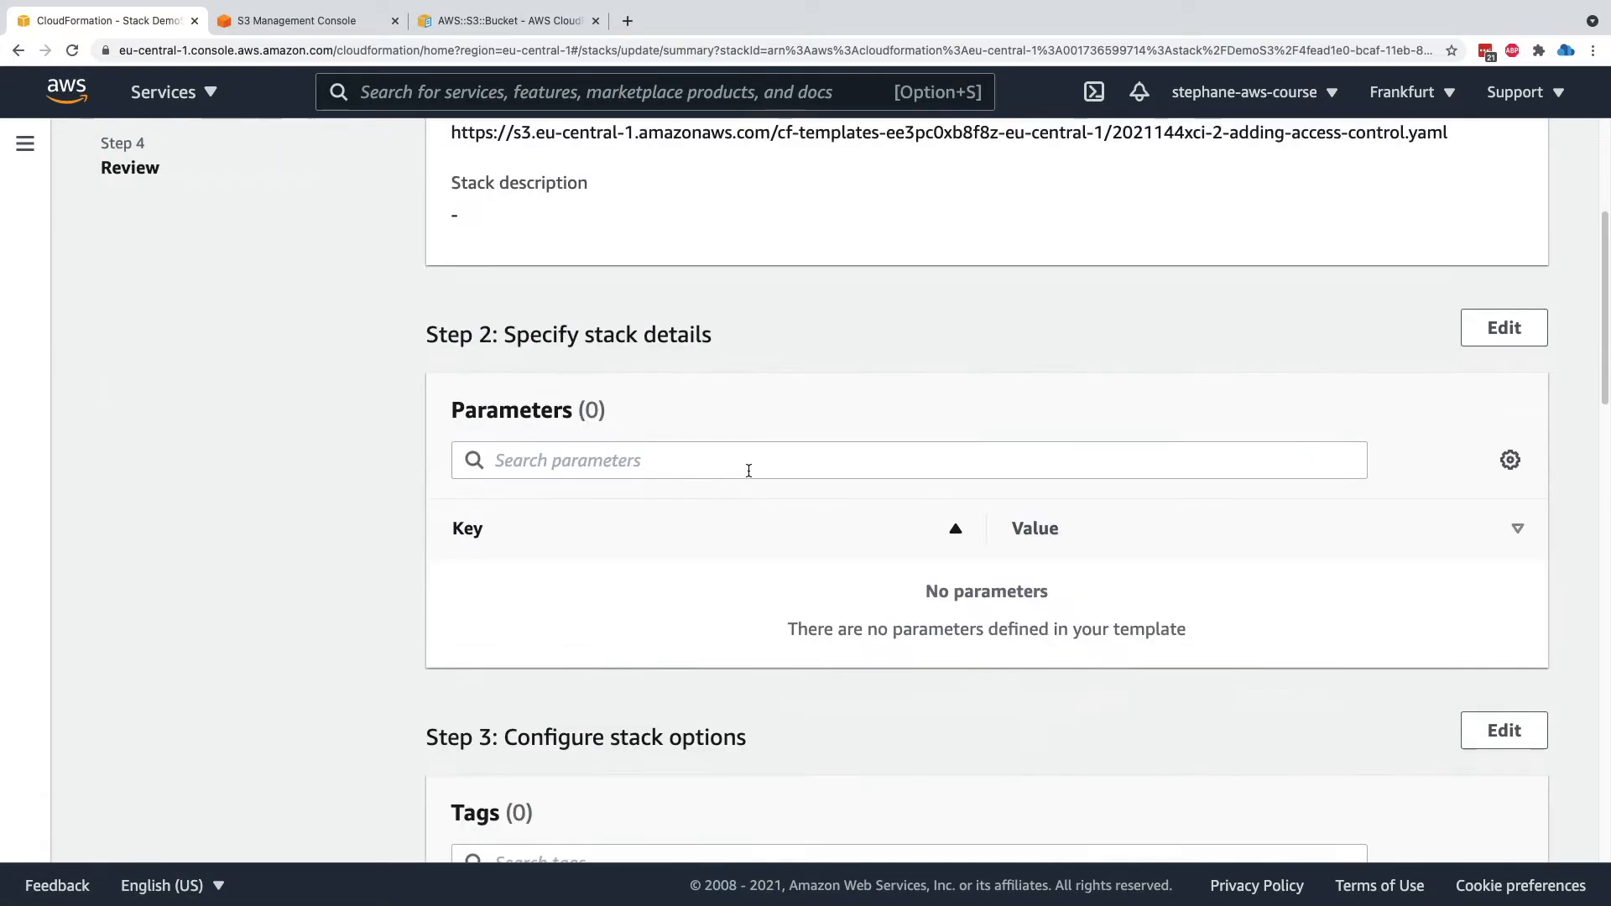
{"action": "scroll", "scroll_direction": "down", "scroll_amount": 3}
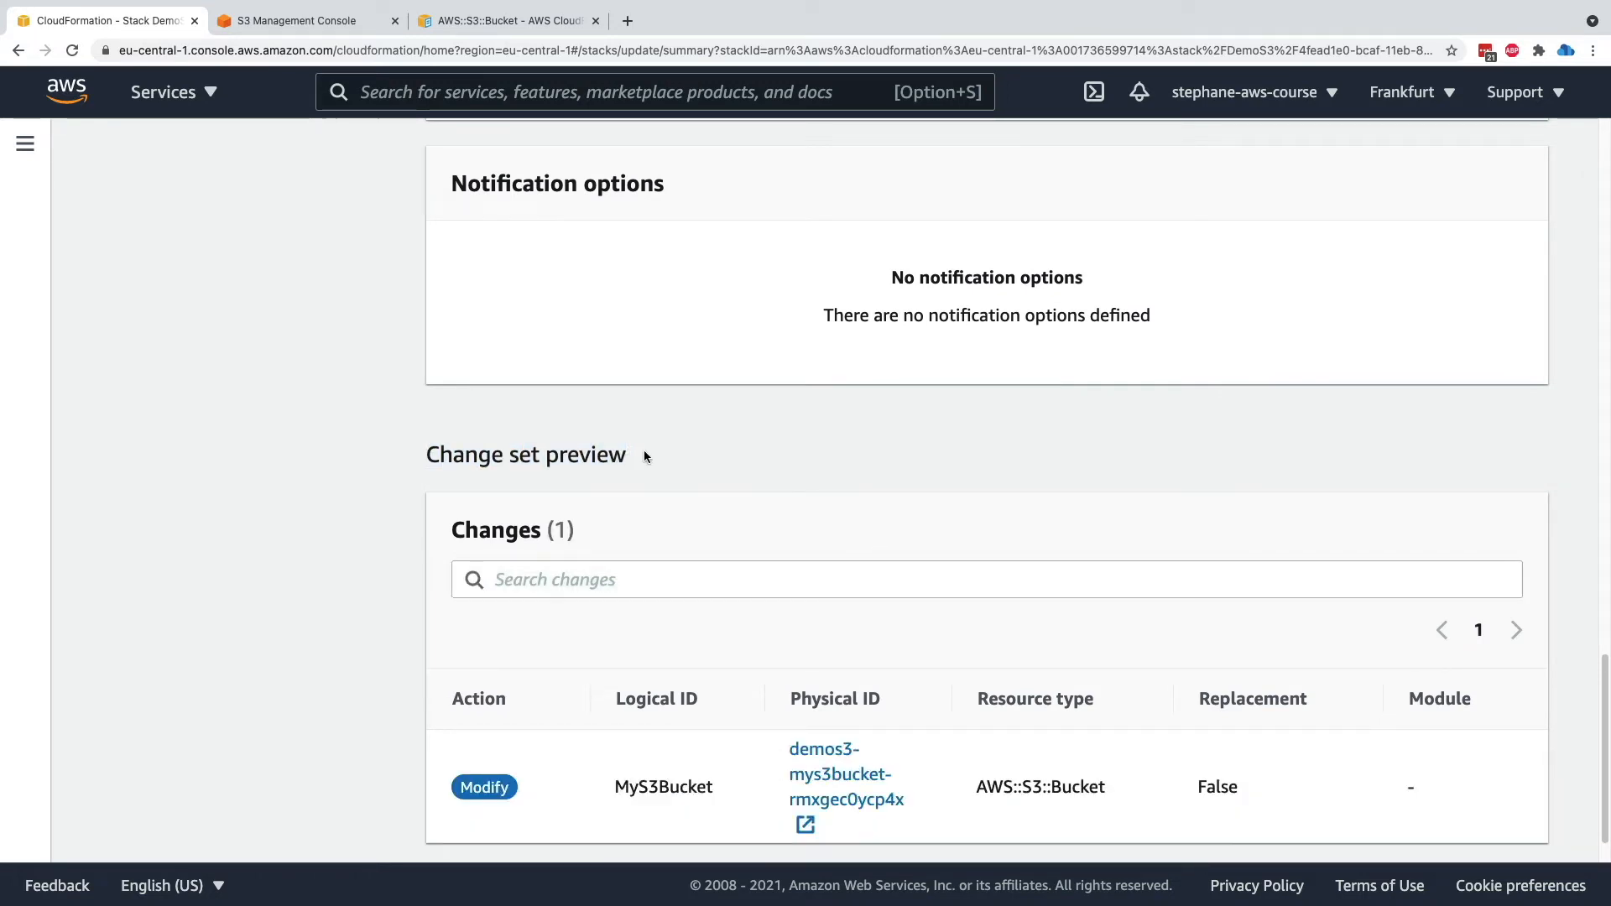
{"action": "scroll", "scroll_direction": "down", "scroll_amount": 3}
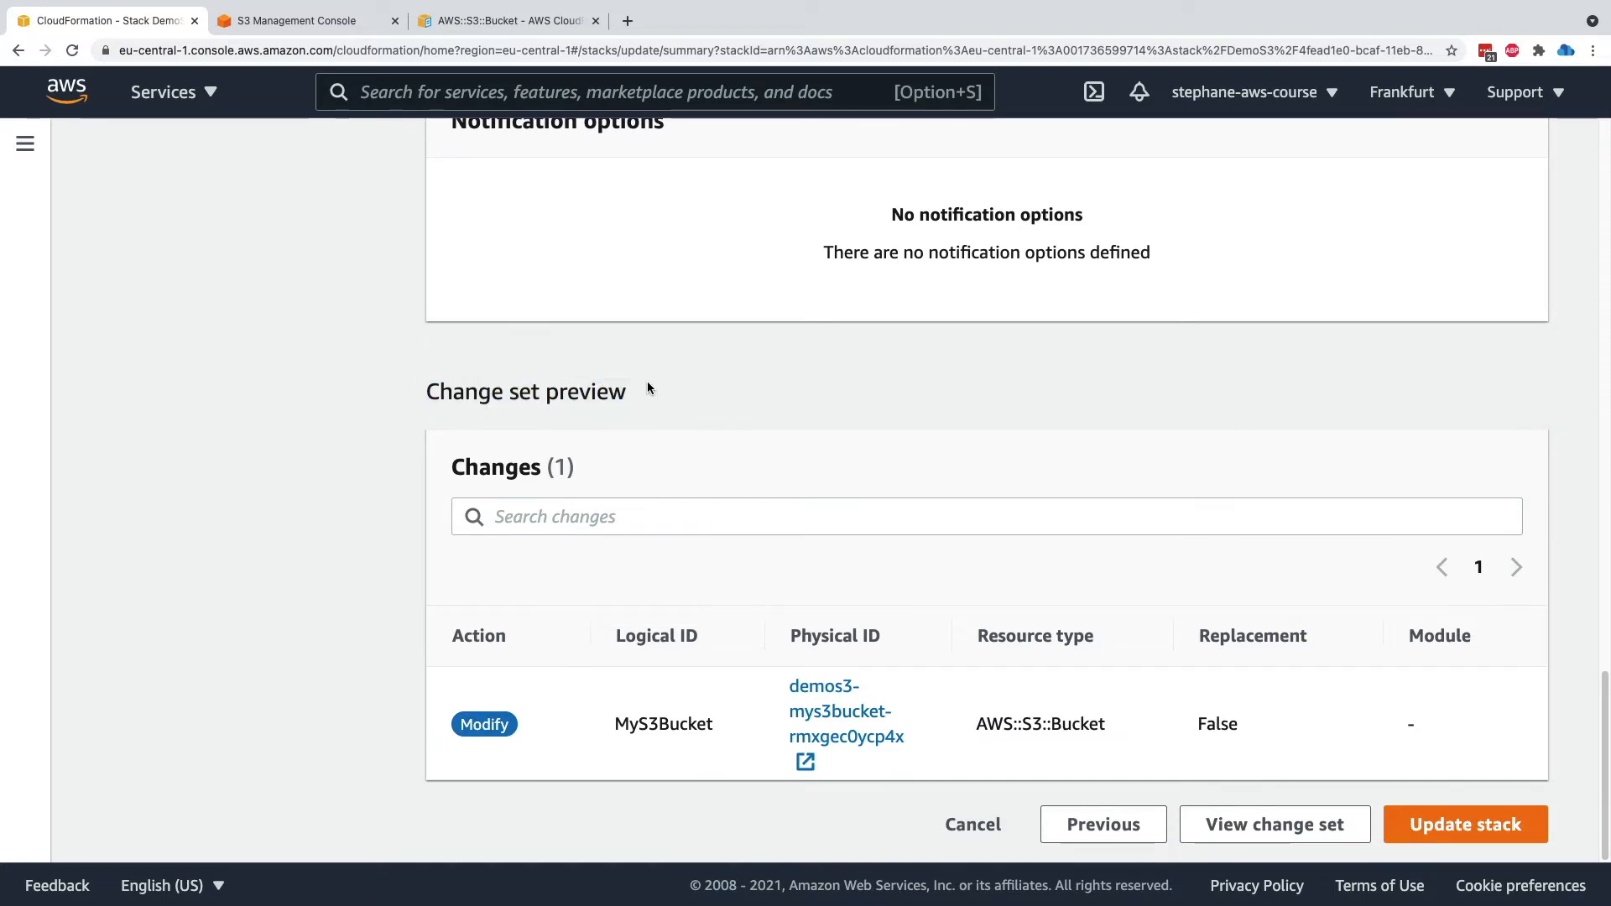
{"action": "mouse_move", "coordinate": [652, 383]}
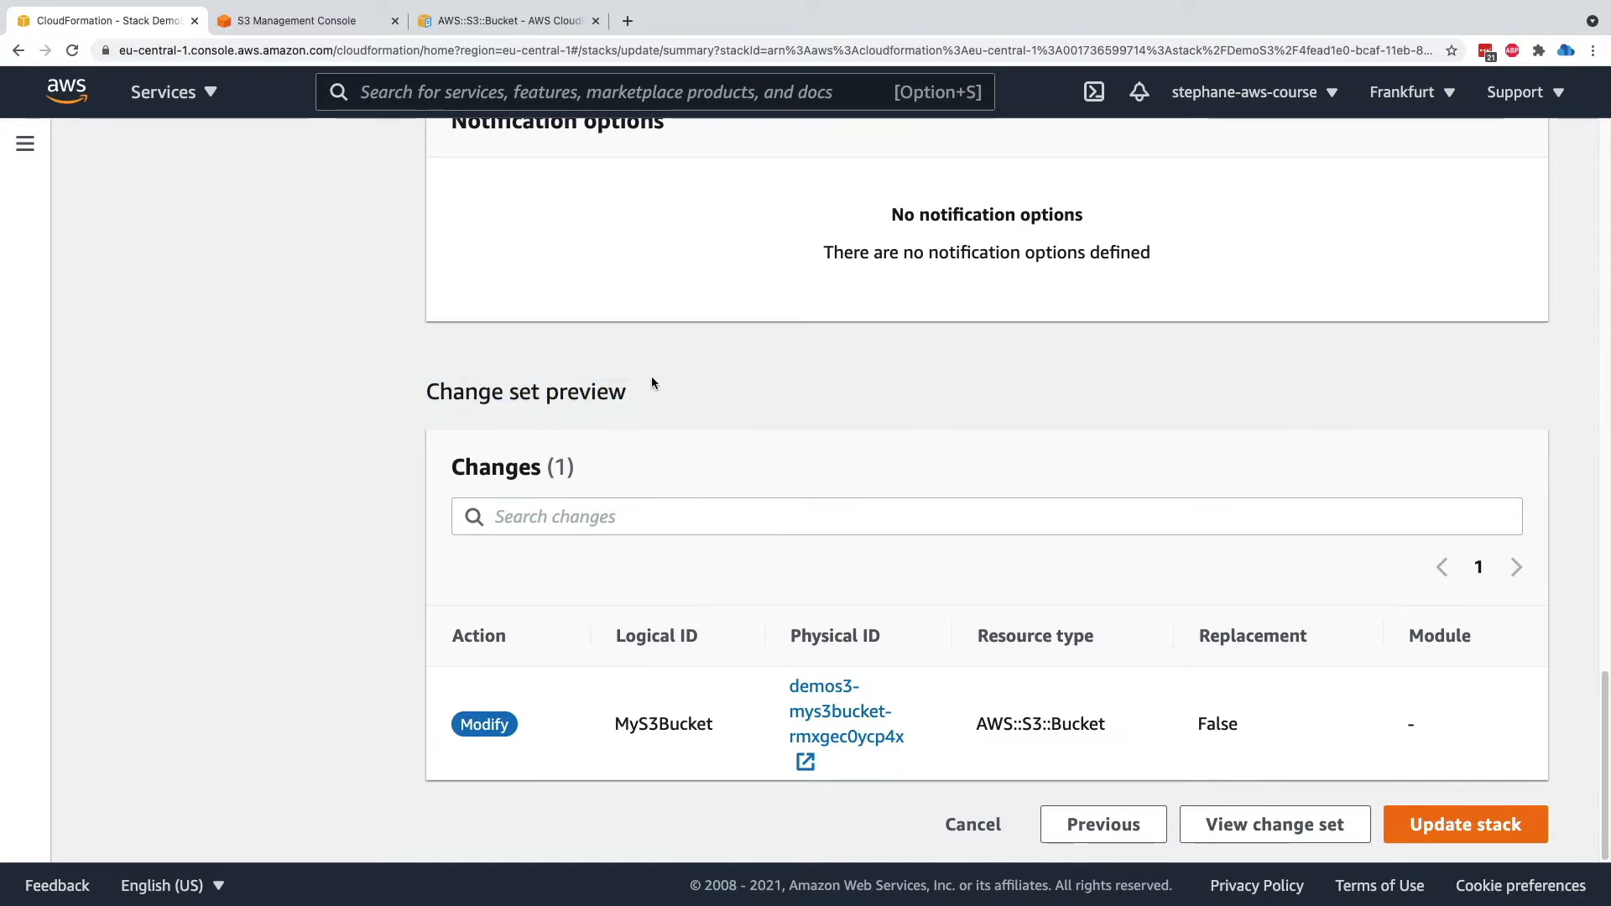
{"action": "mouse_move", "coordinate": [588, 460]}
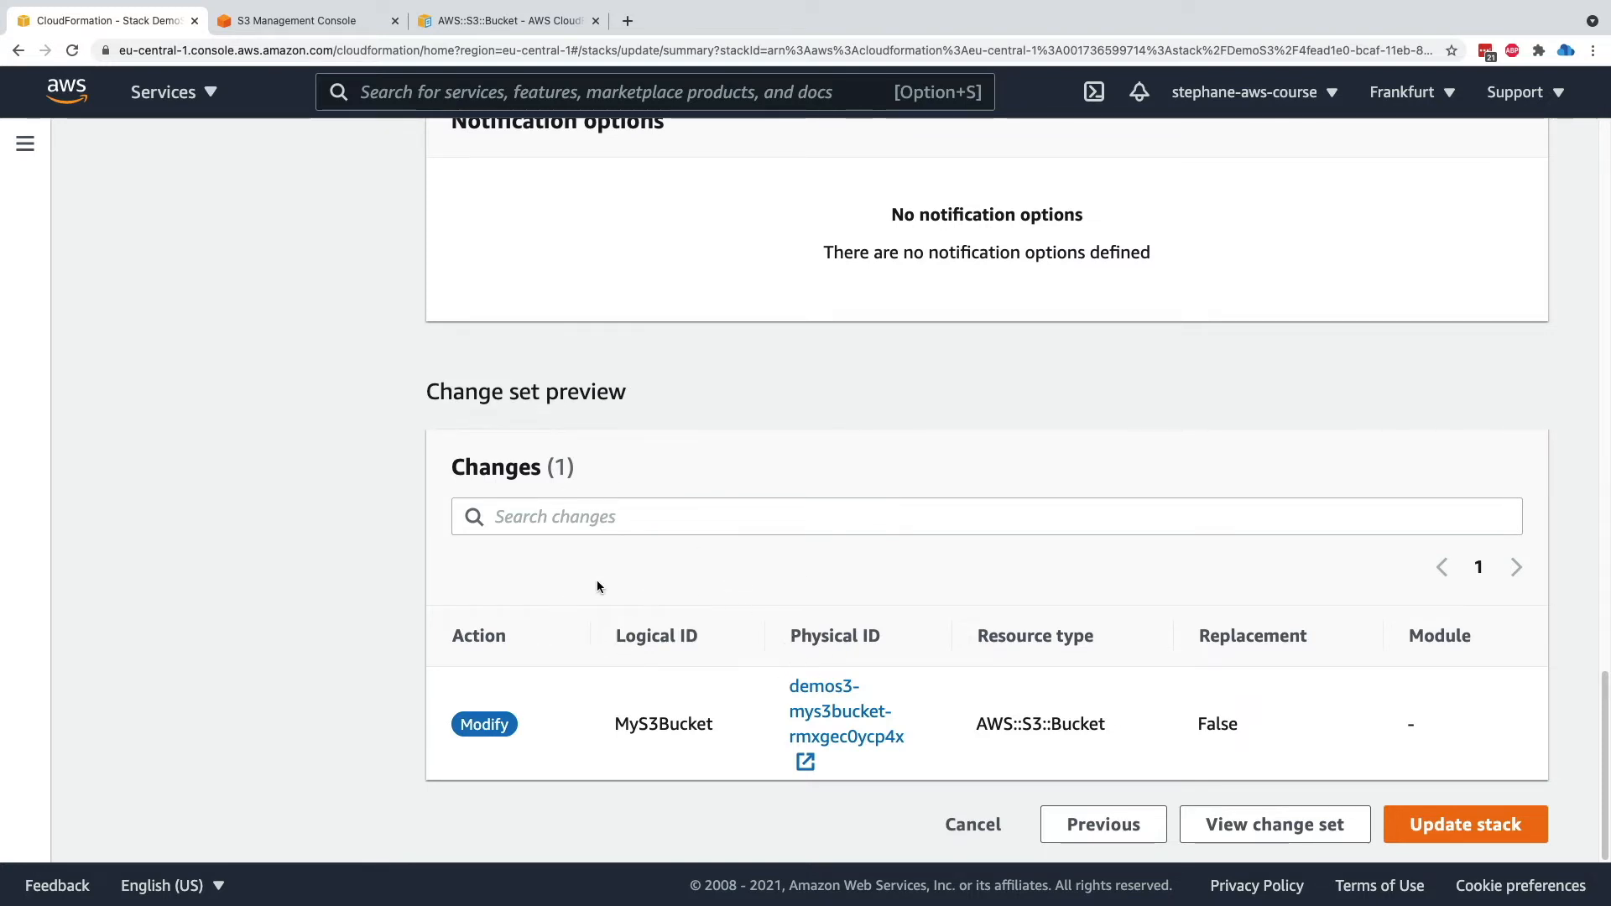
{"action": "mouse_move", "coordinate": [573, 648]}
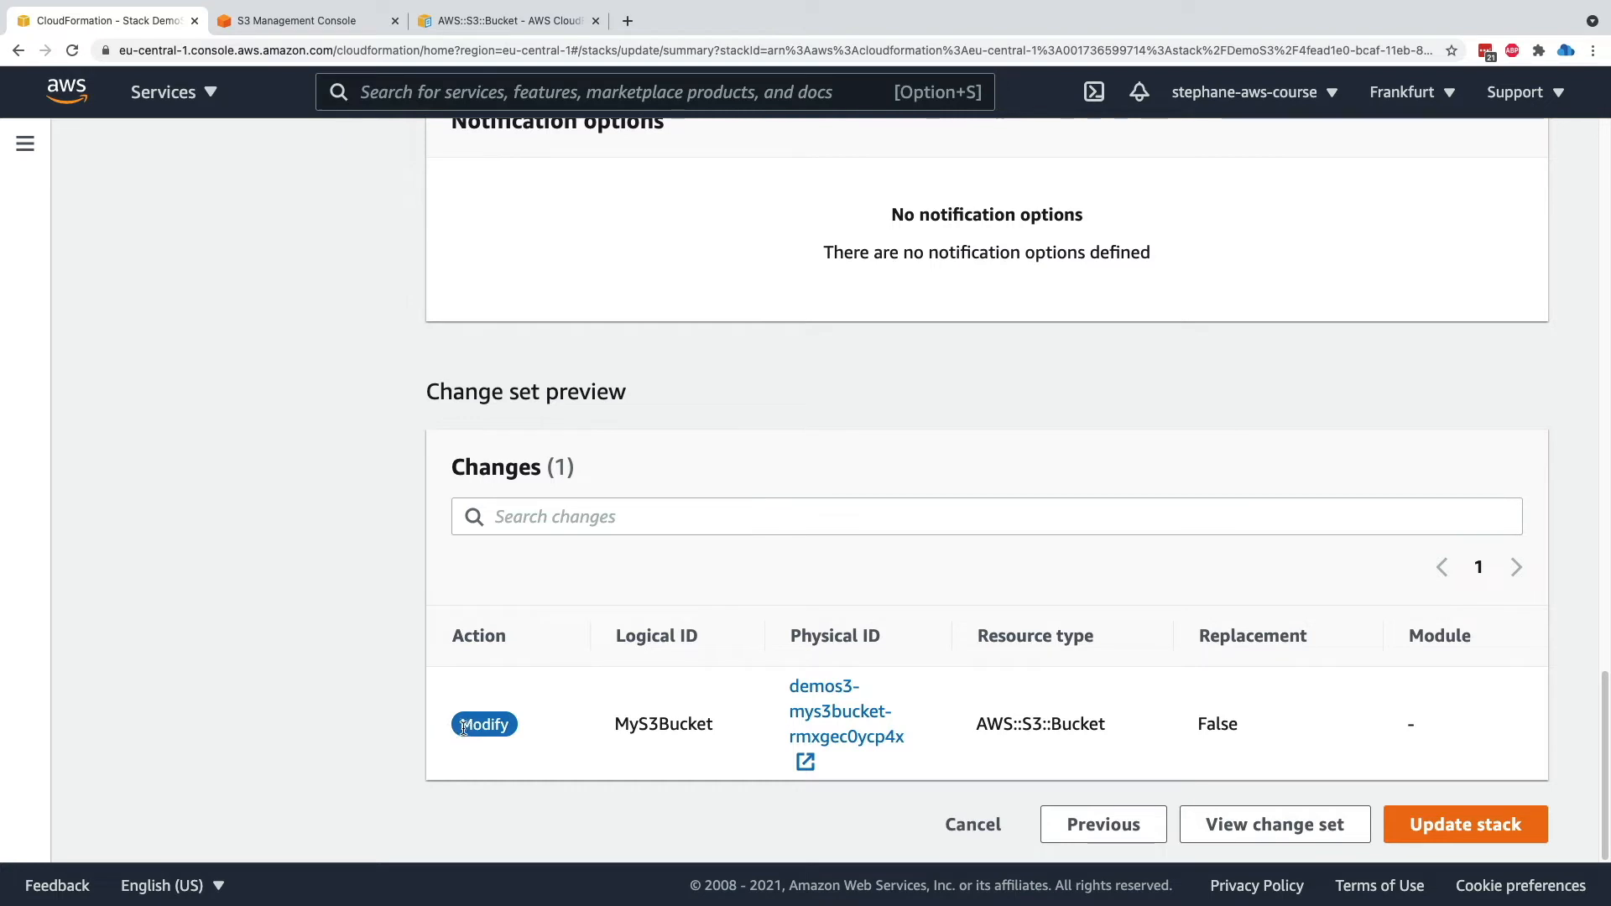
{"action": "double_click", "coordinate": [663, 723]}
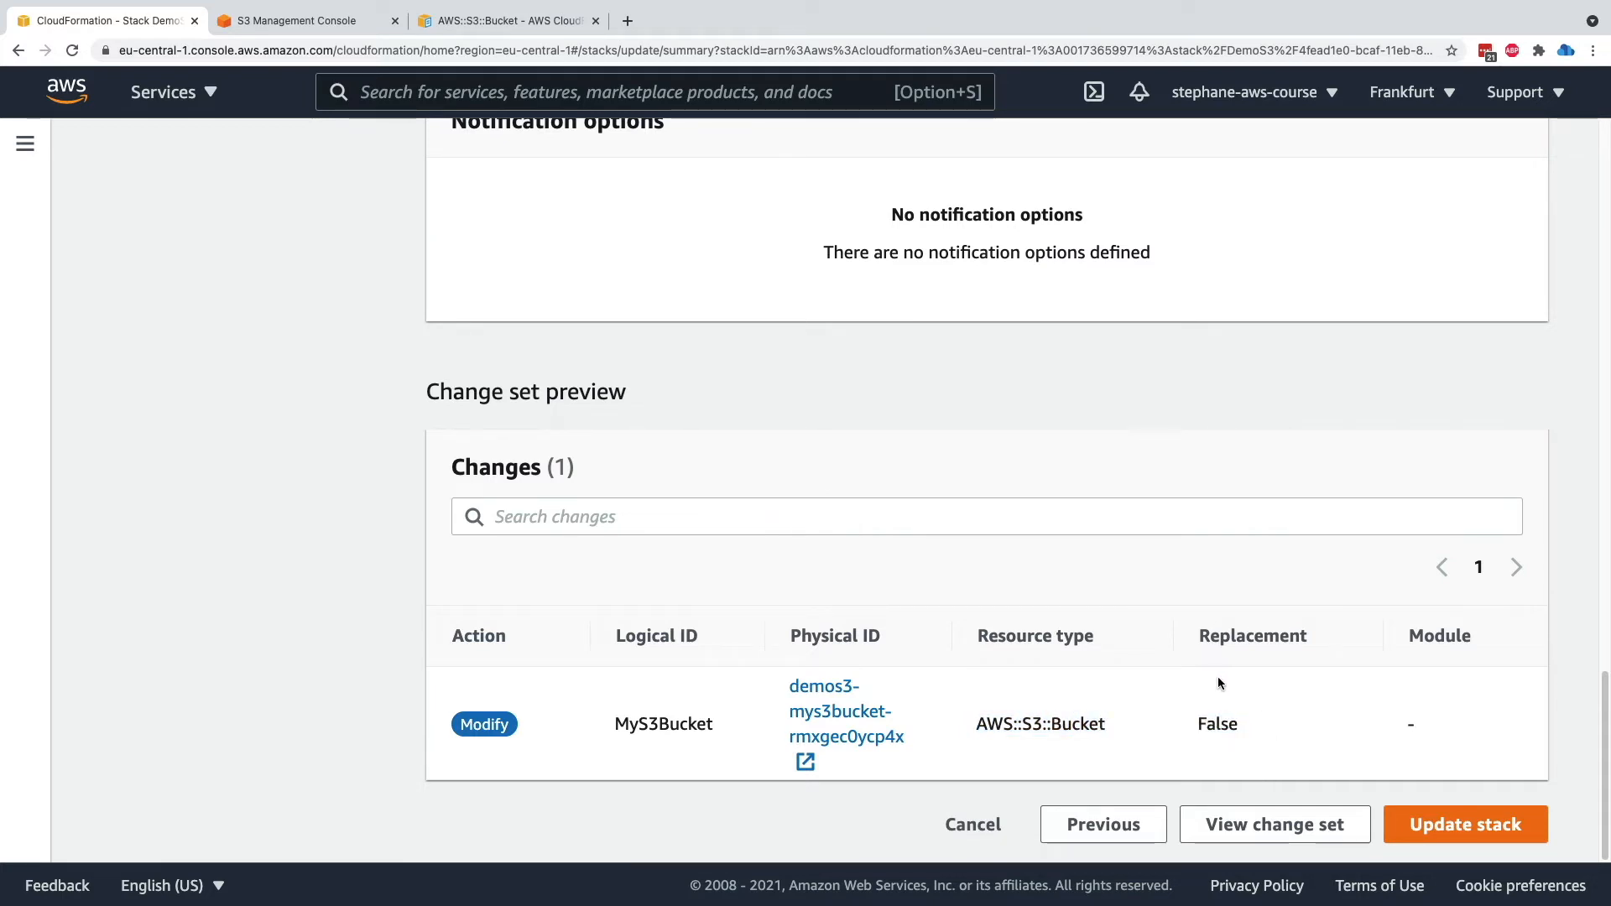
{"action": "mouse_move", "coordinate": [1138, 772]}
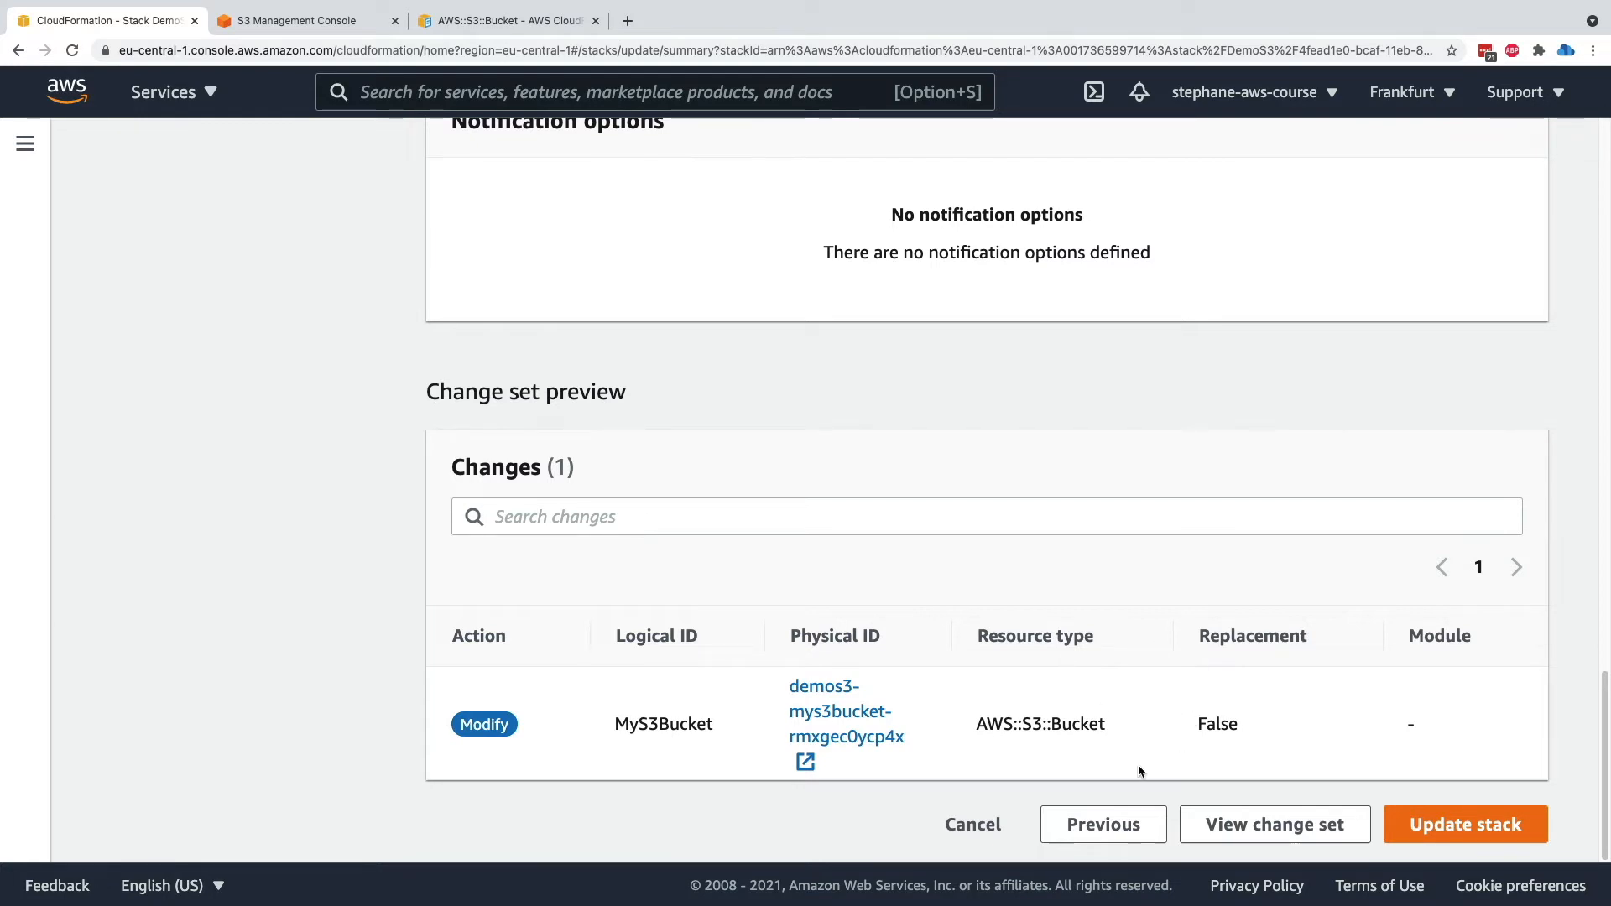
{"action": "left_click", "coordinate": [1463, 824]}
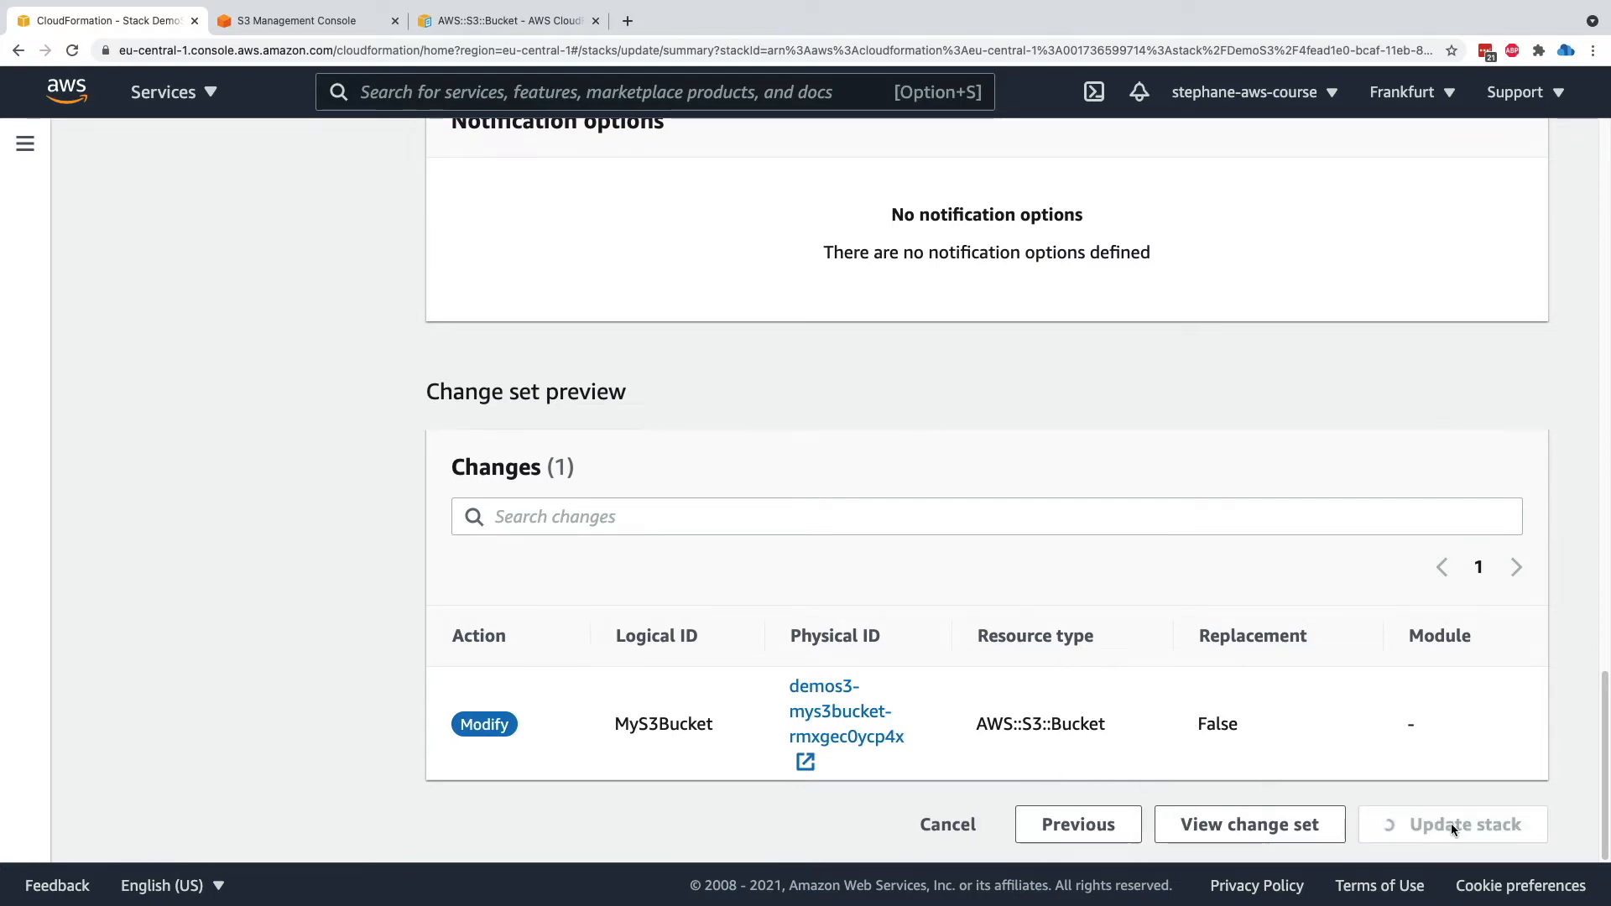
Refresh DemoS3's Events until MyS3Bucket and the stack reach UPDATE_COMPLETE
{"action": "left_click", "coordinate": [1453, 824]}
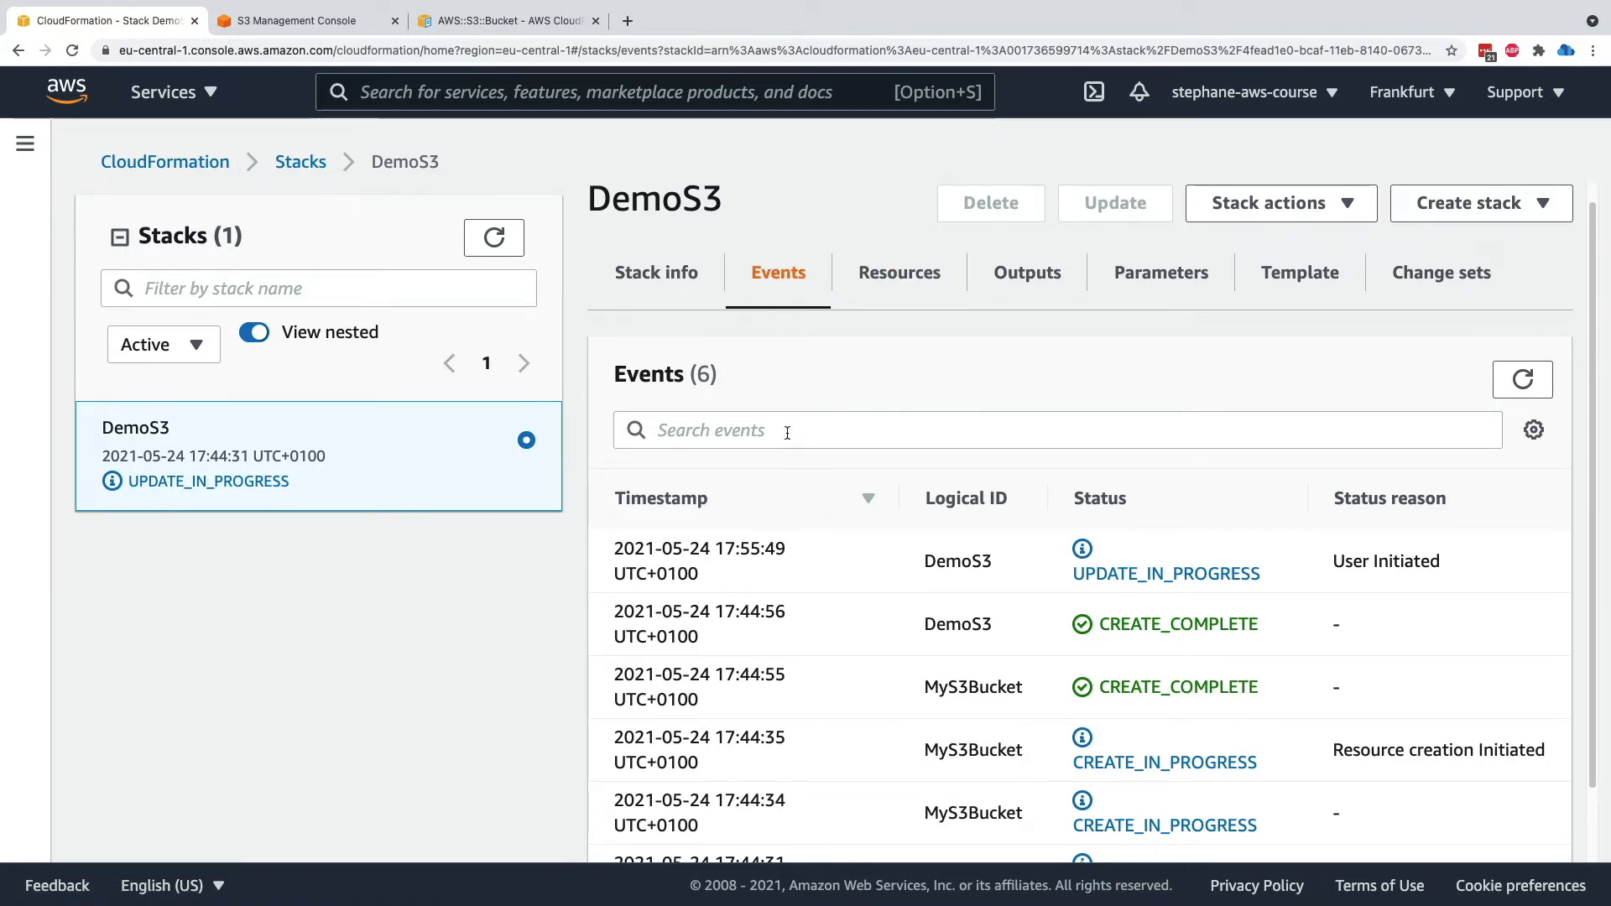
{"action": "left_click", "coordinate": [1522, 380]}
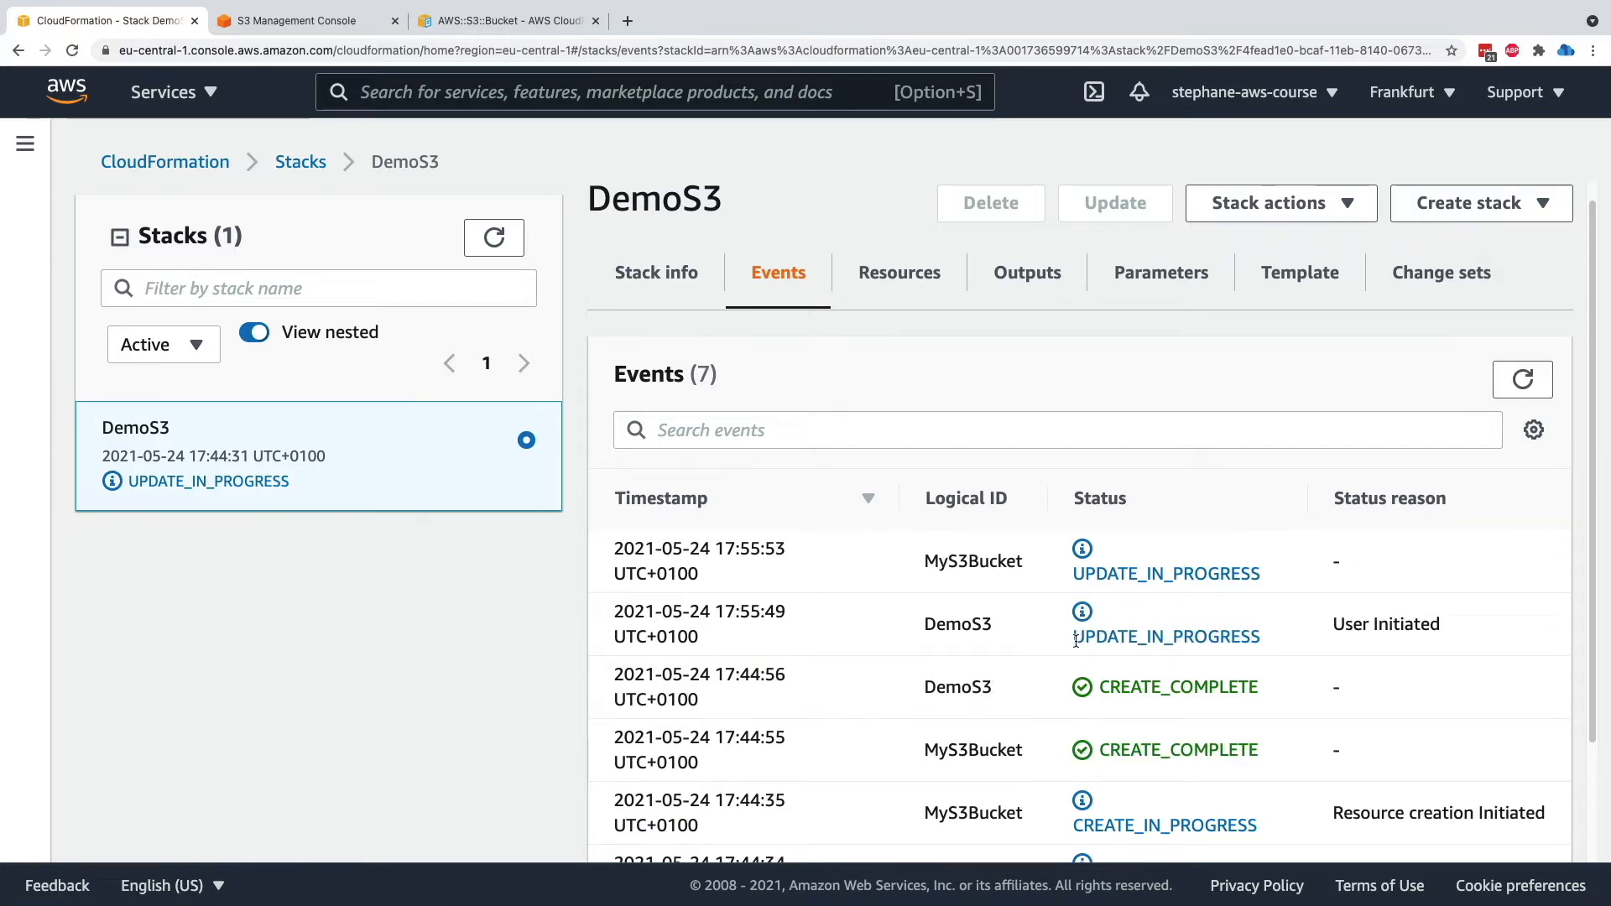
{"action": "double_click", "coordinate": [957, 625]}
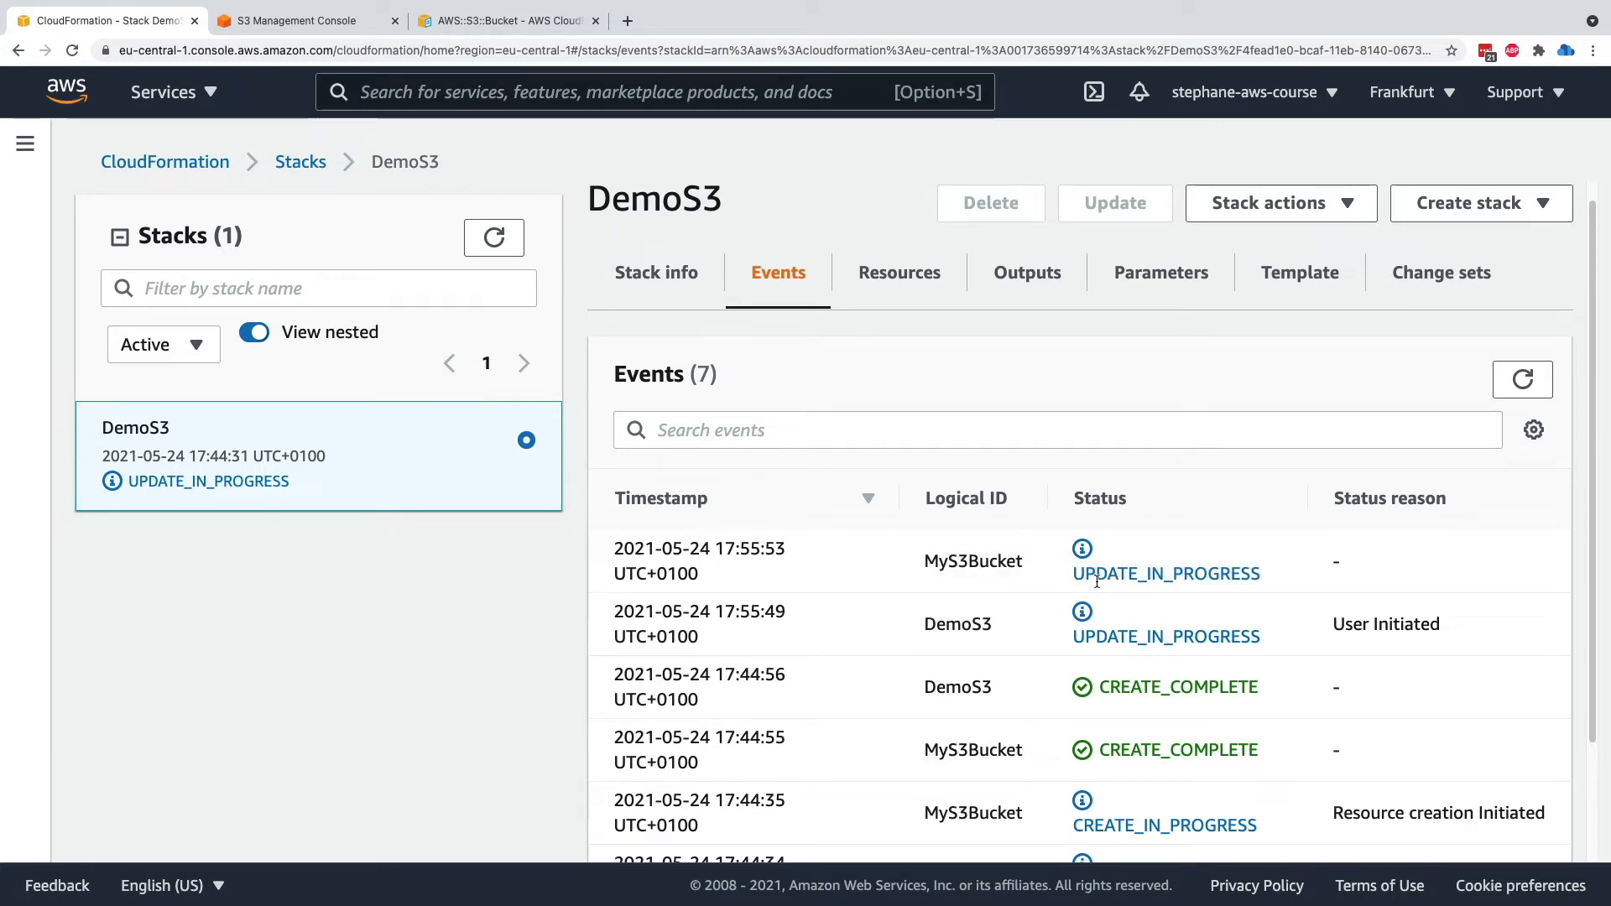
{"action": "left_click", "coordinate": [1522, 379]}
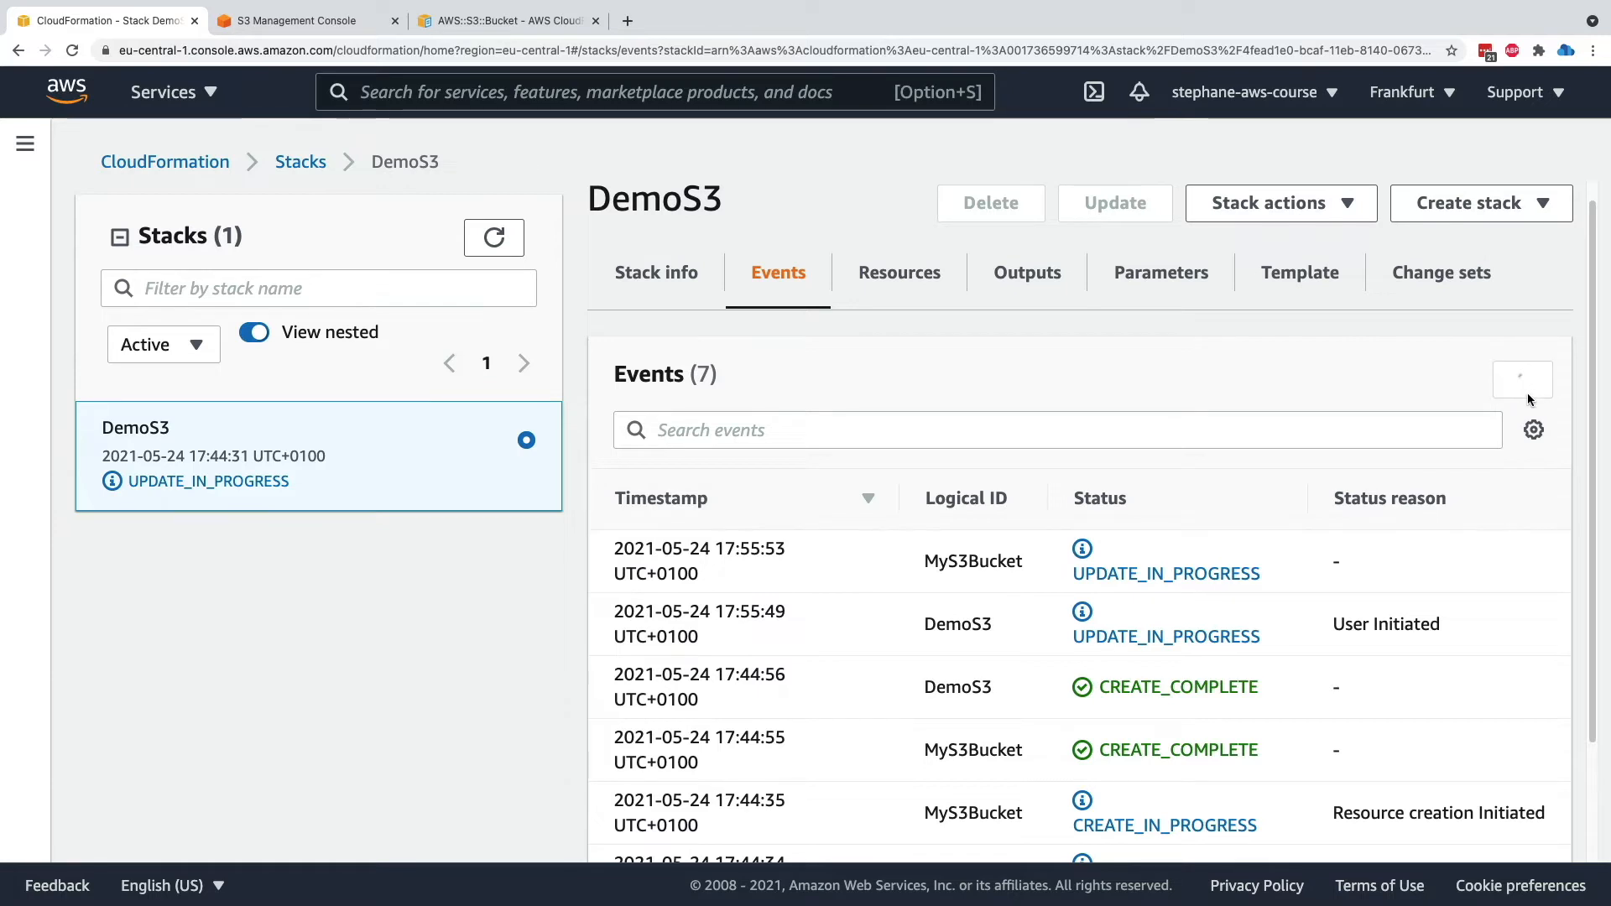
{"action": "left_click", "coordinate": [1522, 379]}
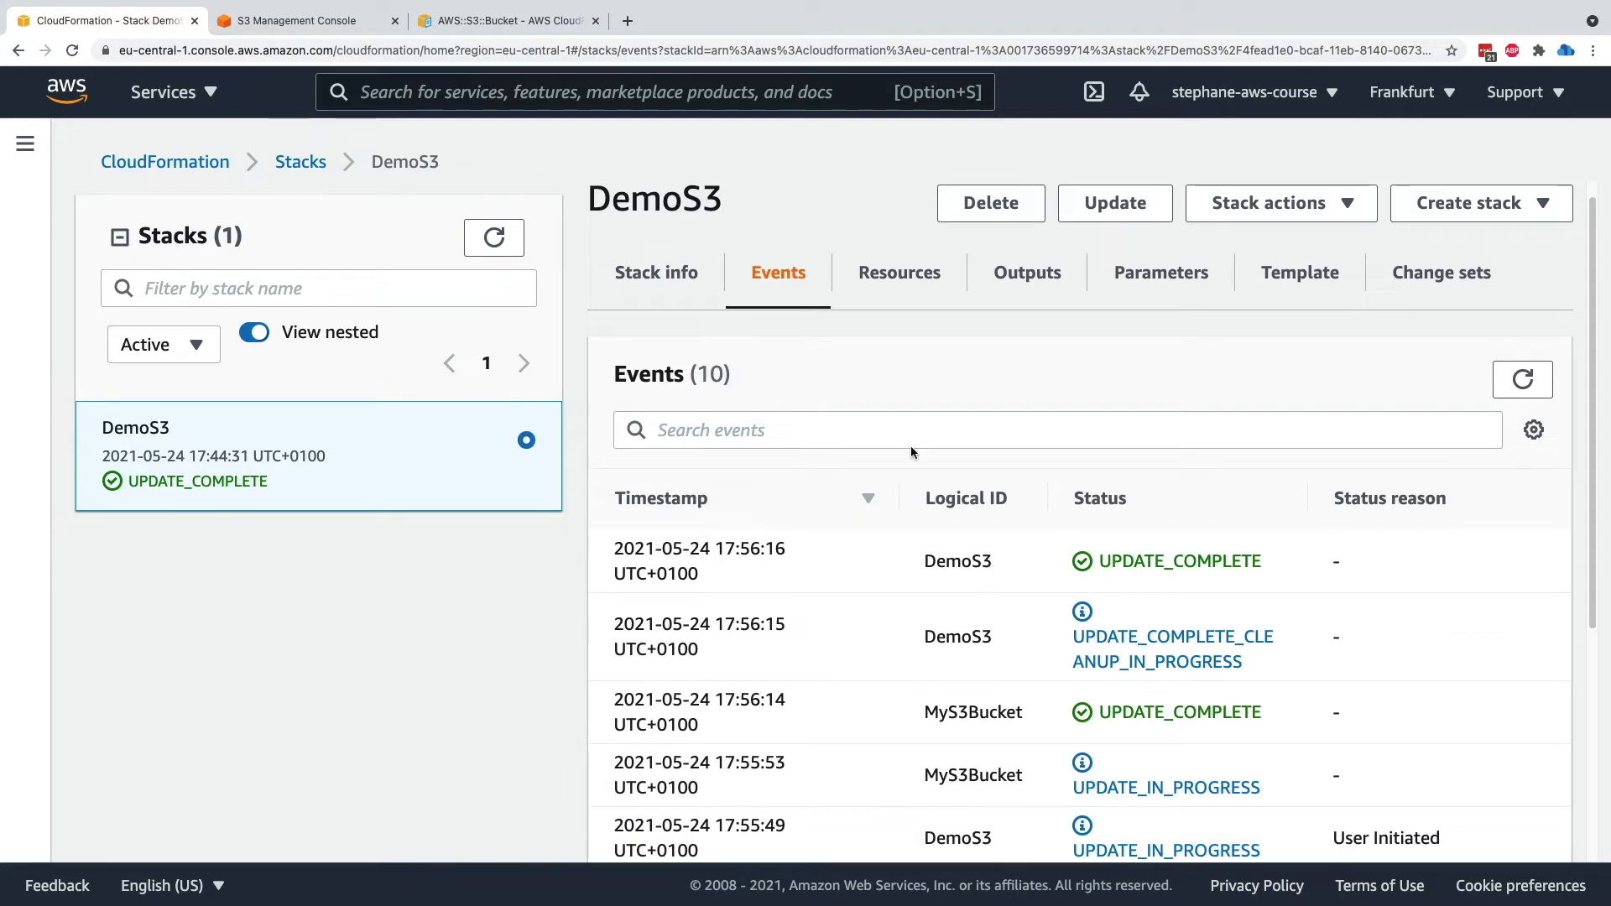
View demos3-mys3bucket-rmxgec0ycp4x's Permissions in S3 confirming 'Objects can be public'
{"action": "left_click", "coordinate": [290, 20]}
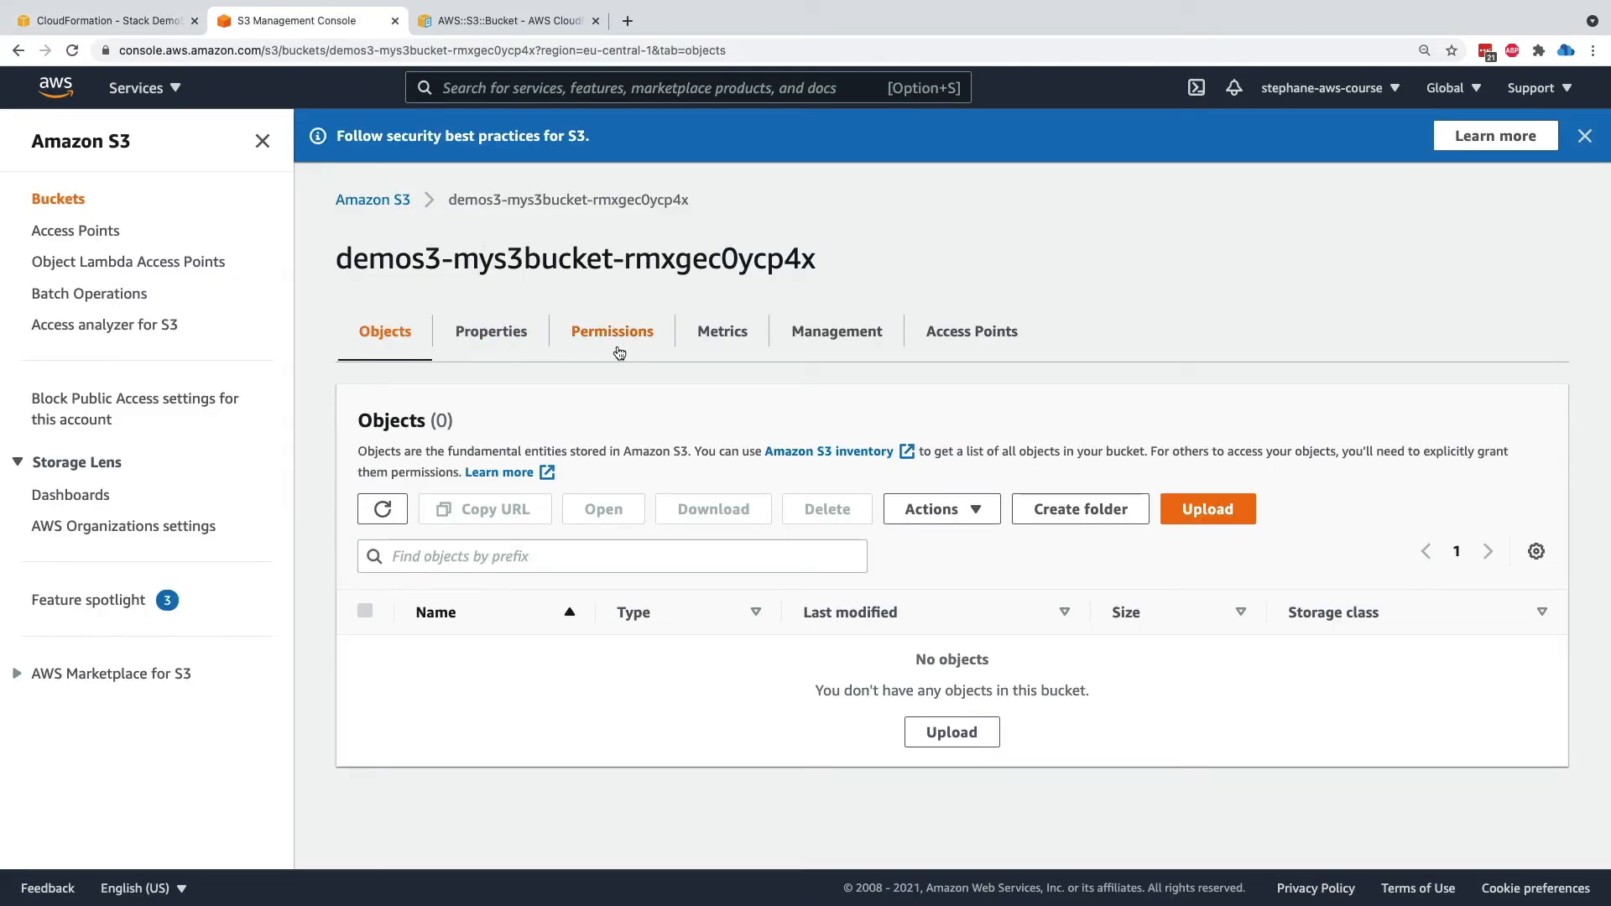
{"action": "left_click", "coordinate": [611, 330]}
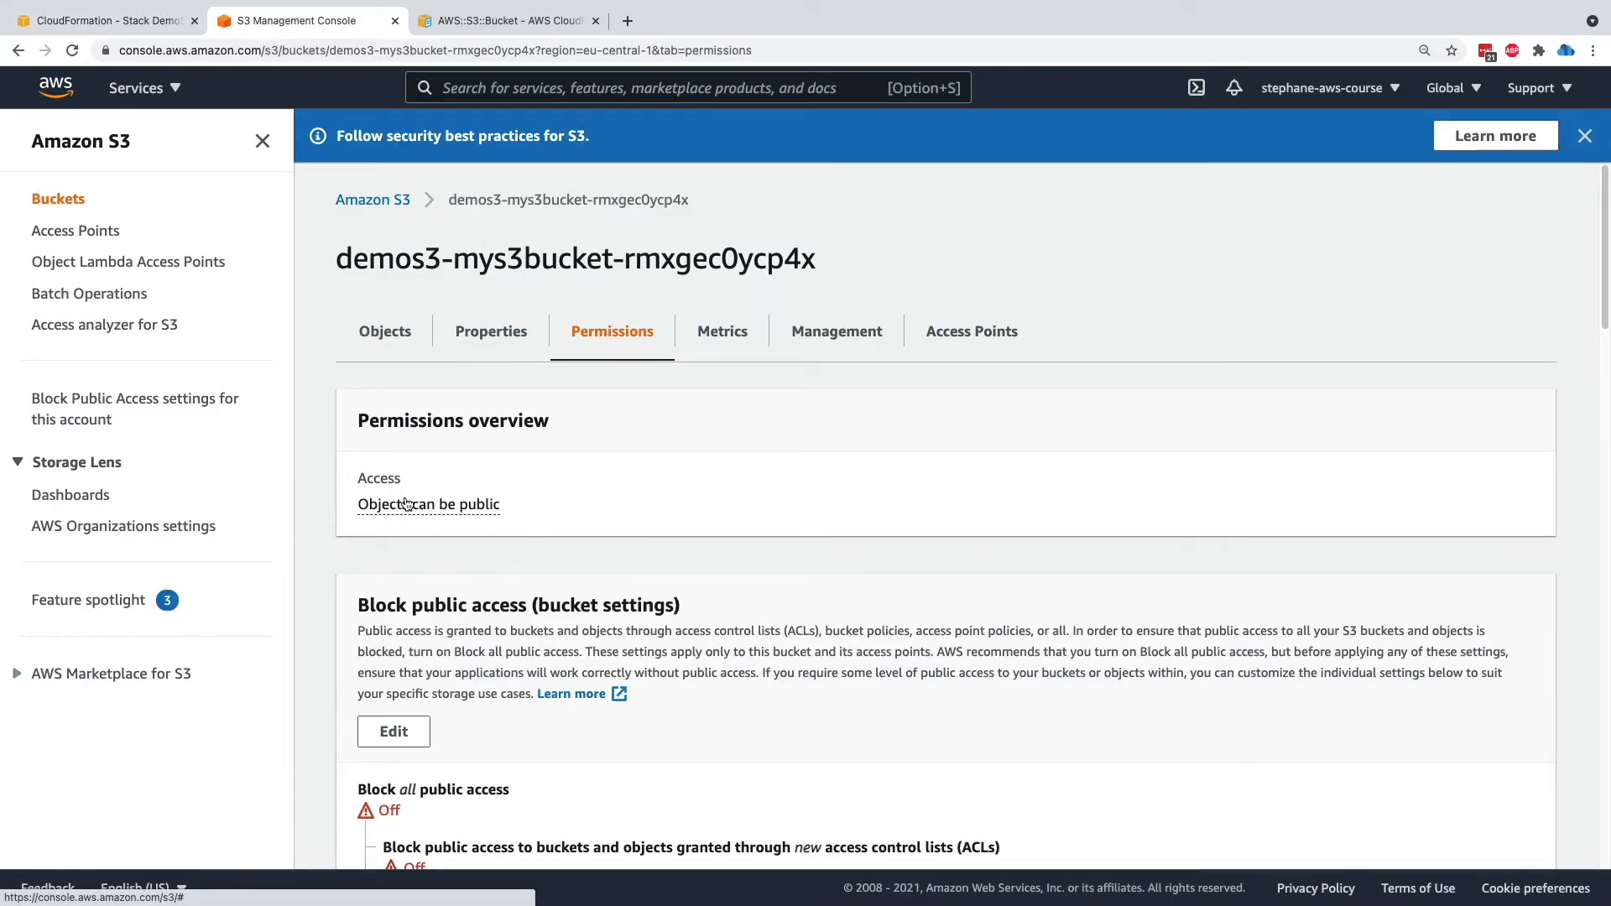
{"action": "double_click", "coordinate": [483, 504]}
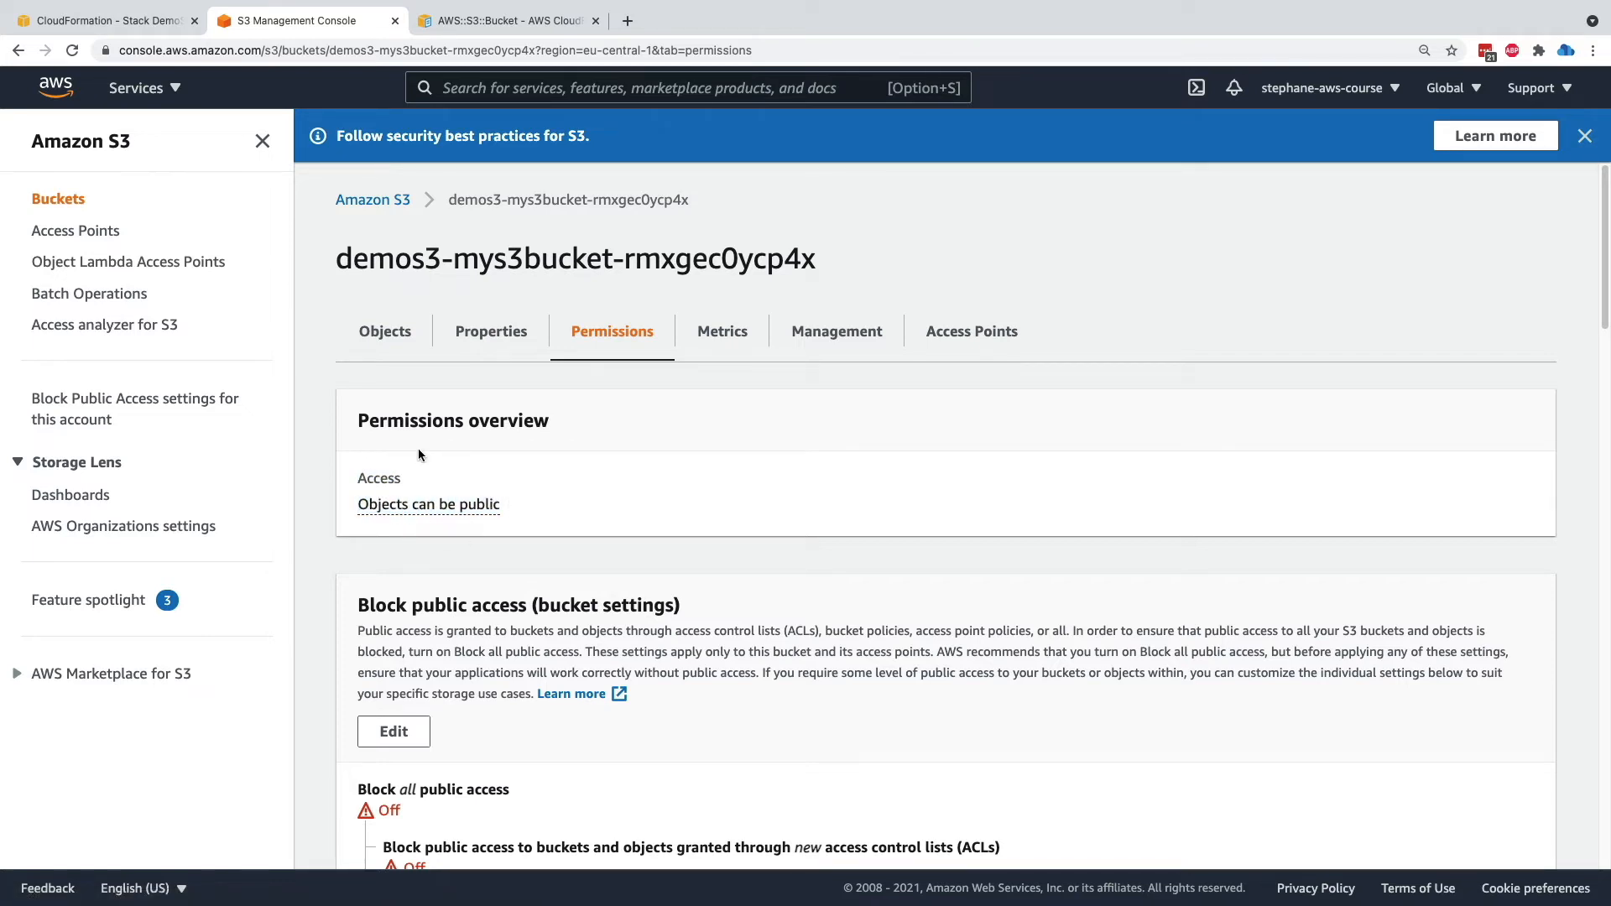
{"action": "mouse_move", "coordinate": [492, 496]}
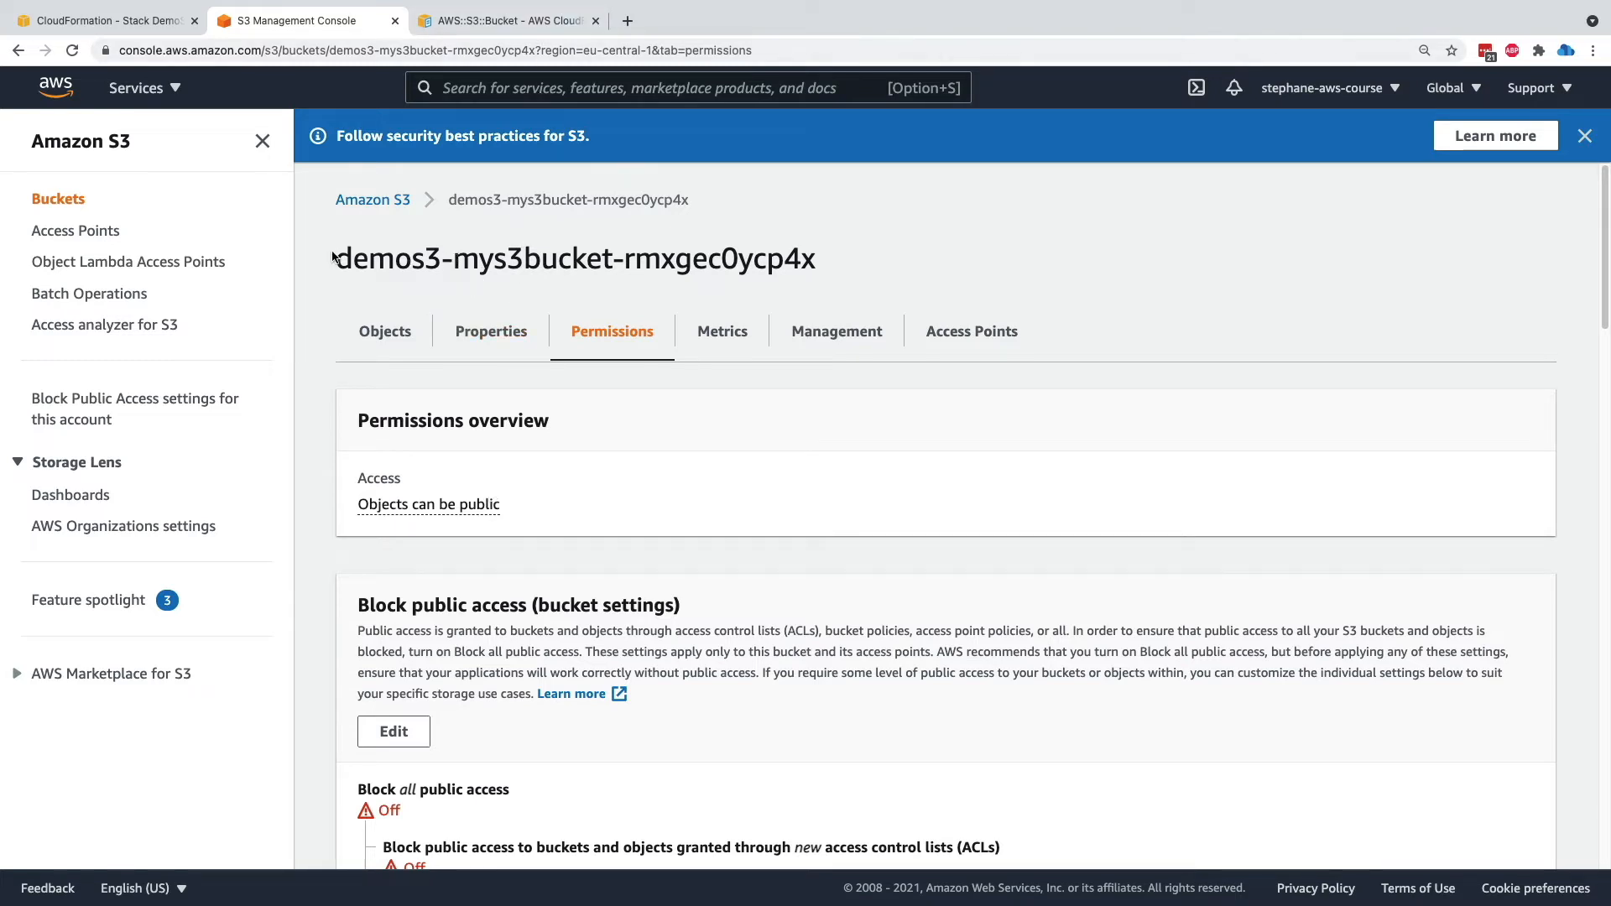
{"action": "double_click", "coordinate": [573, 258]}
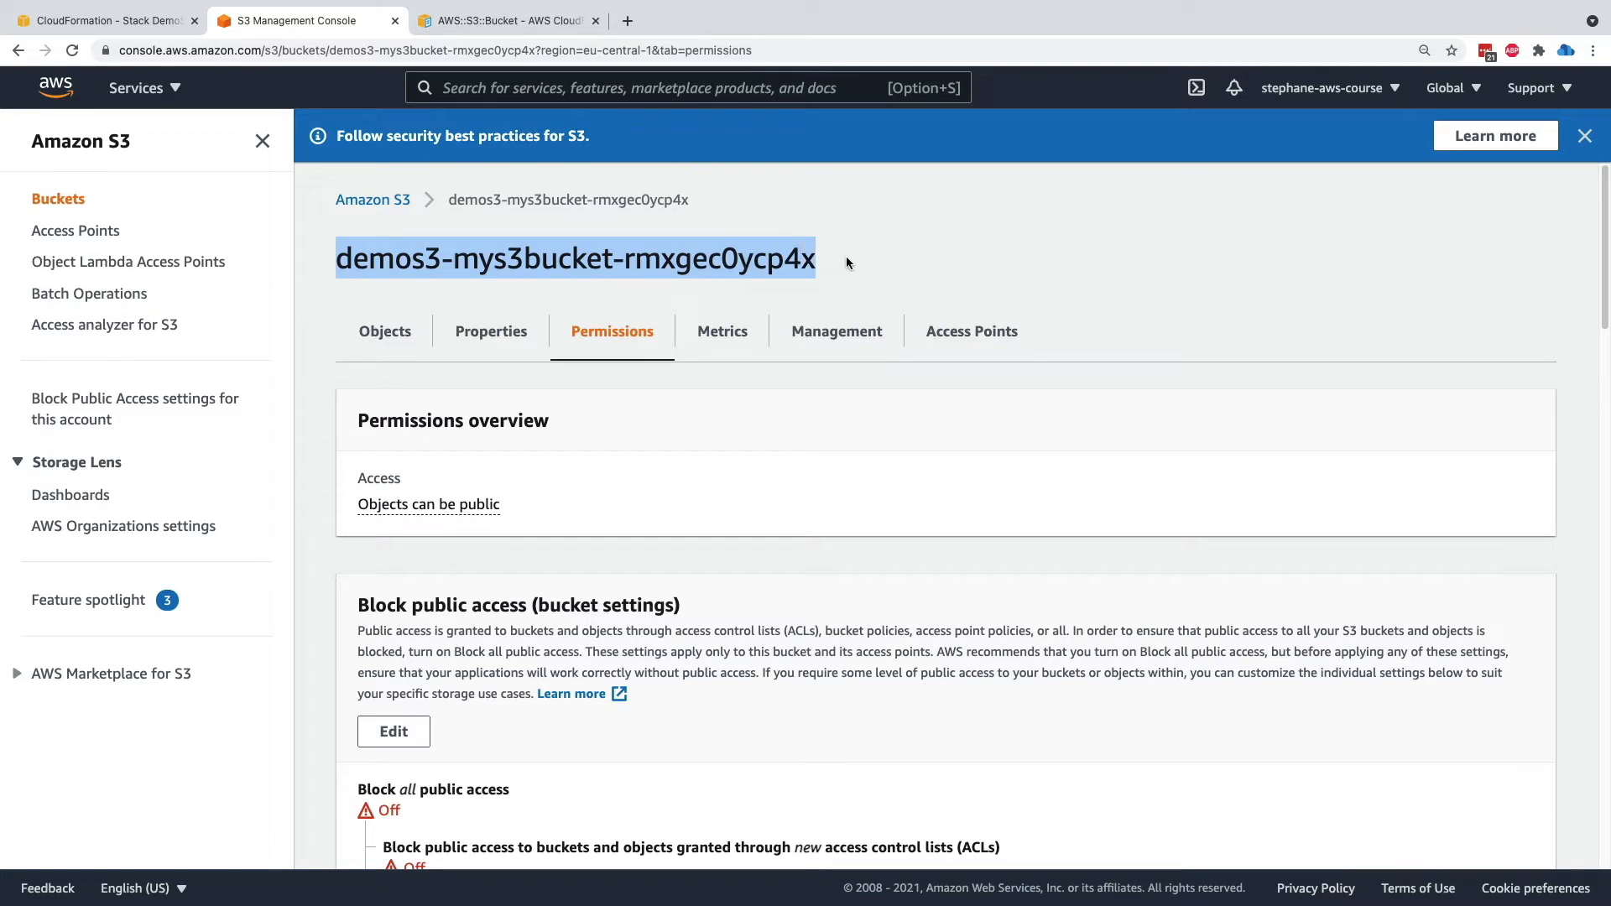
{"action": "left_click", "coordinate": [730, 280]}
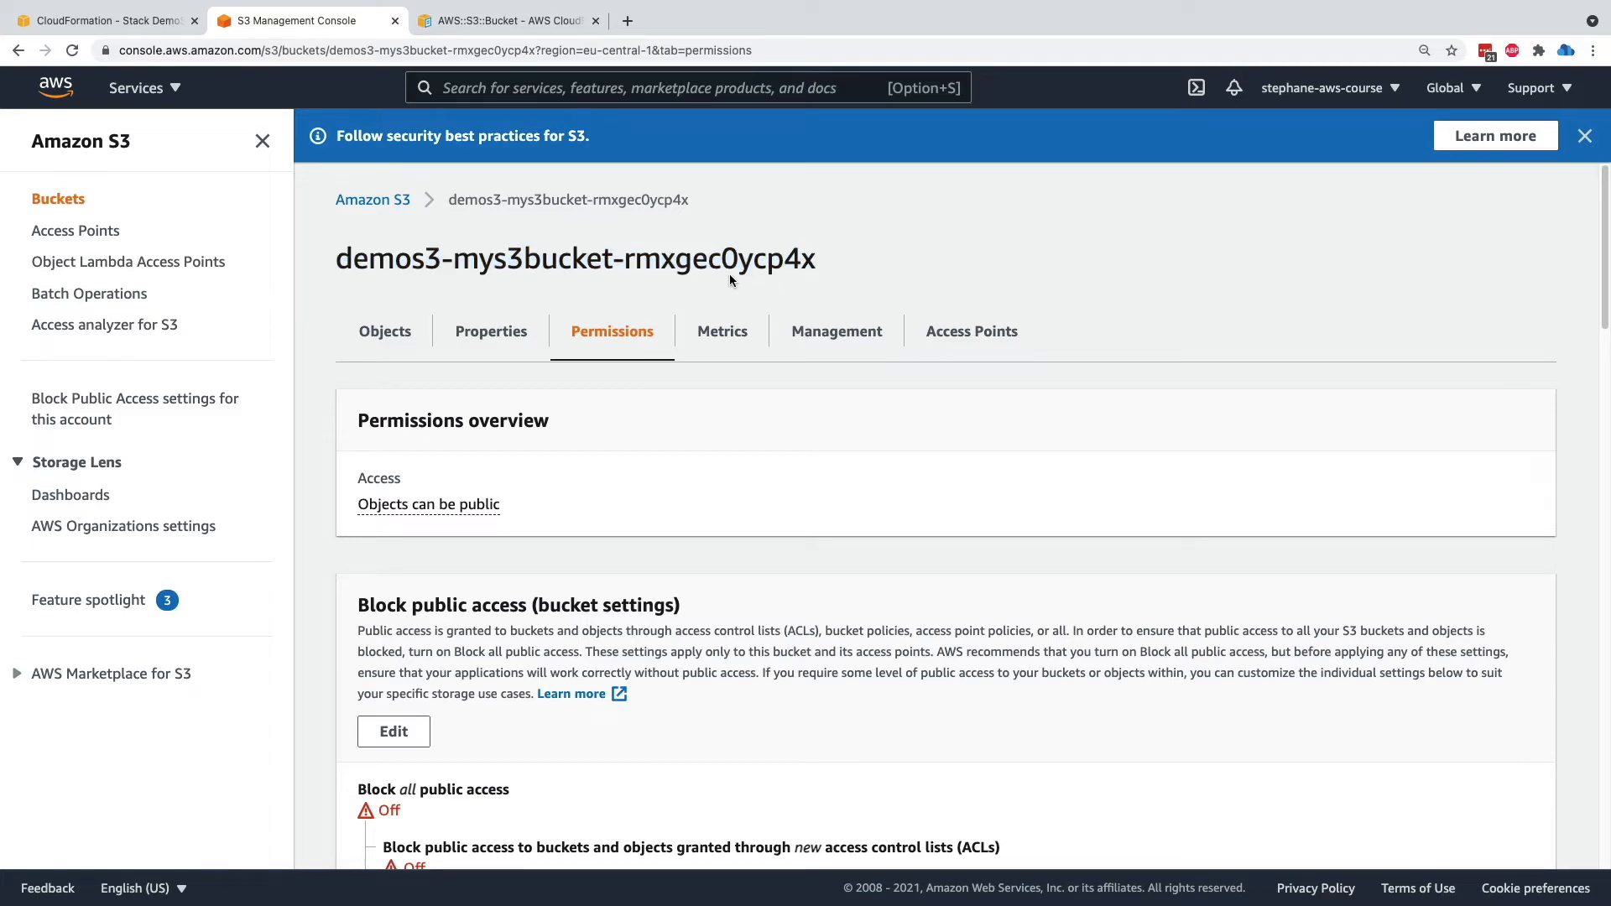
{"action": "mouse_move", "coordinate": [716, 263]}
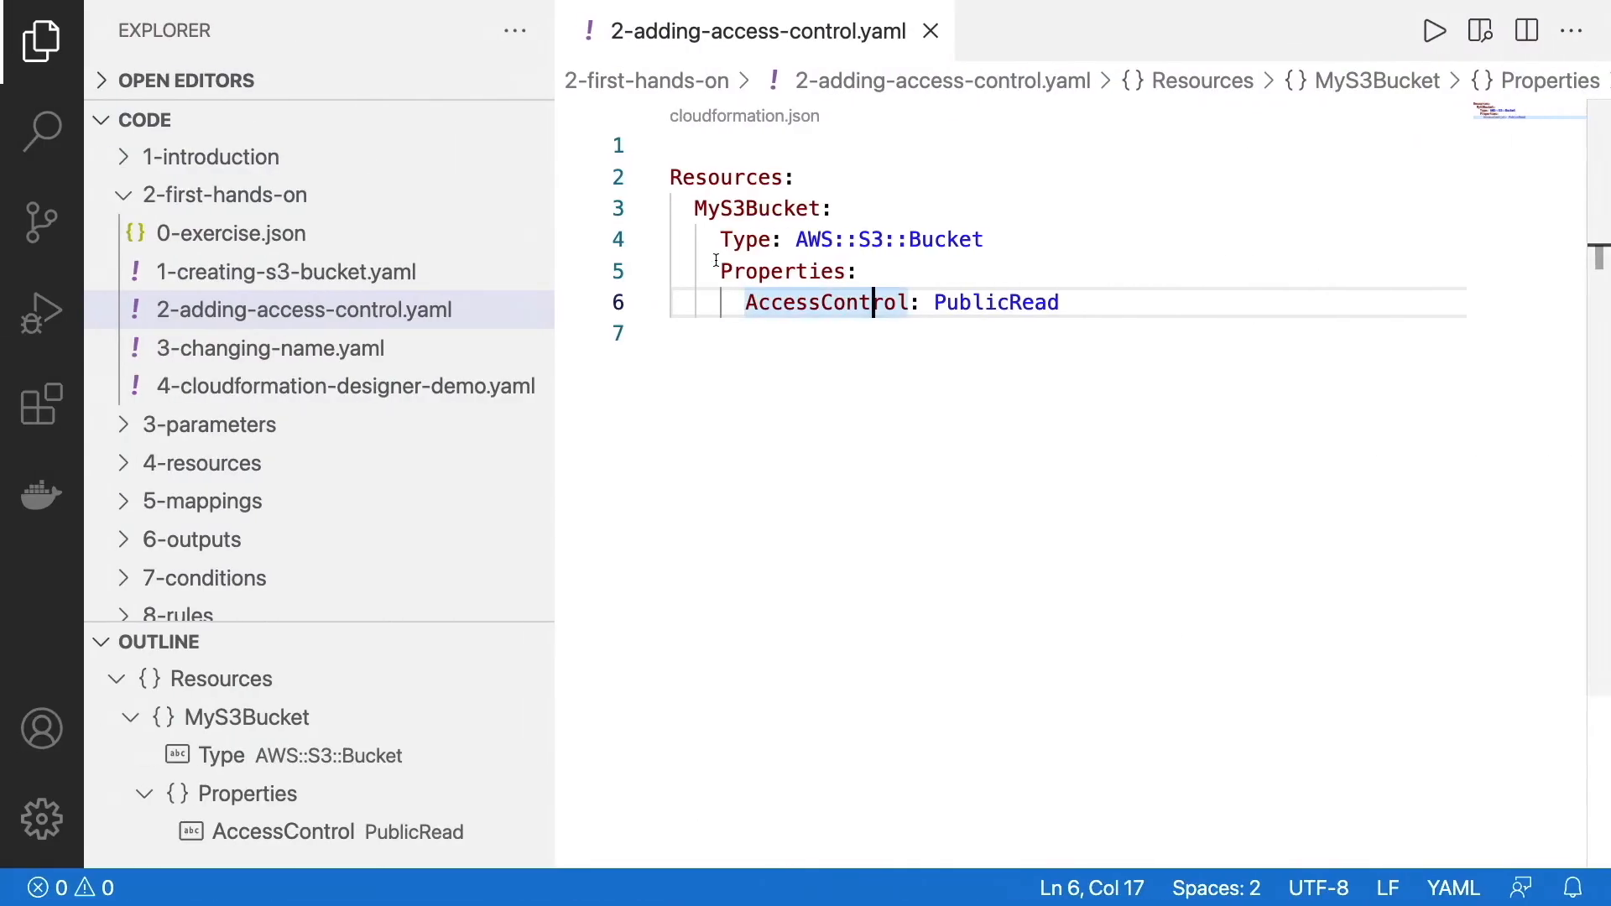
Open 3-changing-name.yaml, which adds a fixed BucketName to MyS3Bucket, in a kept editor tab
{"action": "left_click", "coordinate": [301, 309]}
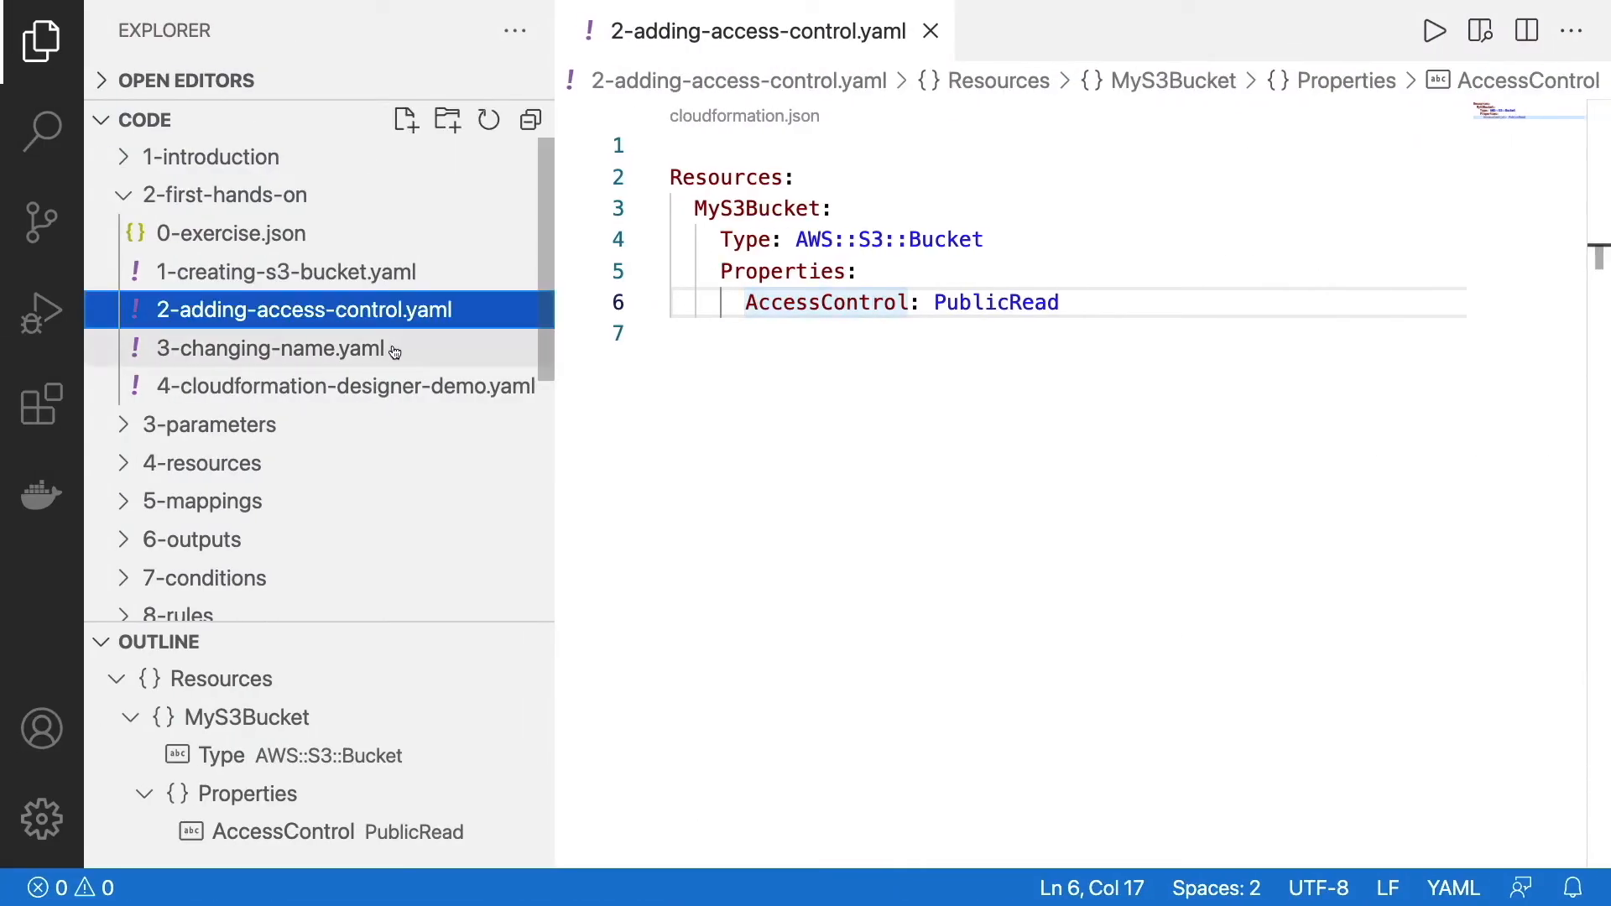
{"action": "left_click", "coordinate": [274, 349]}
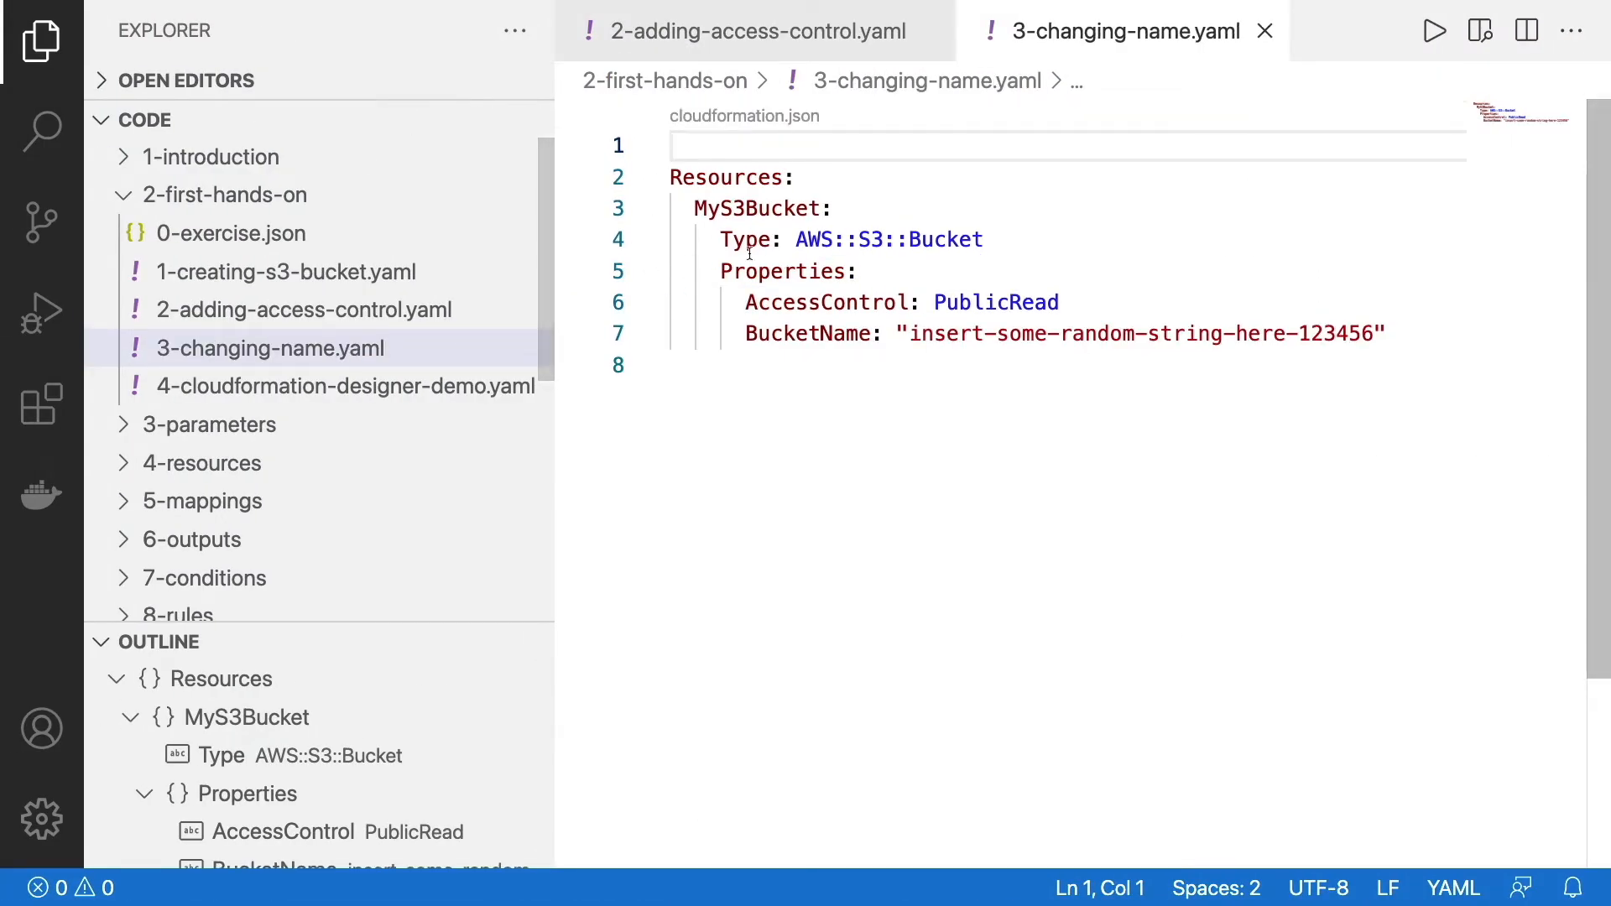
{"action": "double_click", "coordinate": [802, 332]}
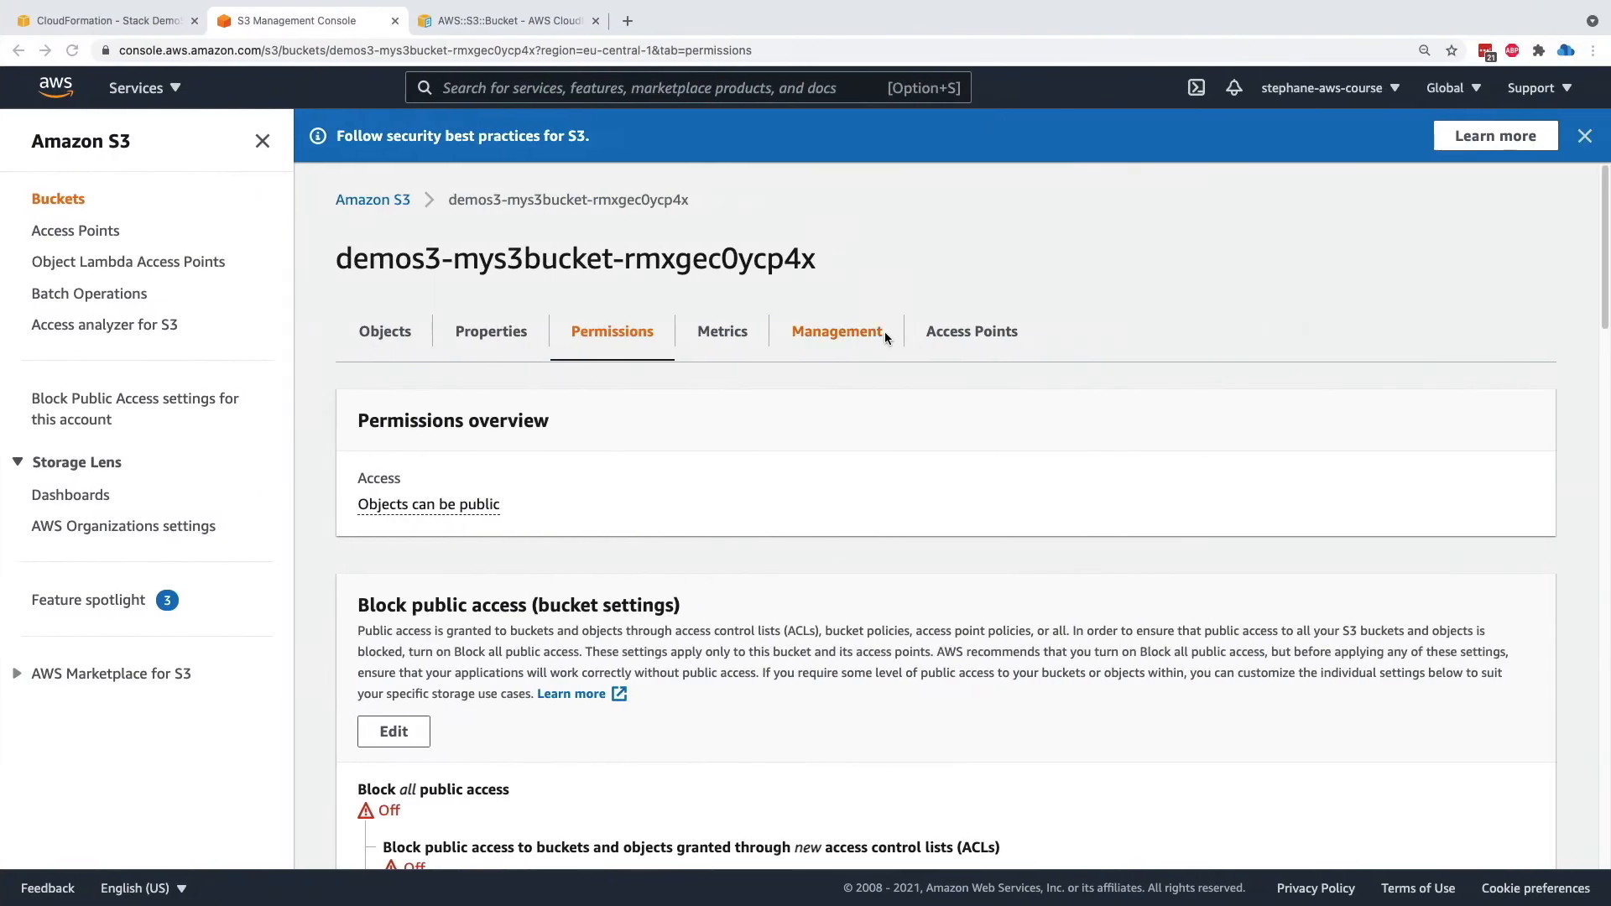
Find BucketName in the AWS::S3::Bucket docs showing 'Update requires: Replacement'
{"action": "left_click", "coordinate": [504, 20]}
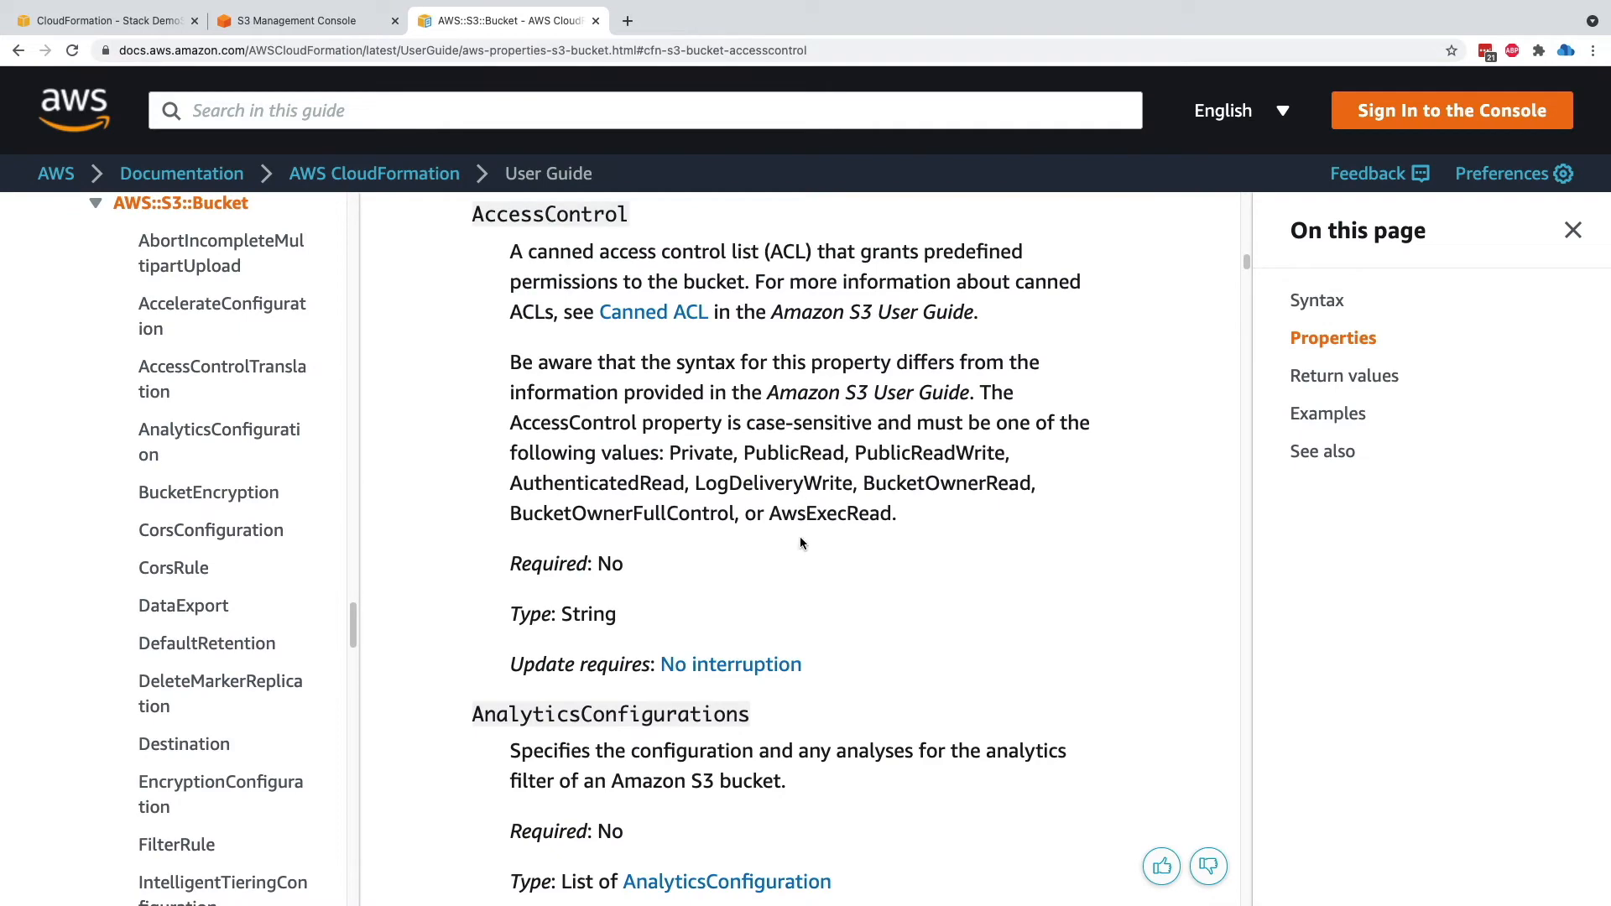
{"action": "scroll", "scroll_direction": "down", "scroll_amount": 3}
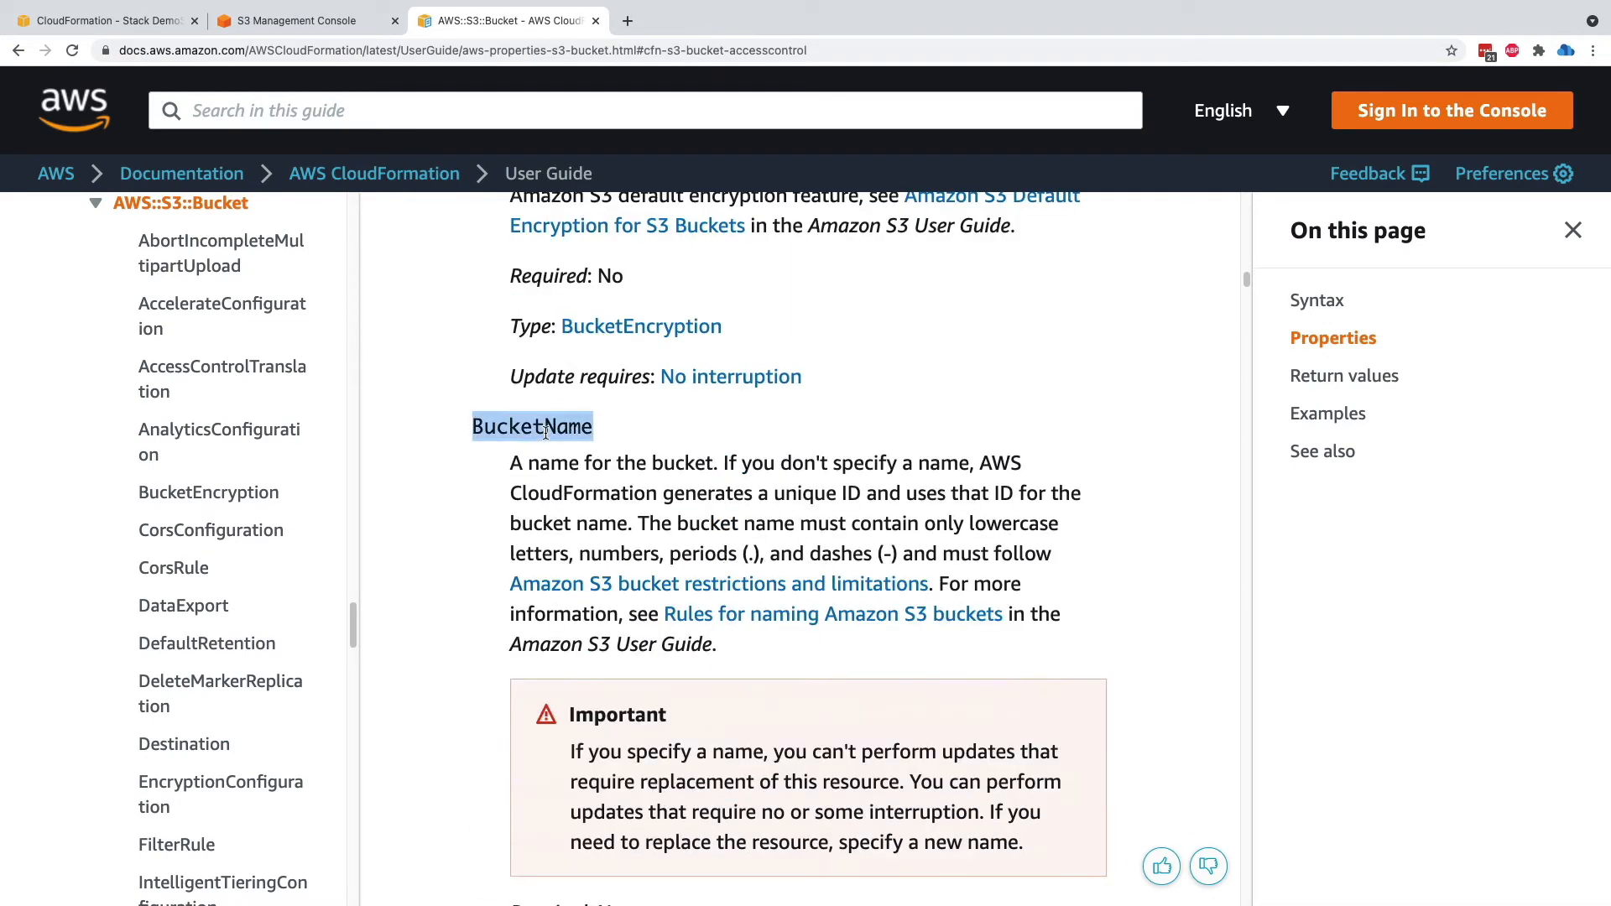
{"action": "scroll", "scroll_direction": "down", "scroll_amount": 3}
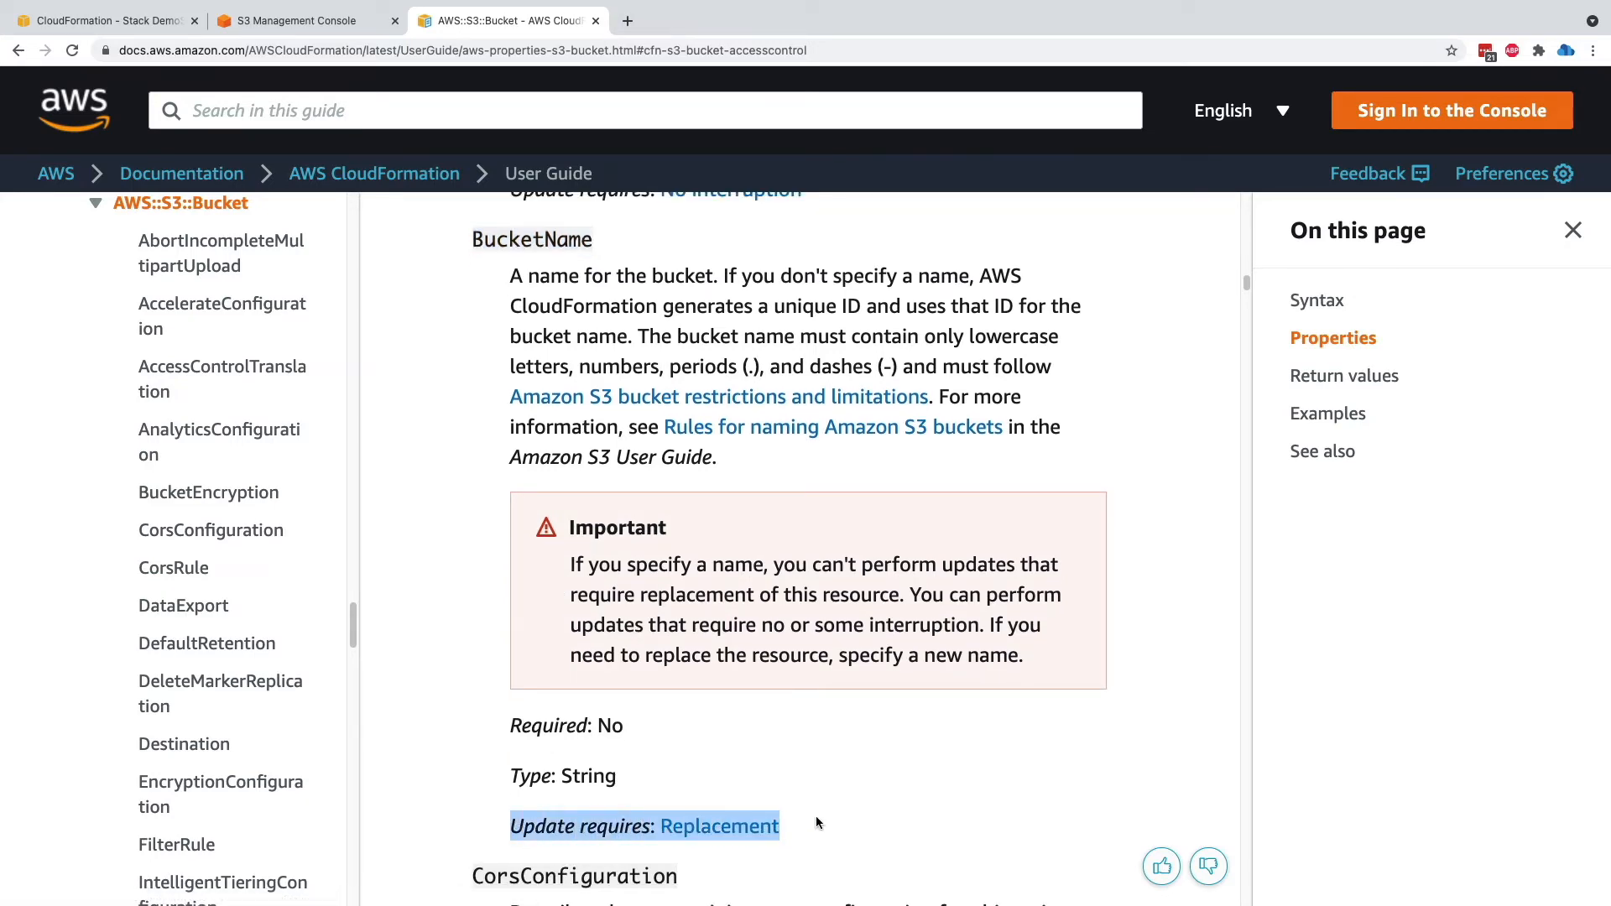
{"action": "scroll", "scroll_direction": "down", "scroll_amount": 3}
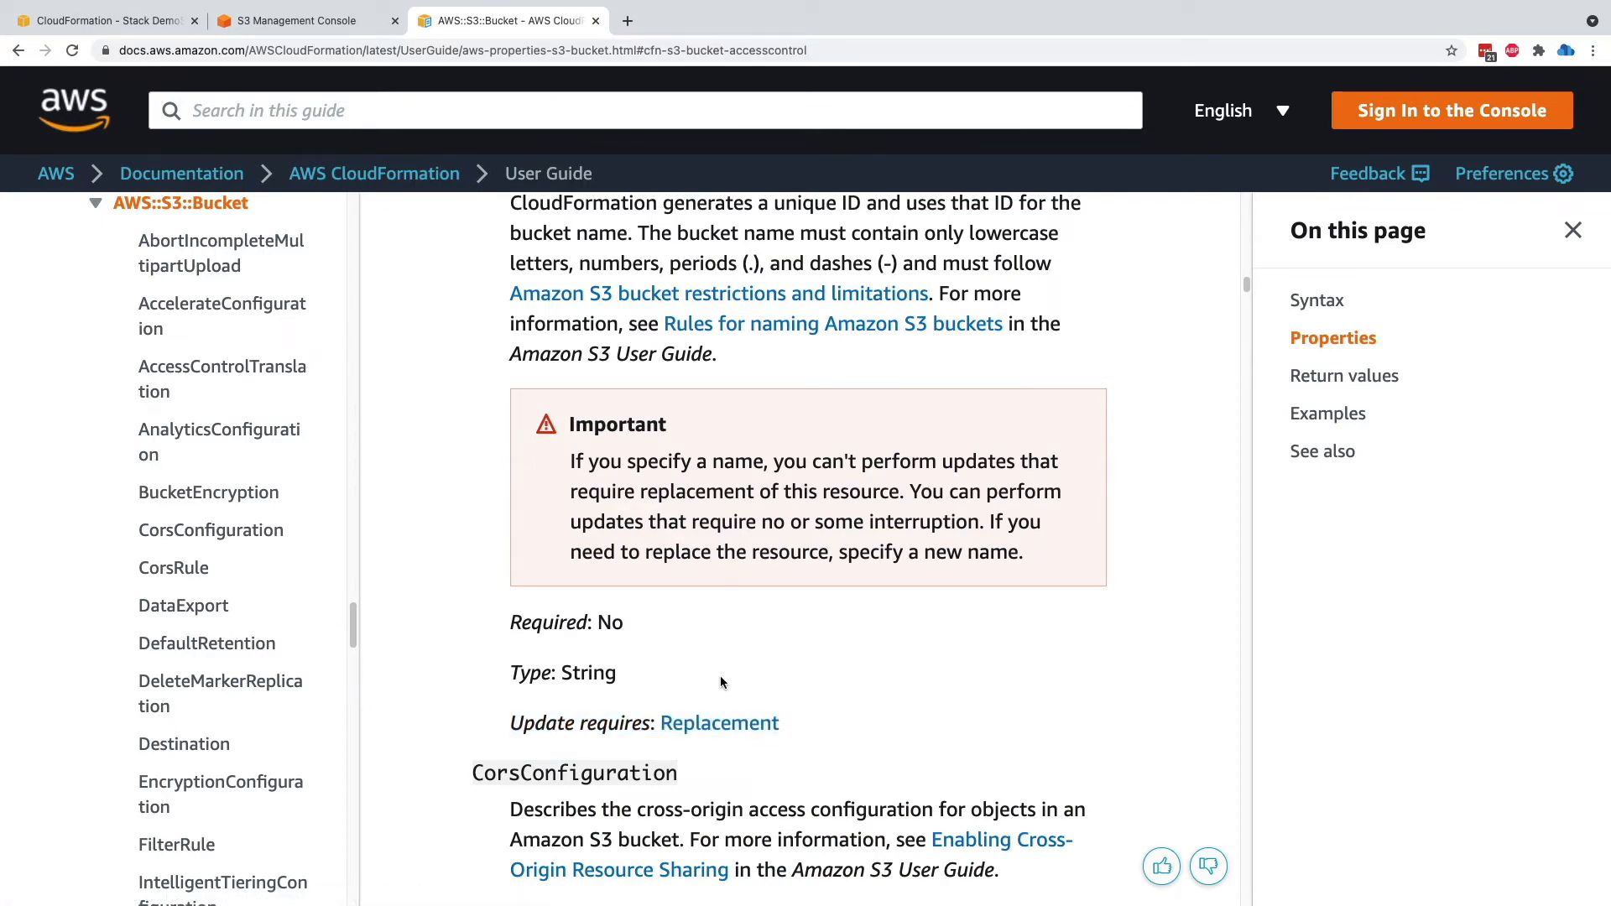
{"action": "left_click", "coordinate": [299, 20]}
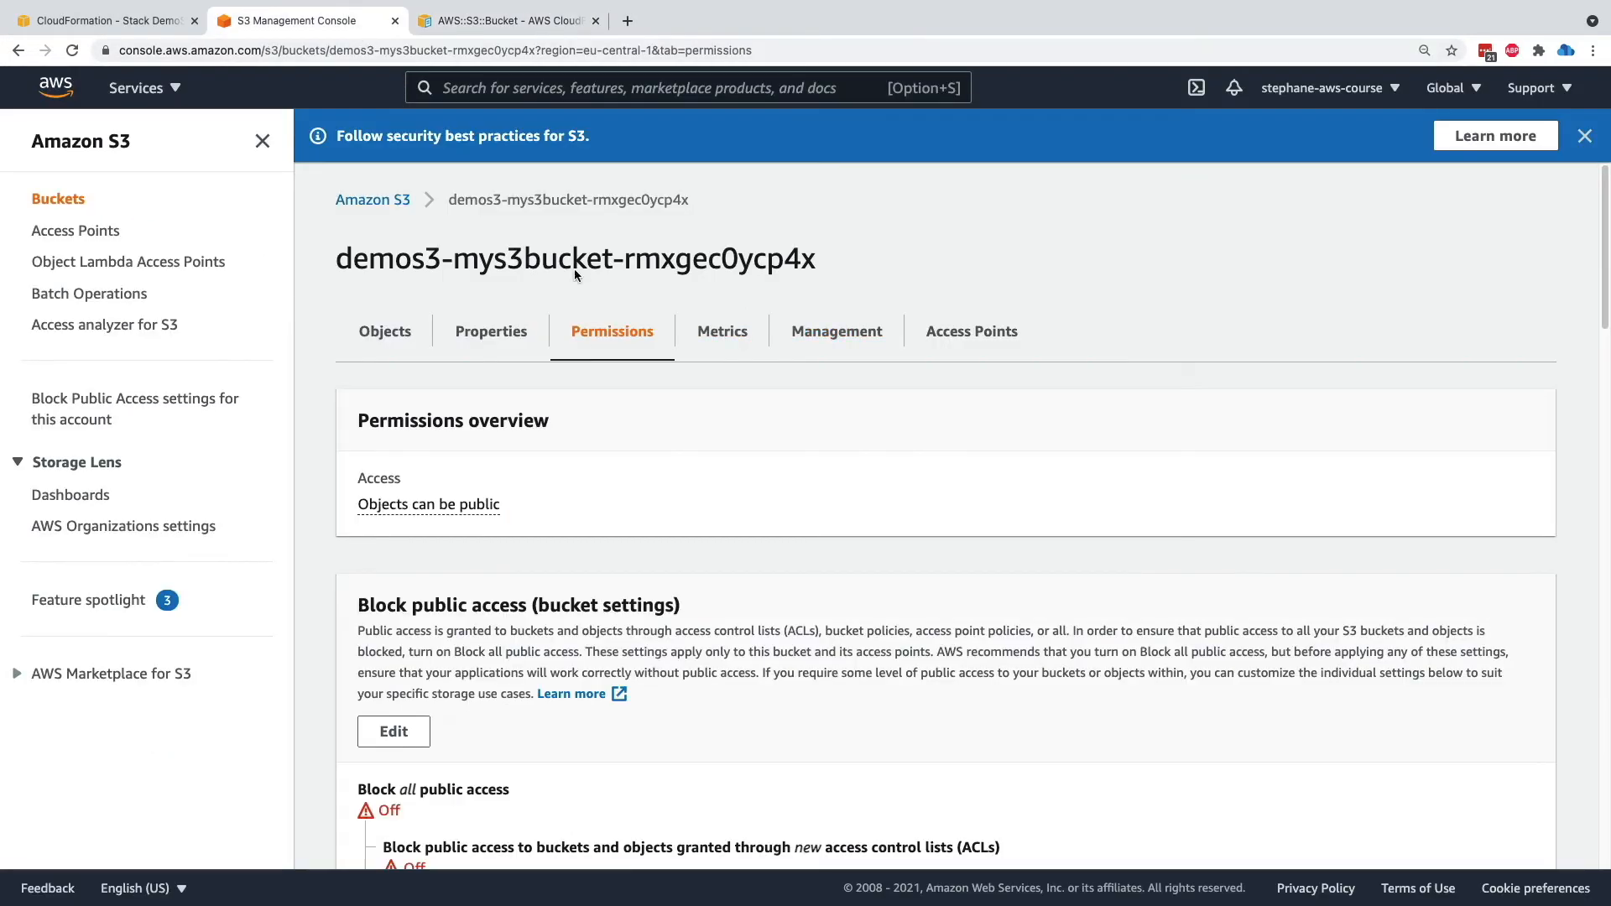
{"action": "left_click", "coordinate": [506, 20]}
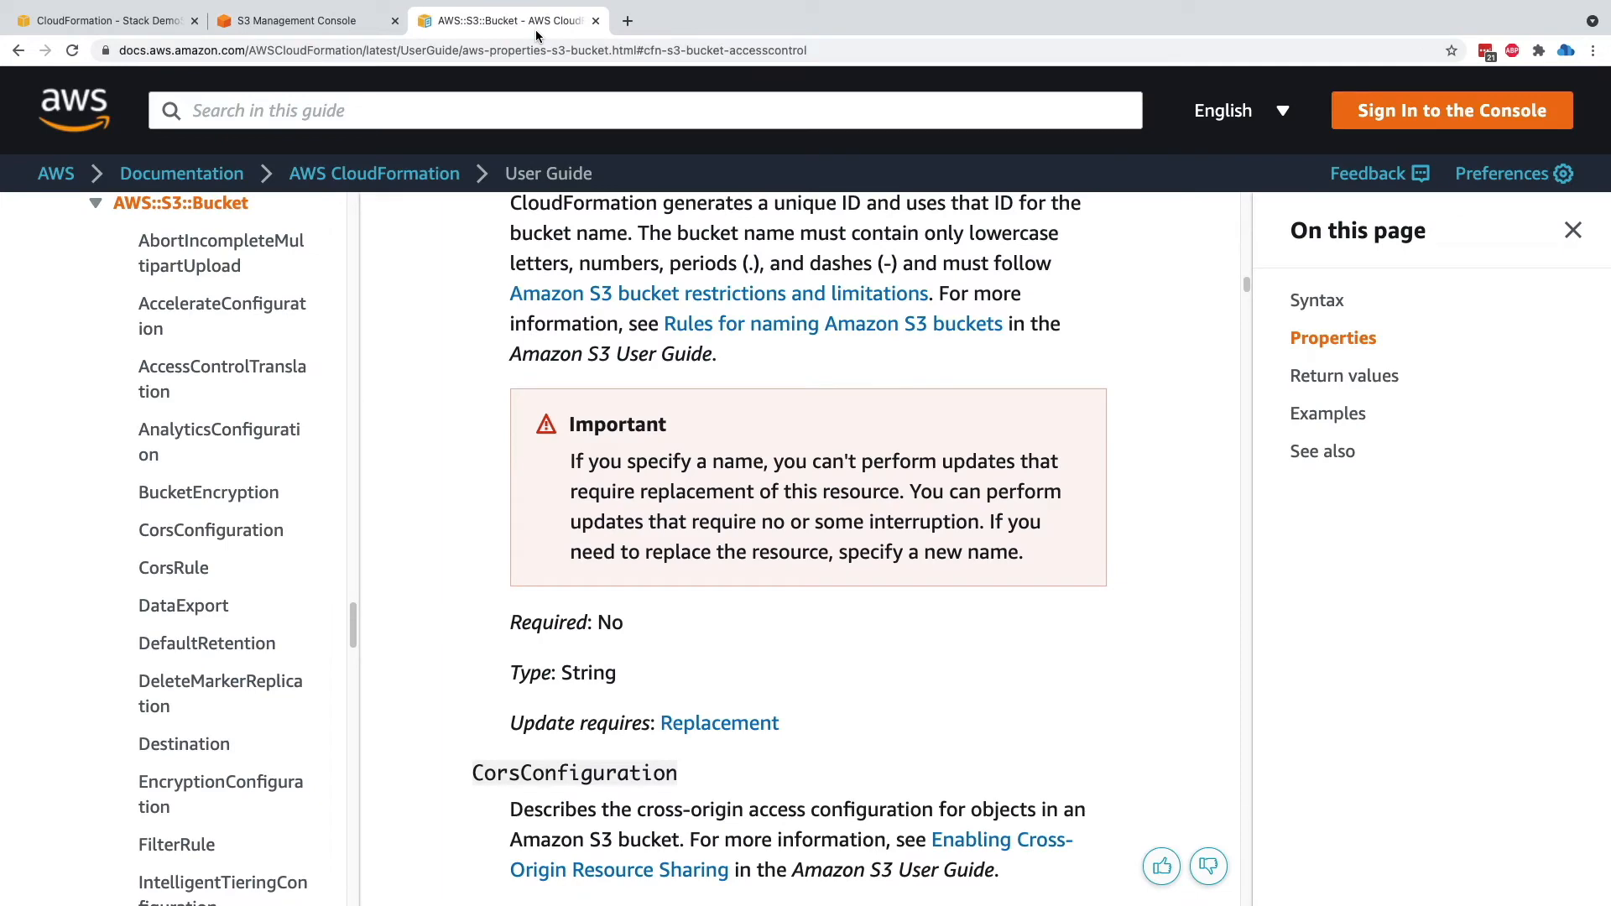
{"action": "mouse_move", "coordinate": [771, 221]}
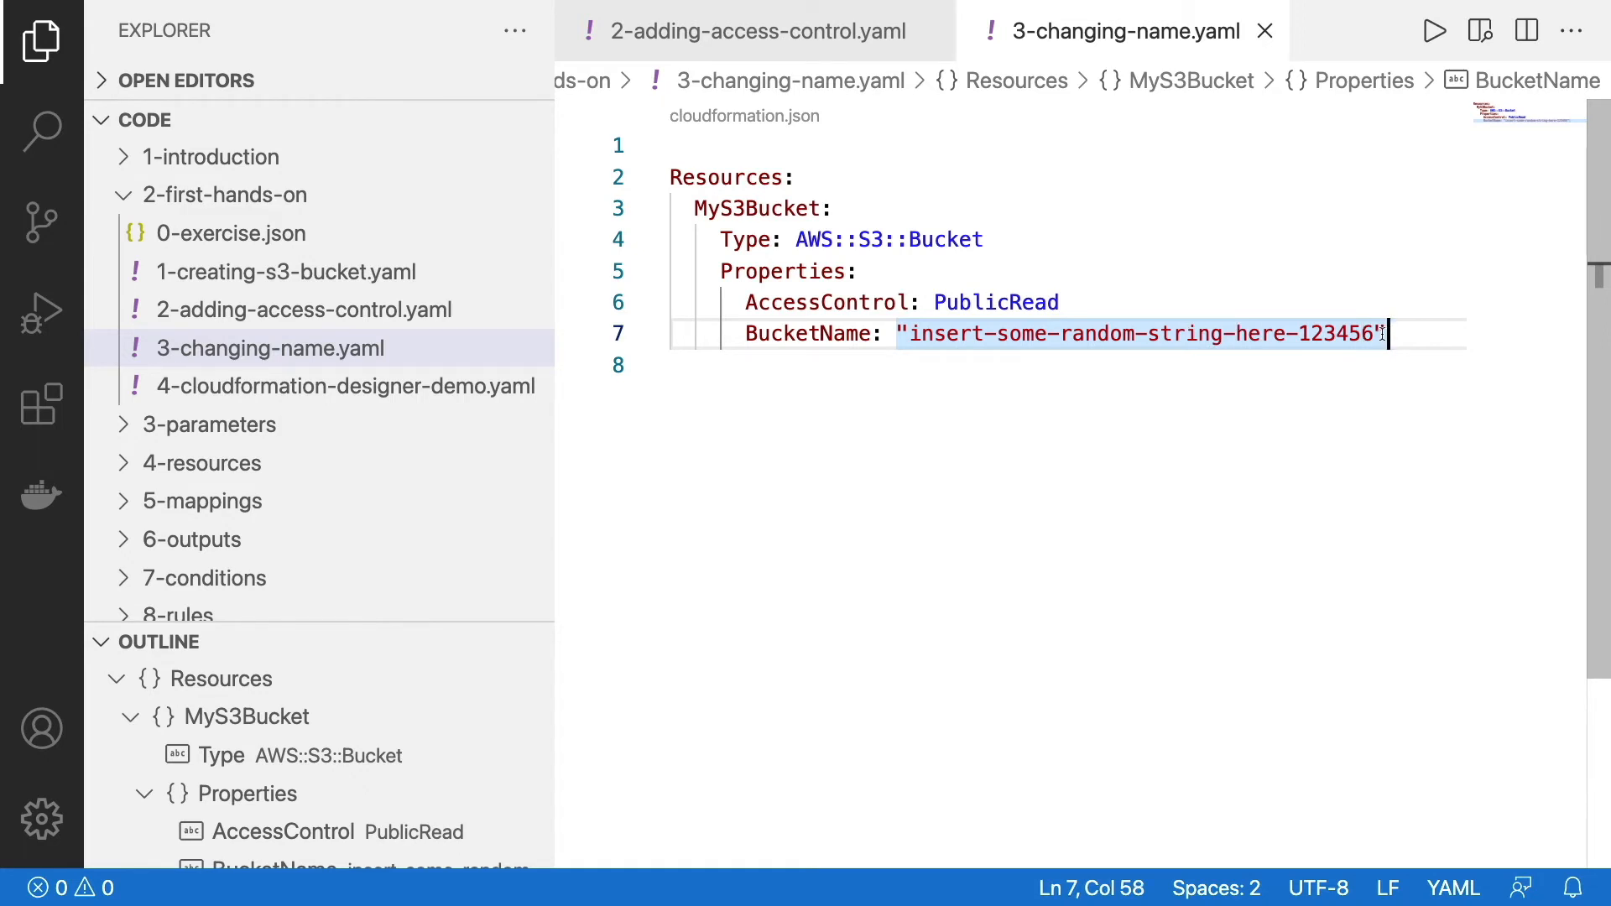
{"action": "mouse_move", "coordinate": [1371, 332]}
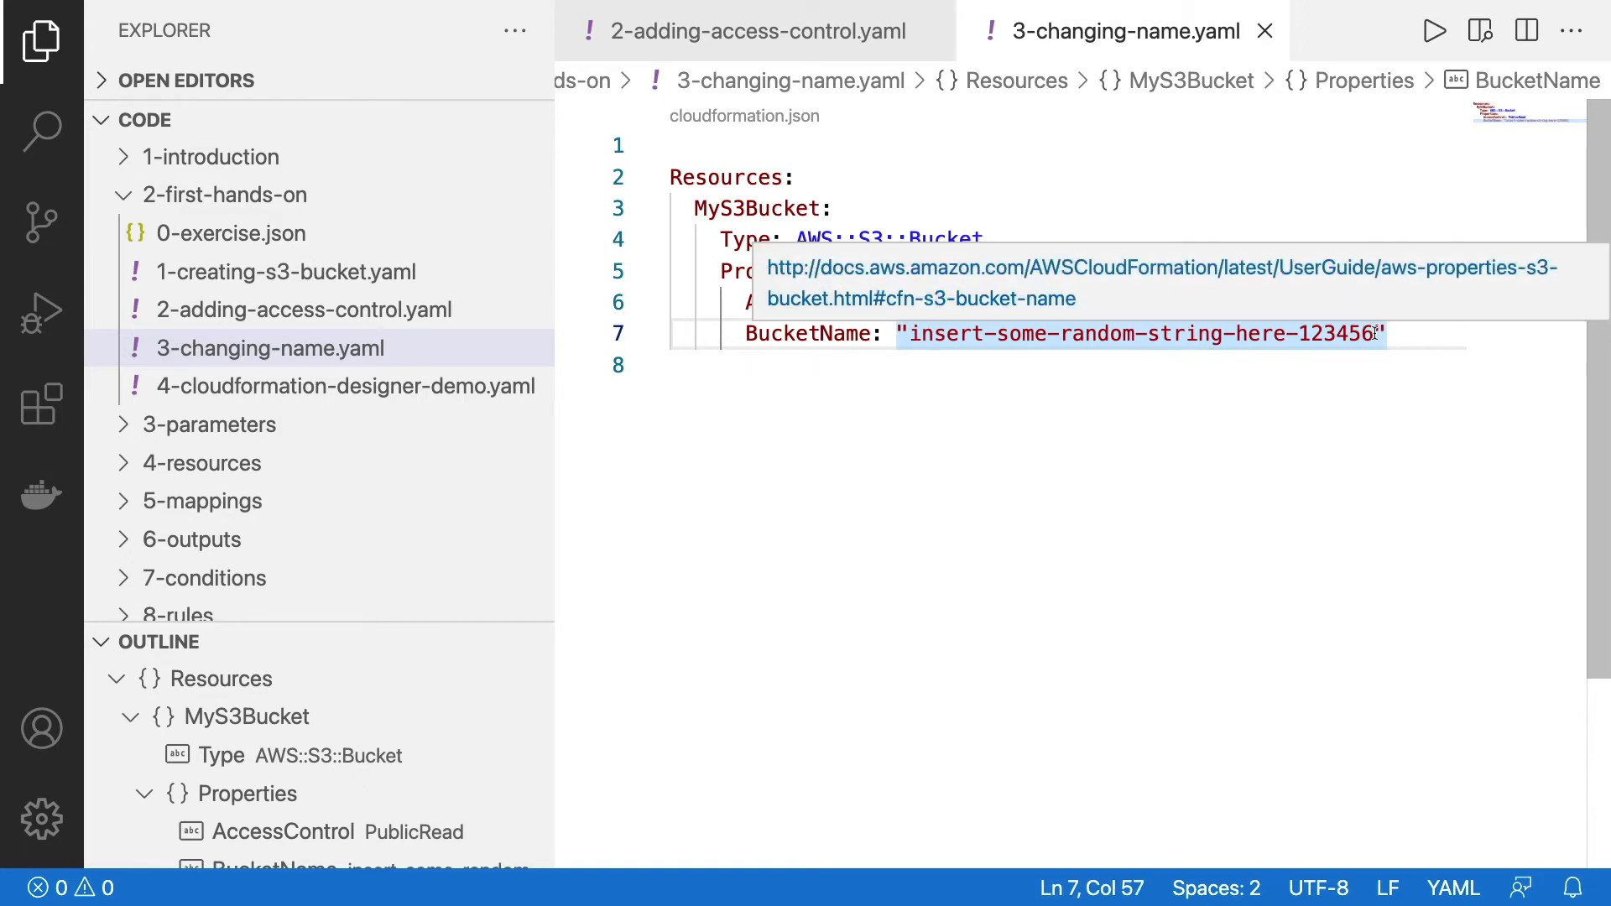
{"action": "key", "text": "Backspace"}
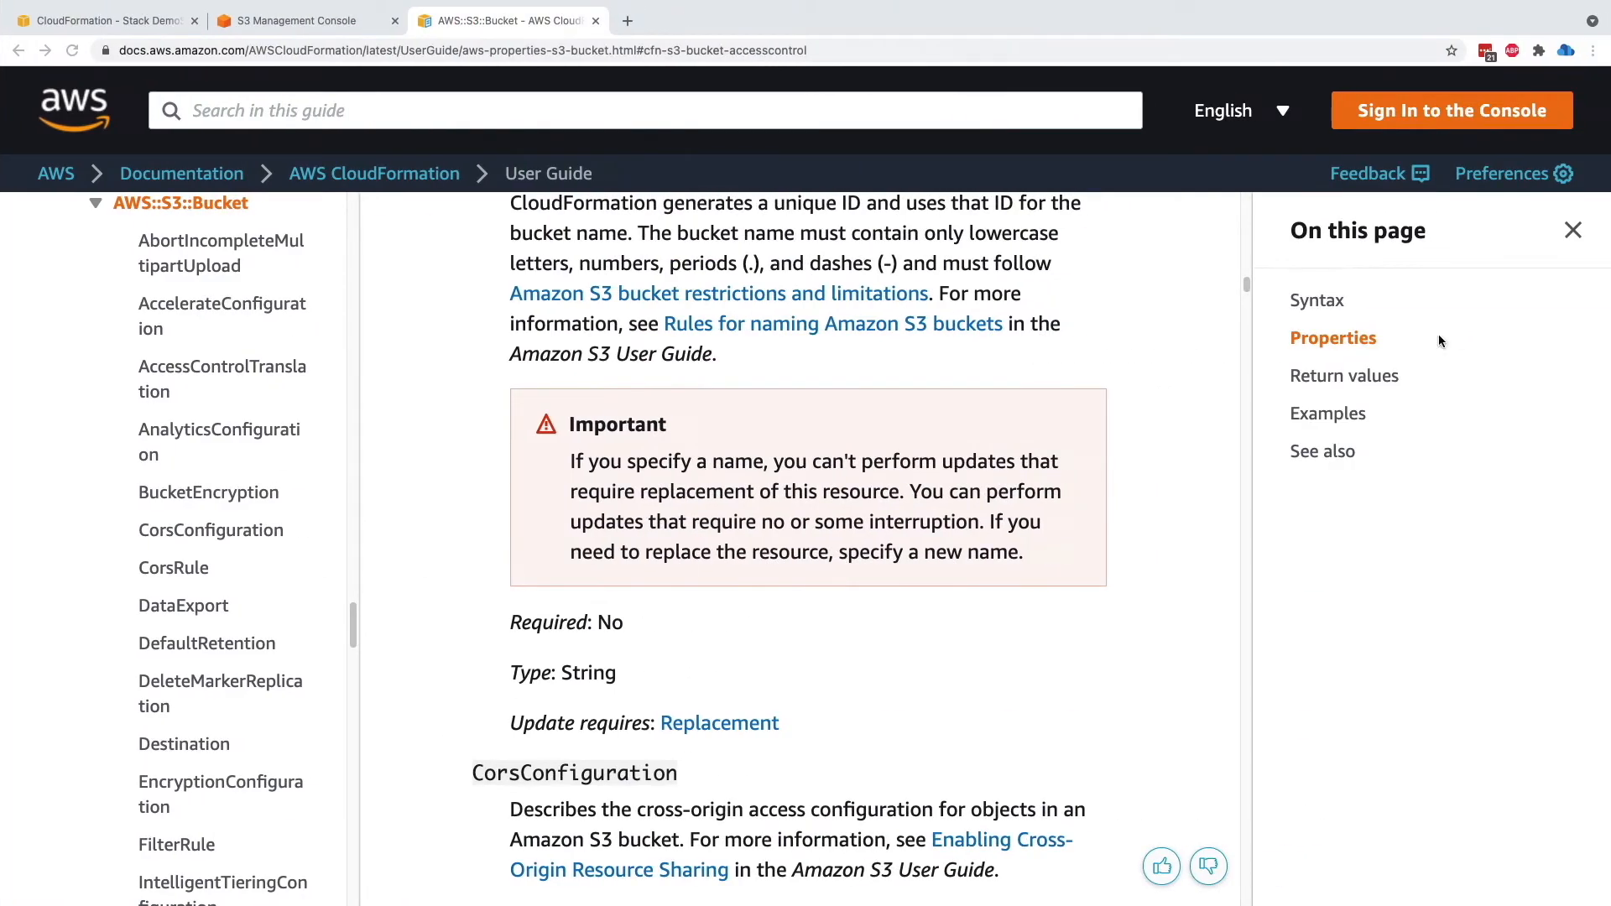
Return to the DemoS3 stack and start an update replacing the template with an uploaded file
{"action": "left_click", "coordinate": [299, 20]}
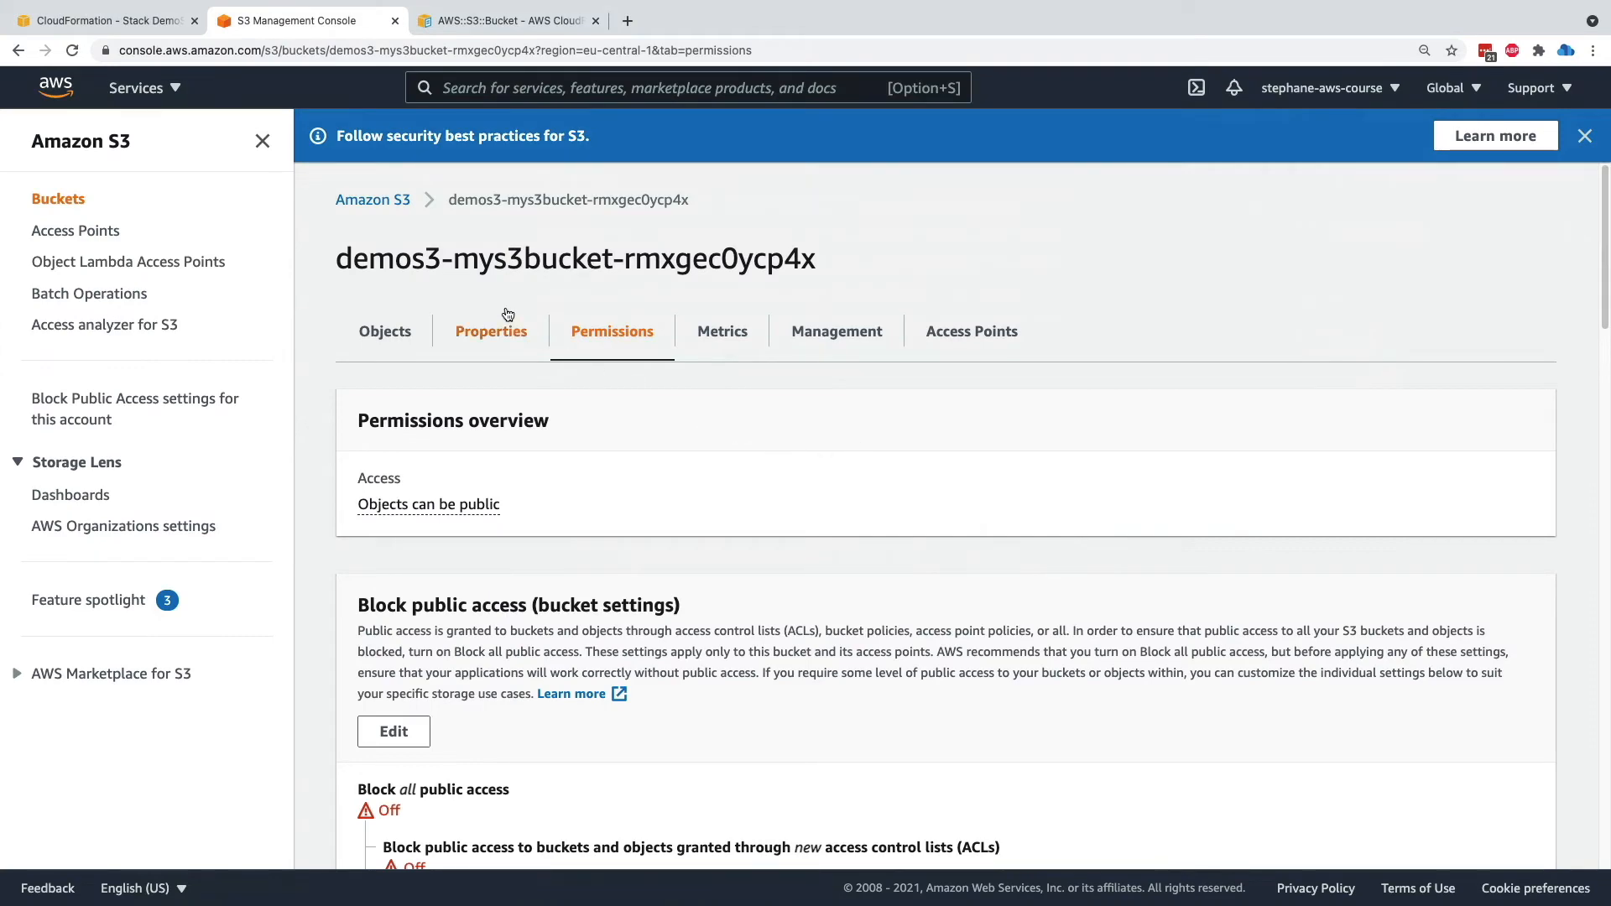
{"action": "left_click", "coordinate": [102, 20]}
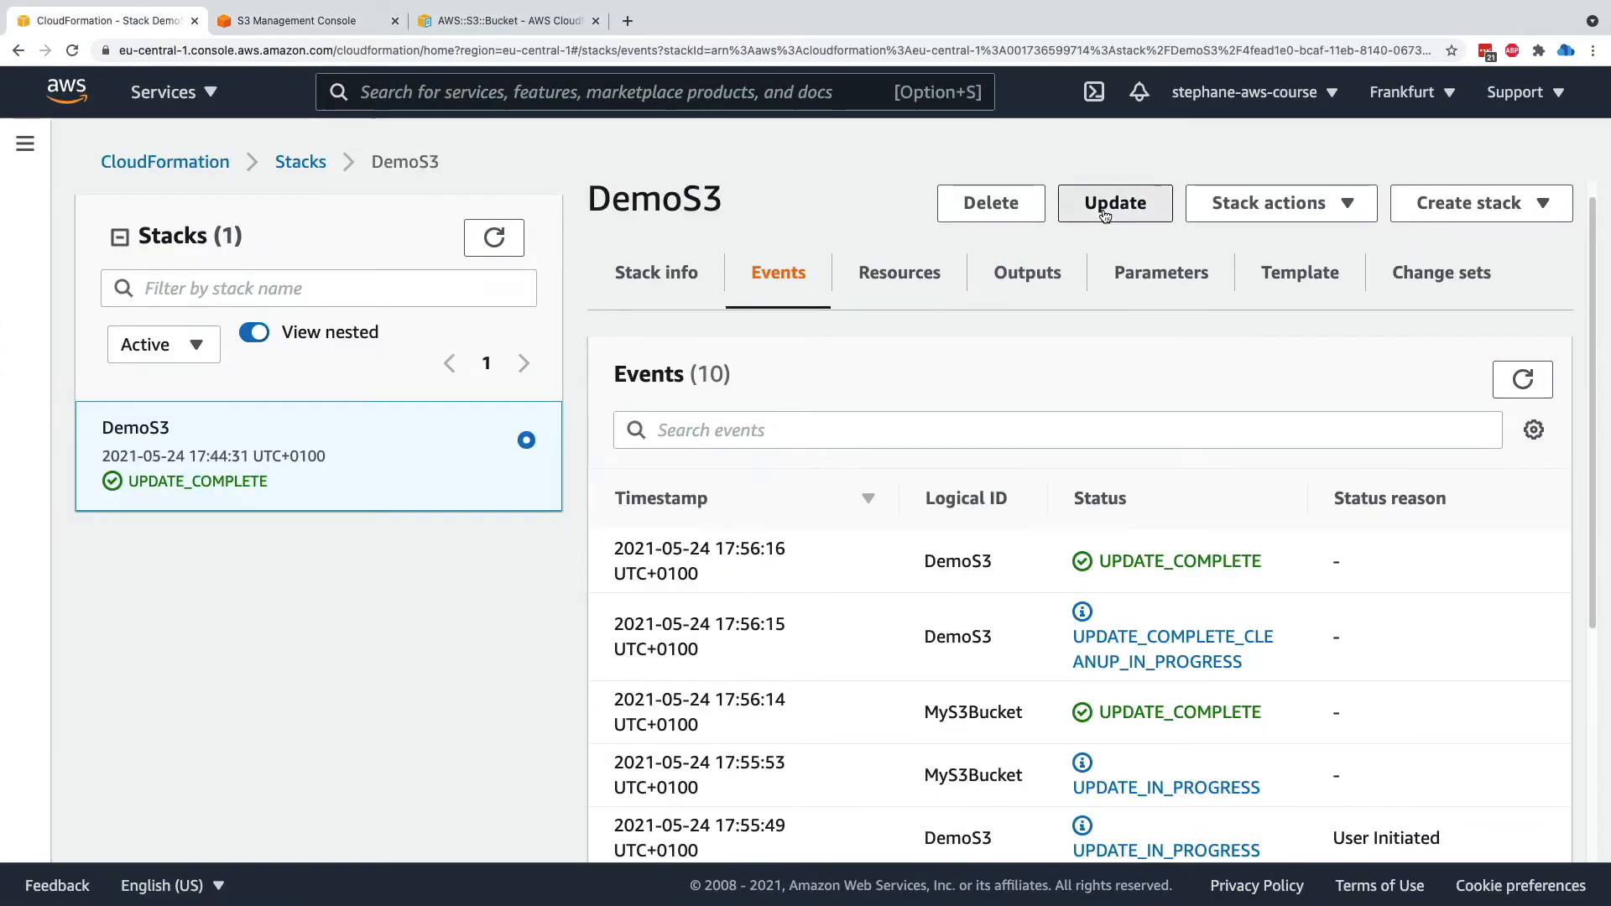
{"action": "left_click", "coordinate": [1115, 204]}
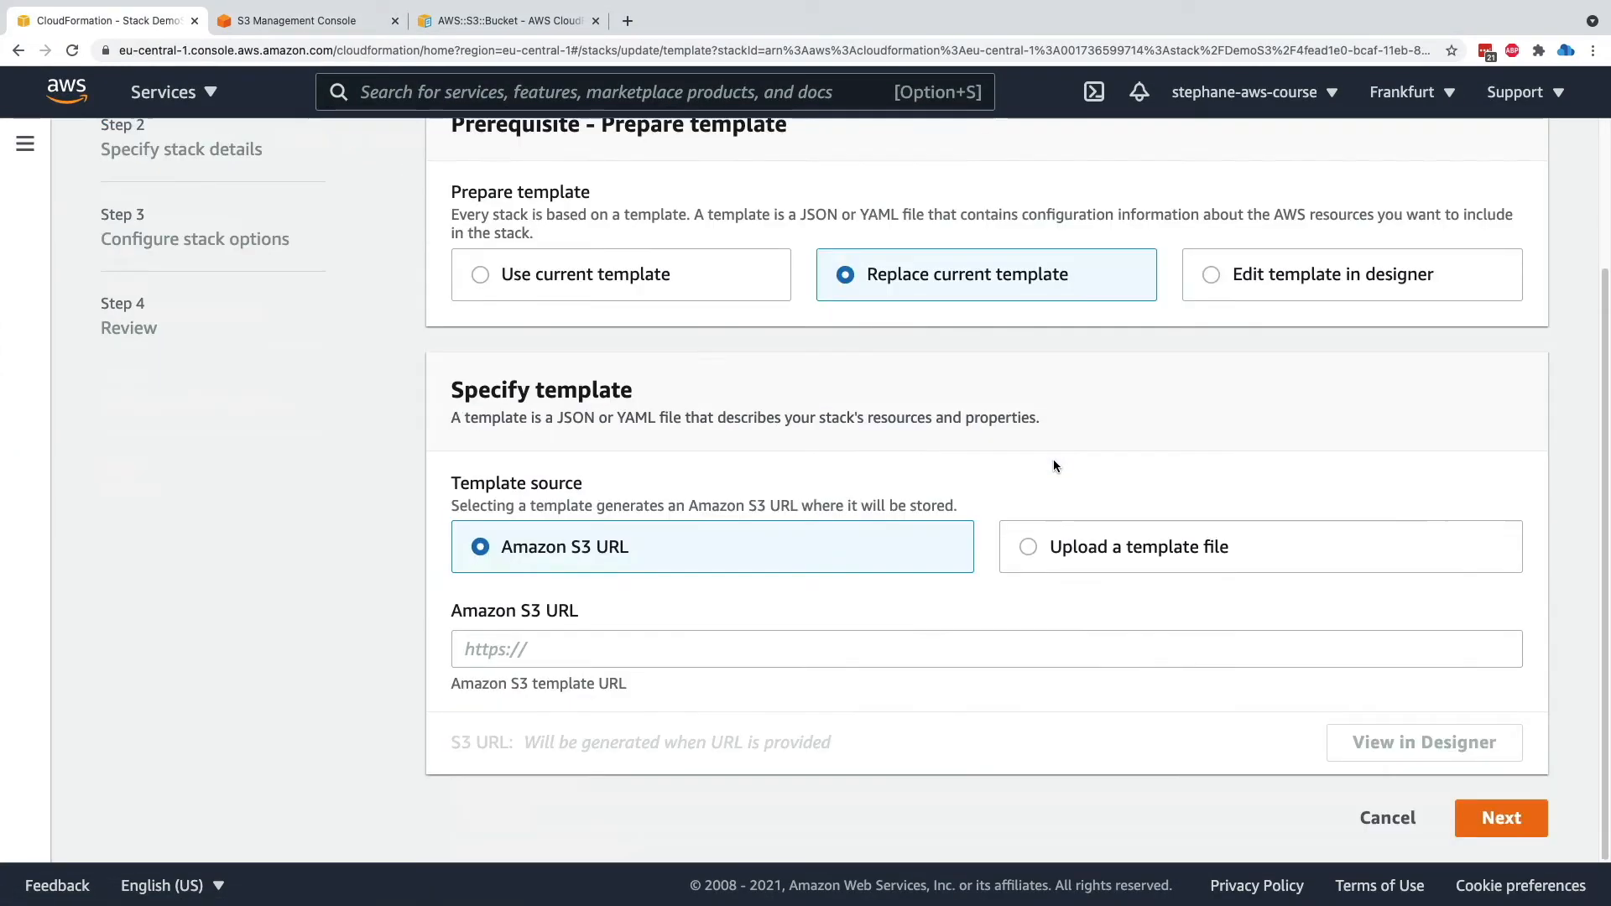
{"action": "left_click", "coordinate": [1027, 546]}
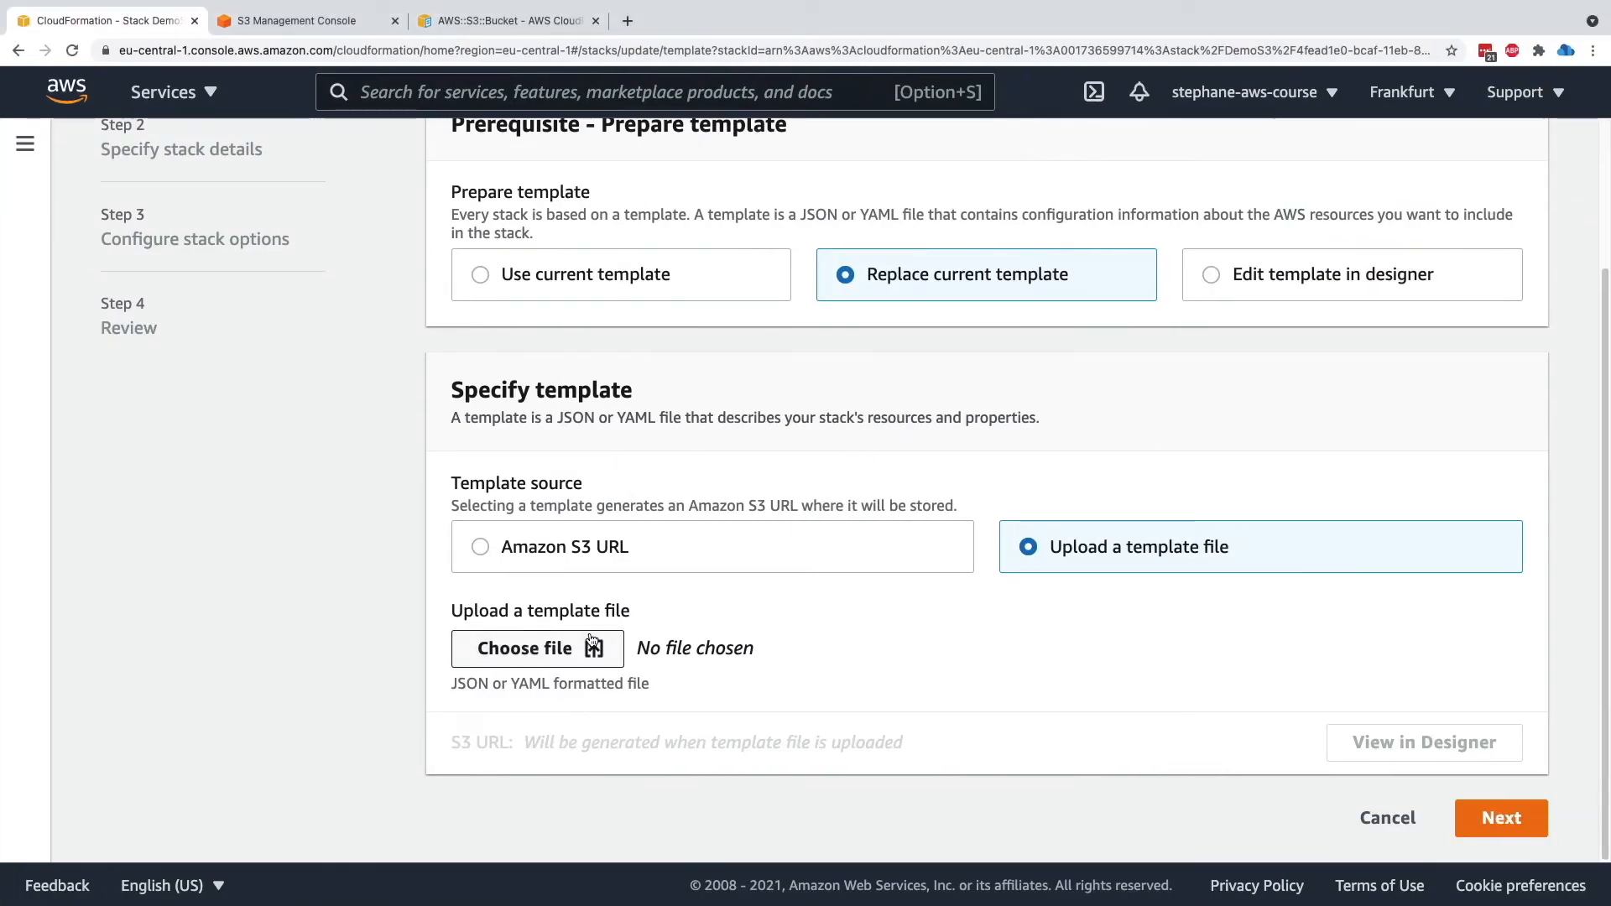
Choose 3-changing-name.yaml as the new template and continue to the review step
{"action": "left_click", "coordinate": [526, 648]}
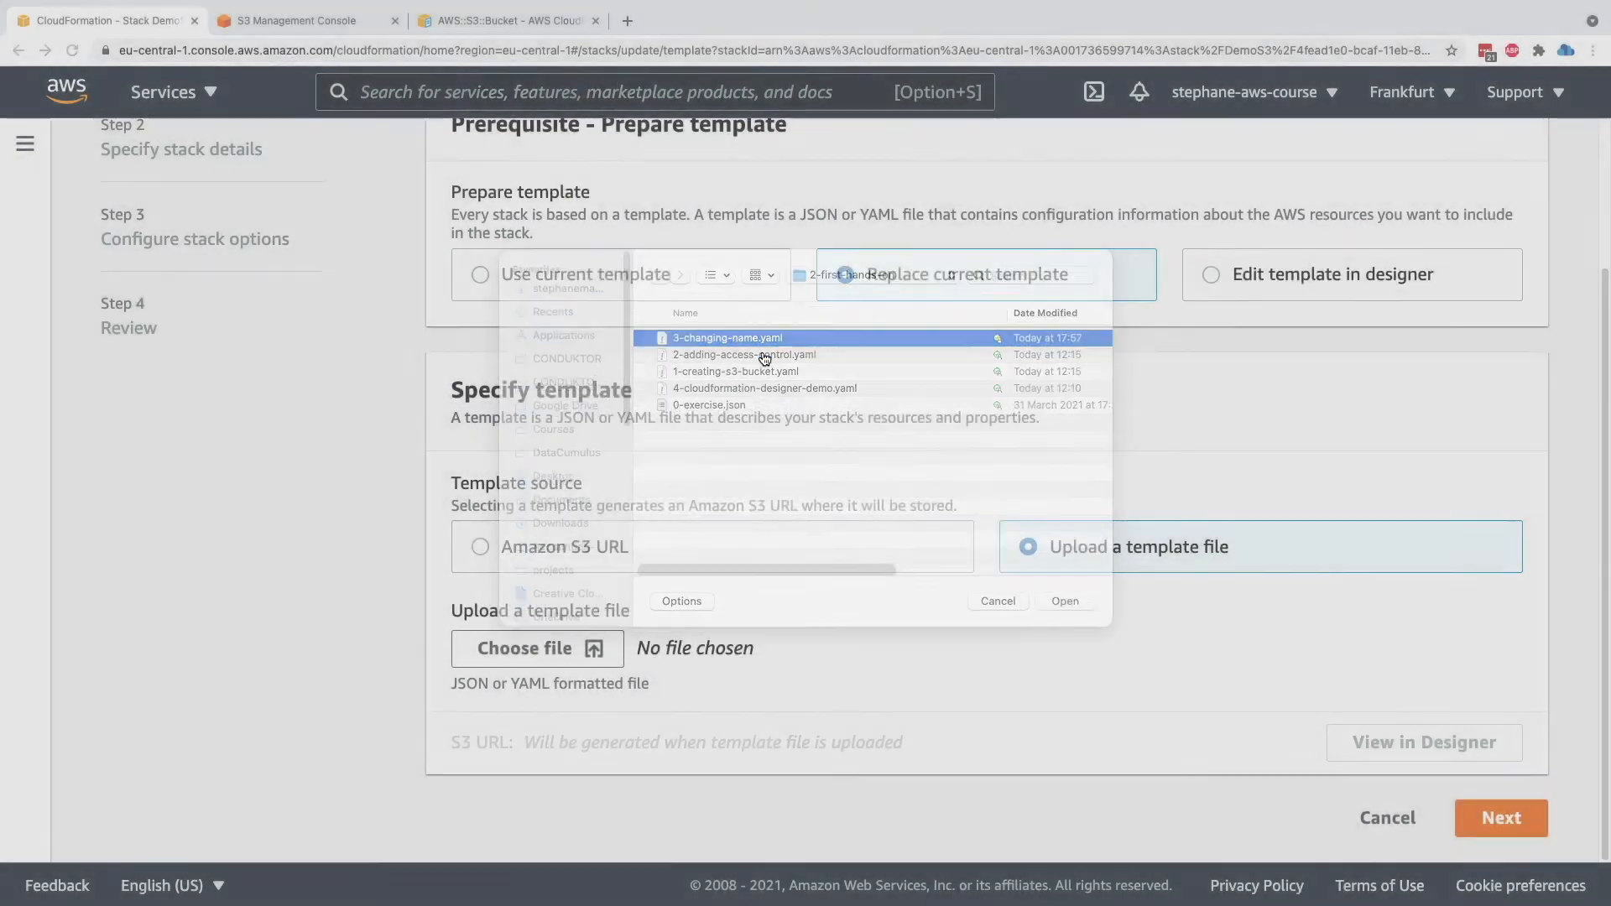
{"action": "left_click", "coordinate": [1064, 600]}
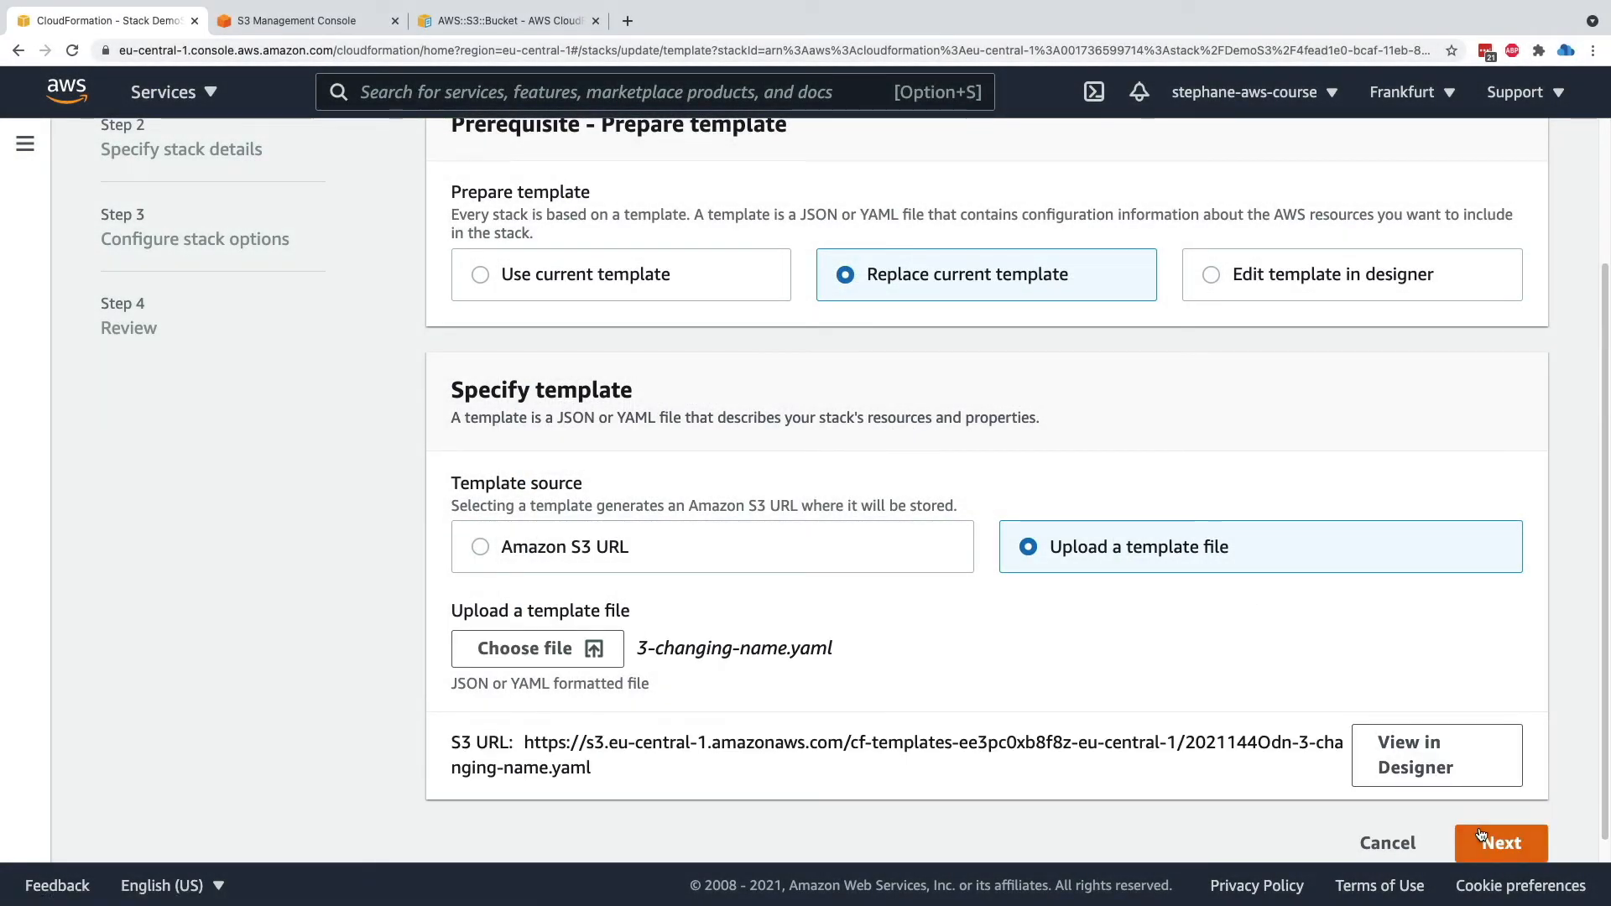
{"action": "left_click", "coordinate": [1500, 842]}
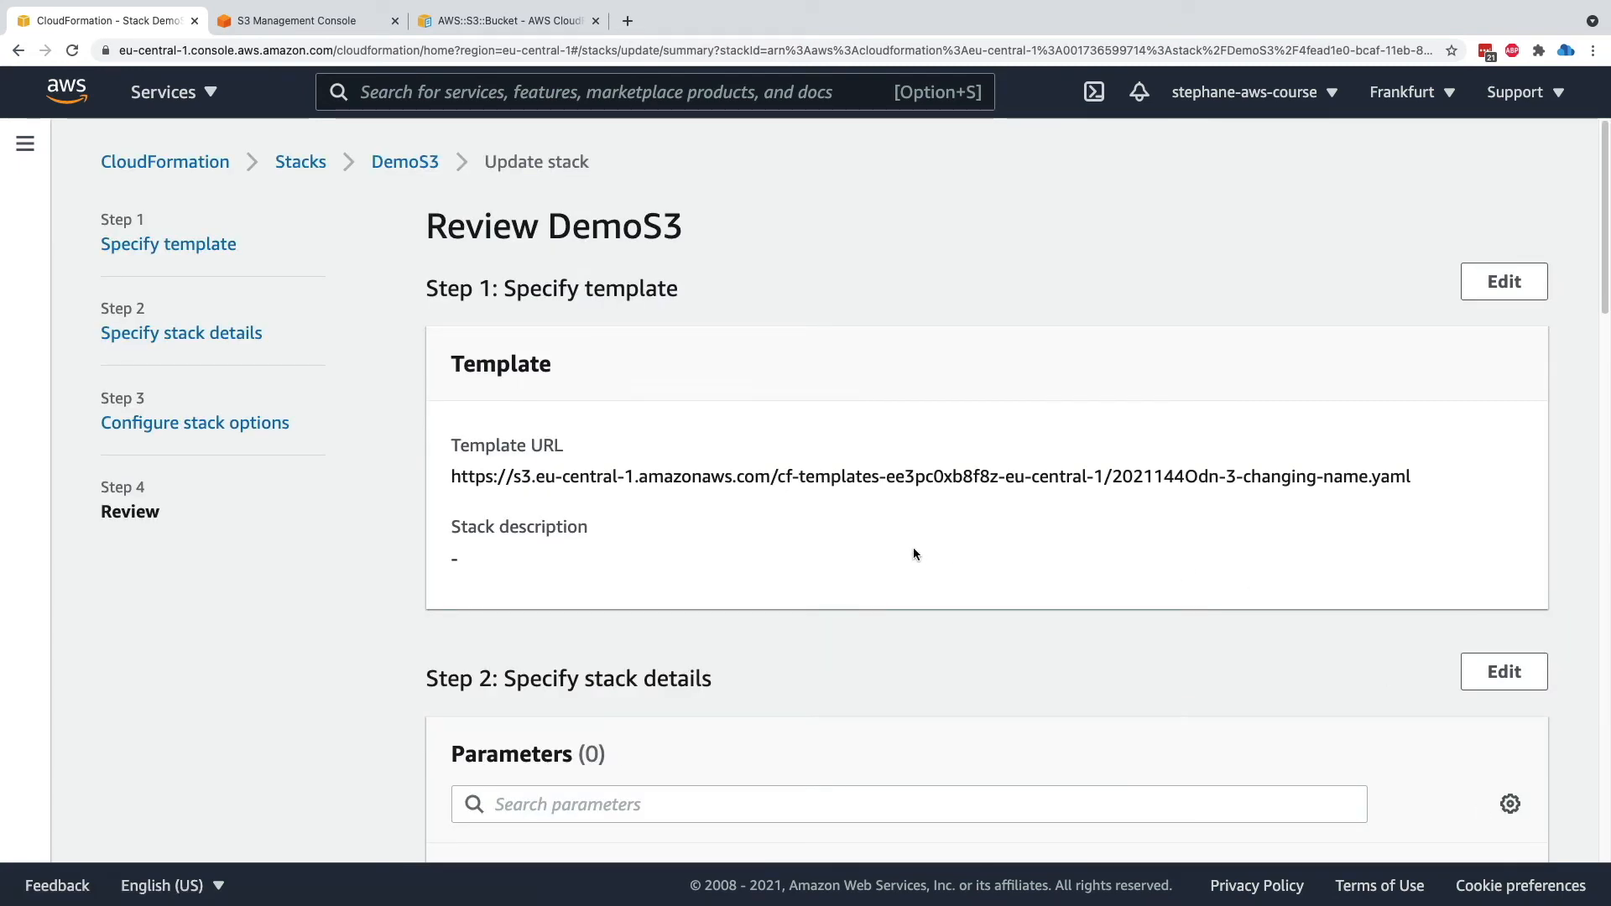
Confirm the change set shows MyS3Bucket Replacement True, glance at the current bucket, and submit the update
{"action": "scroll", "scroll_direction": "down", "scroll_amount": 3}
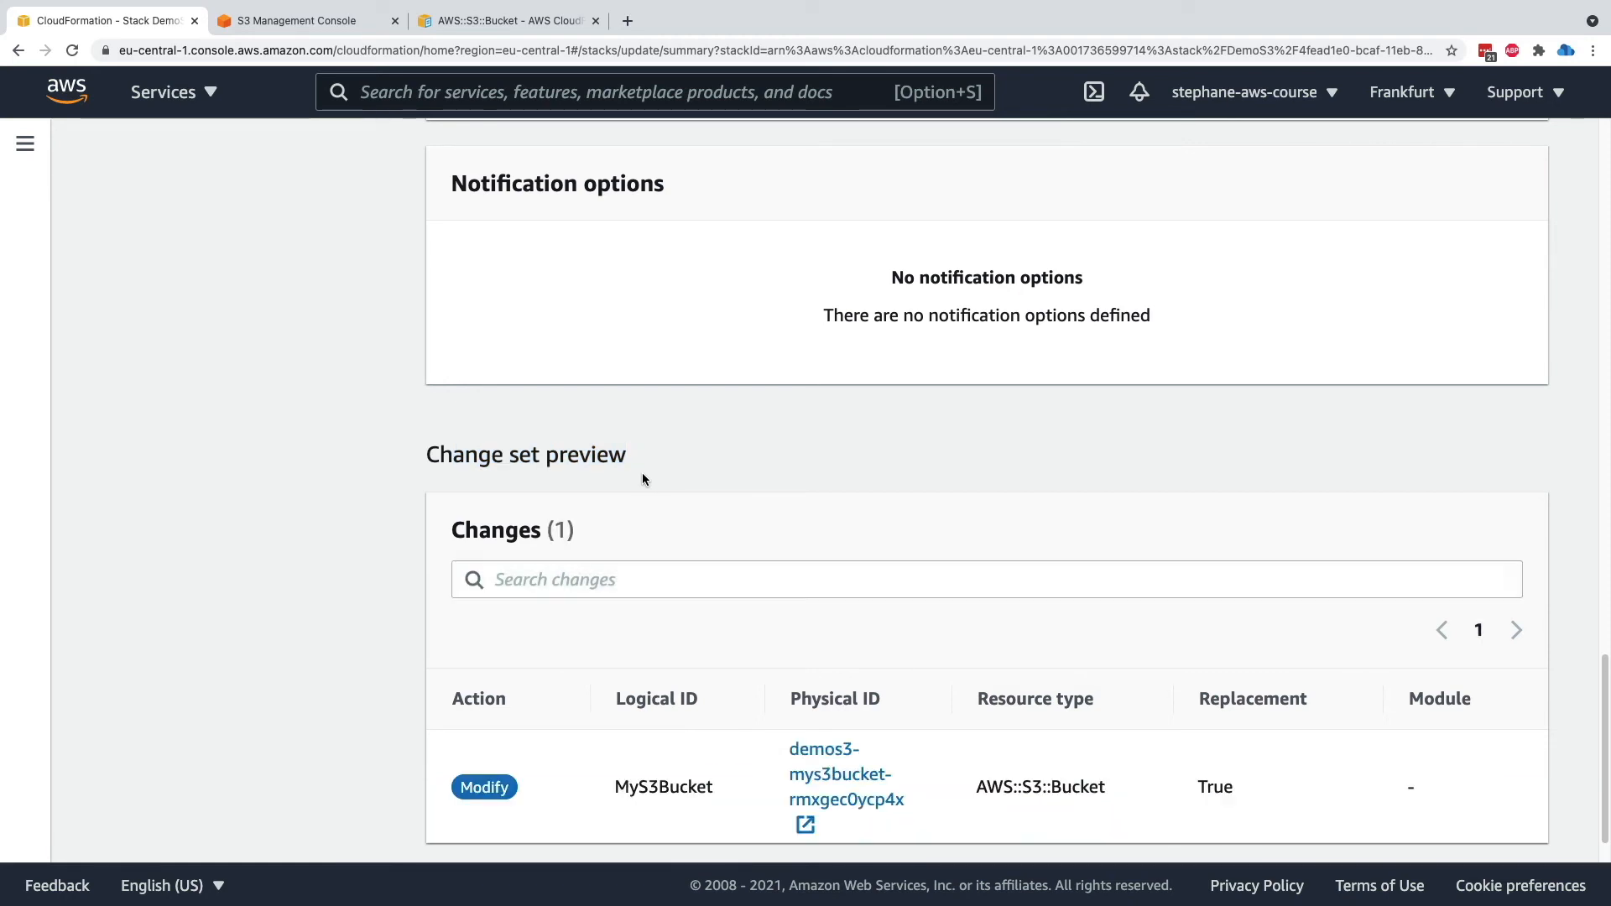
{"action": "scroll", "scroll_direction": "down", "scroll_amount": 3}
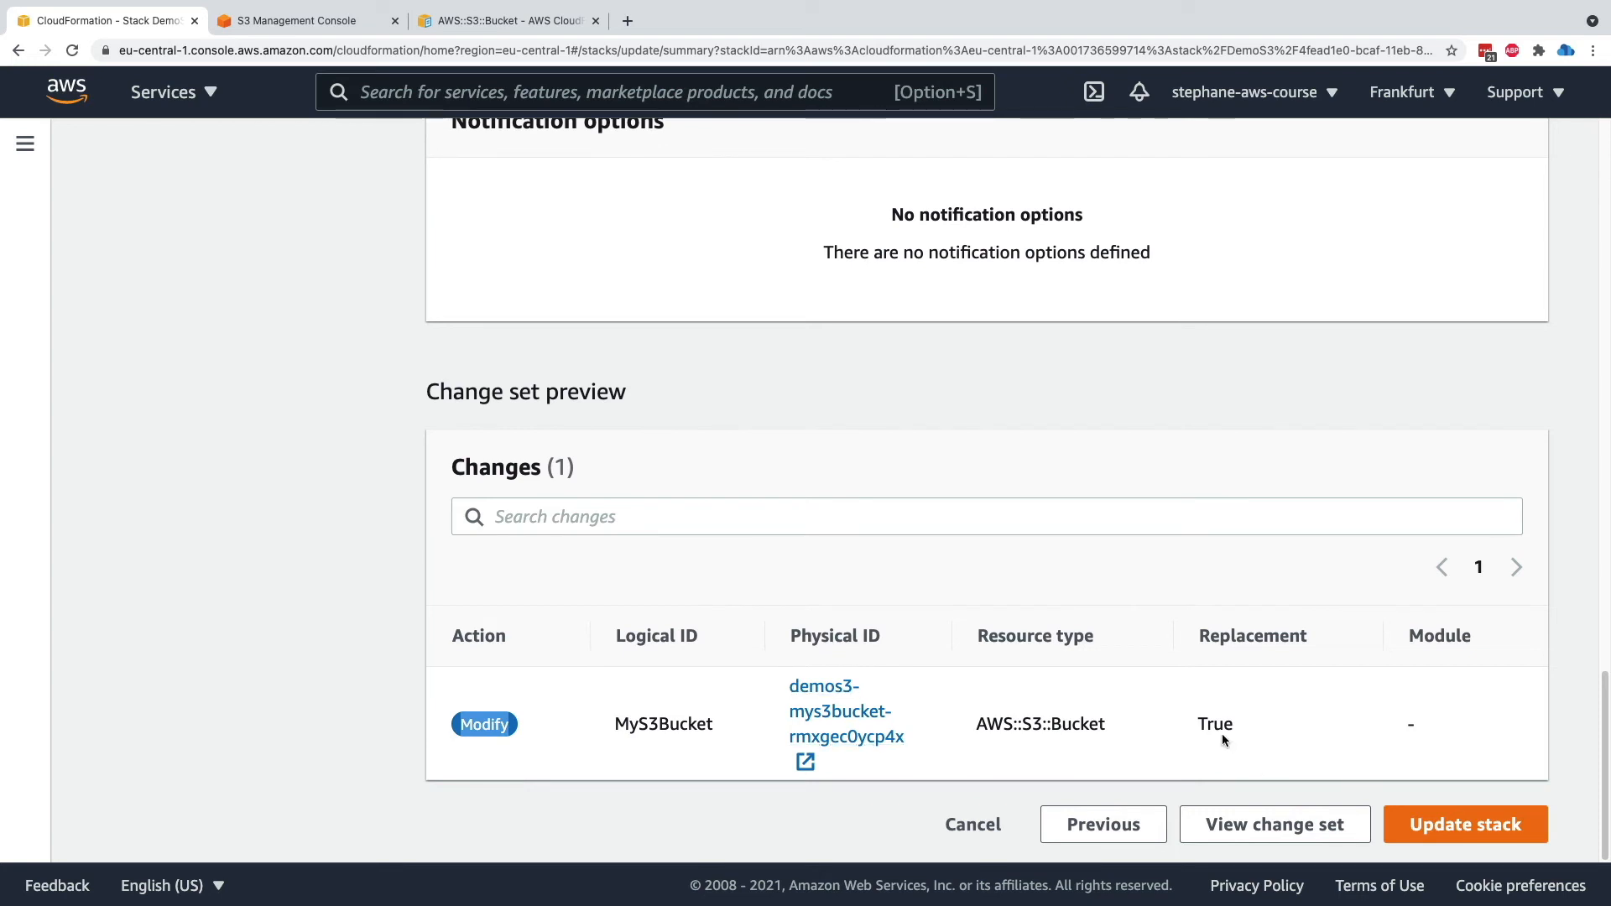
{"action": "double_click", "coordinate": [1215, 725]}
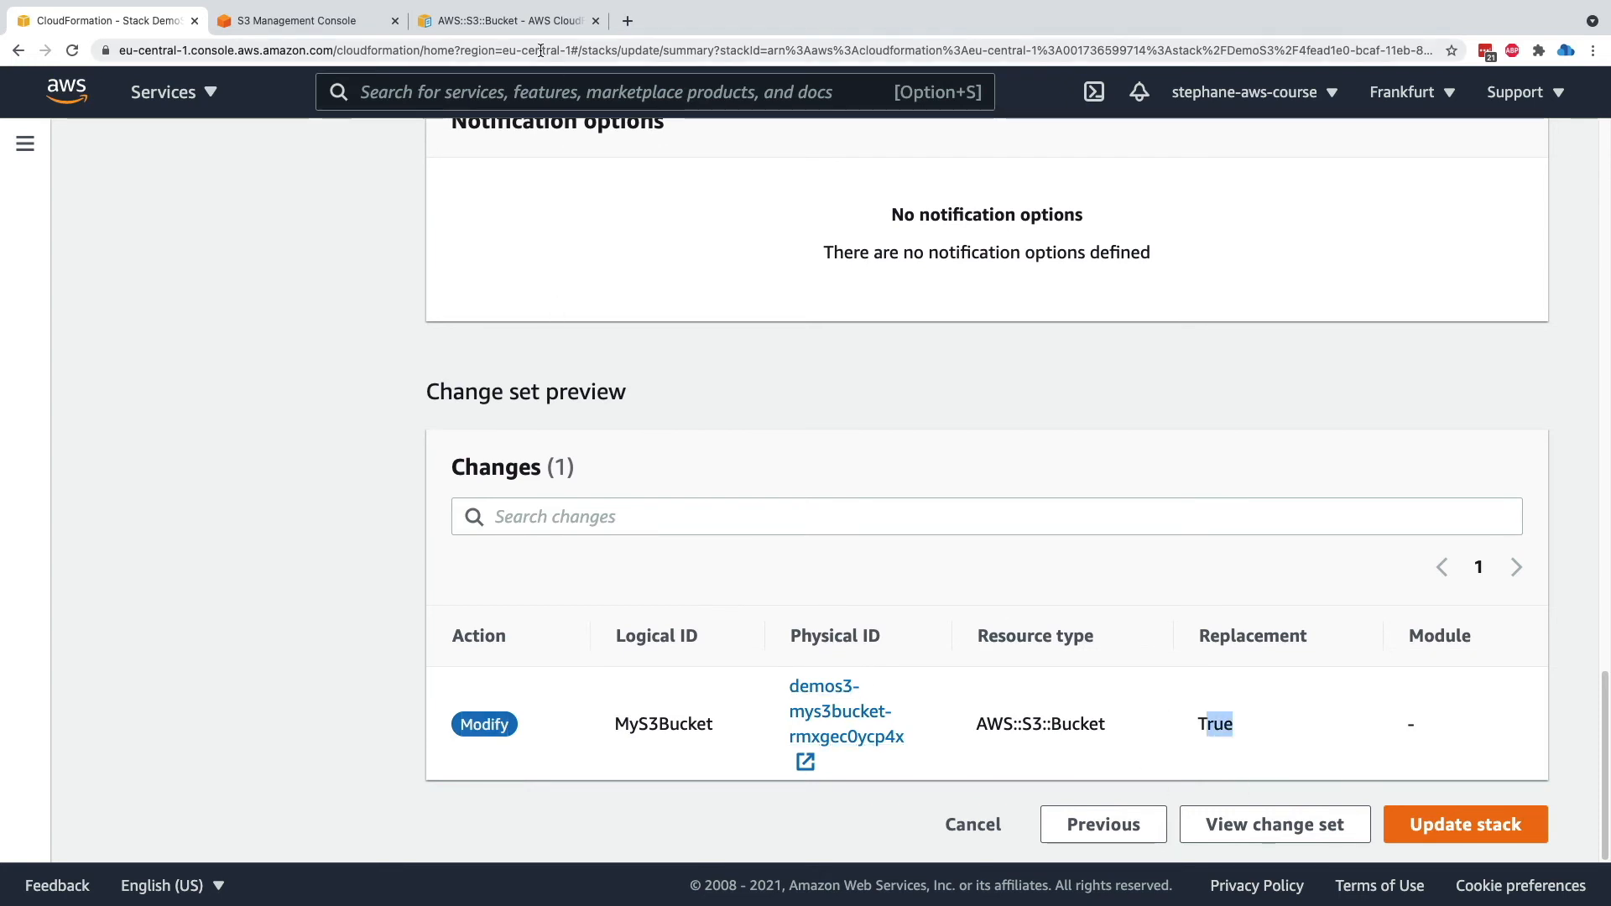
{"action": "left_click", "coordinate": [503, 20]}
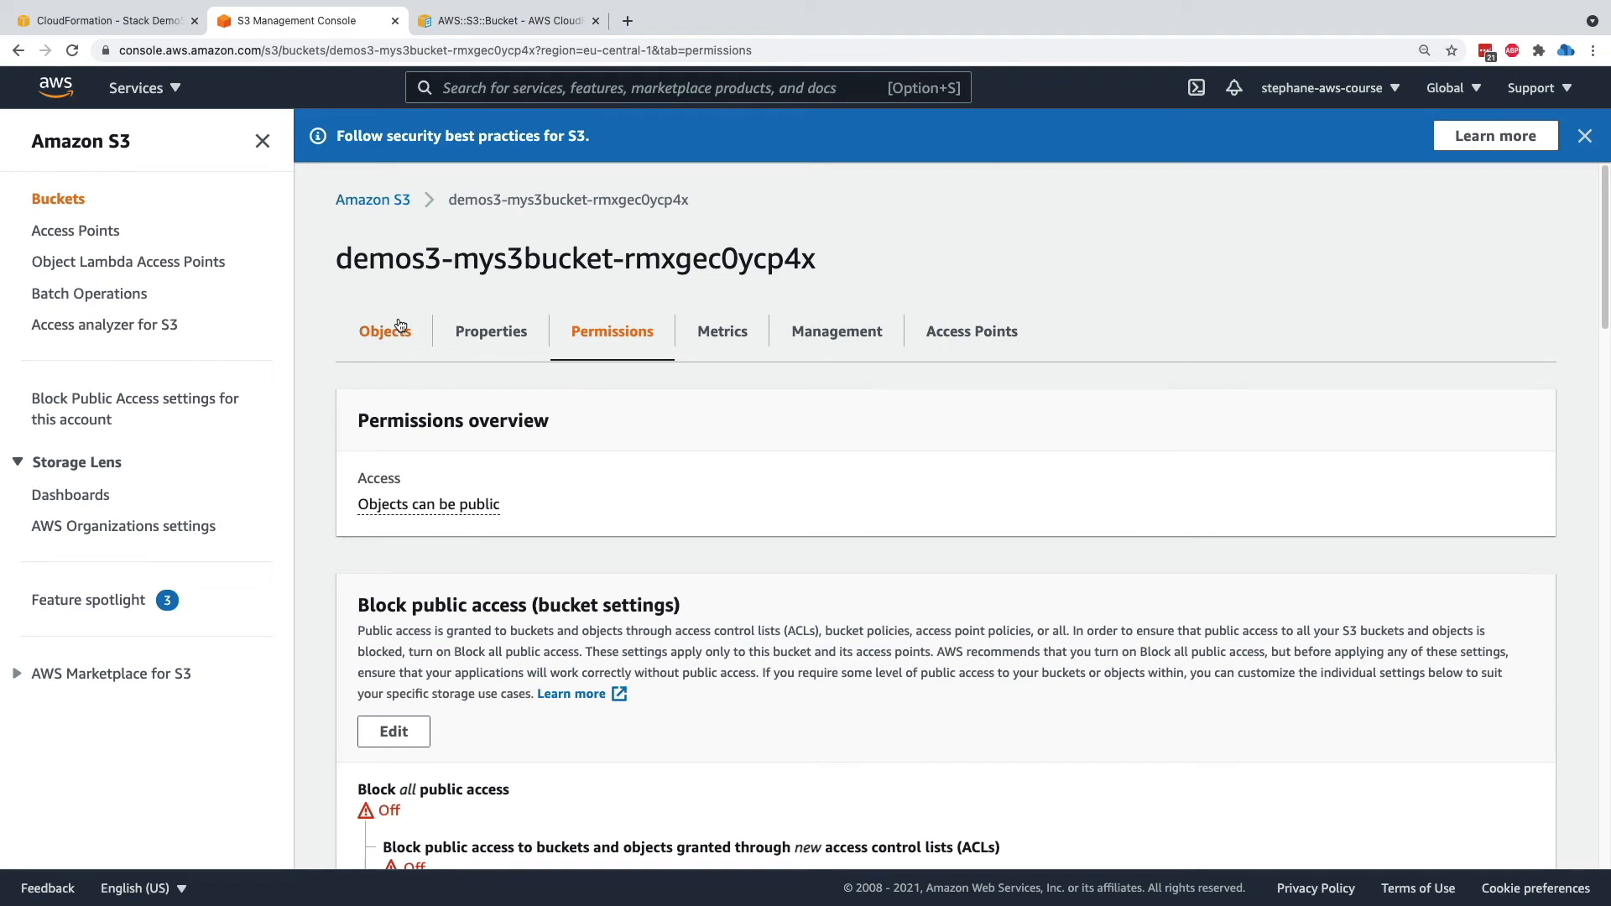
{"action": "left_click", "coordinate": [384, 331]}
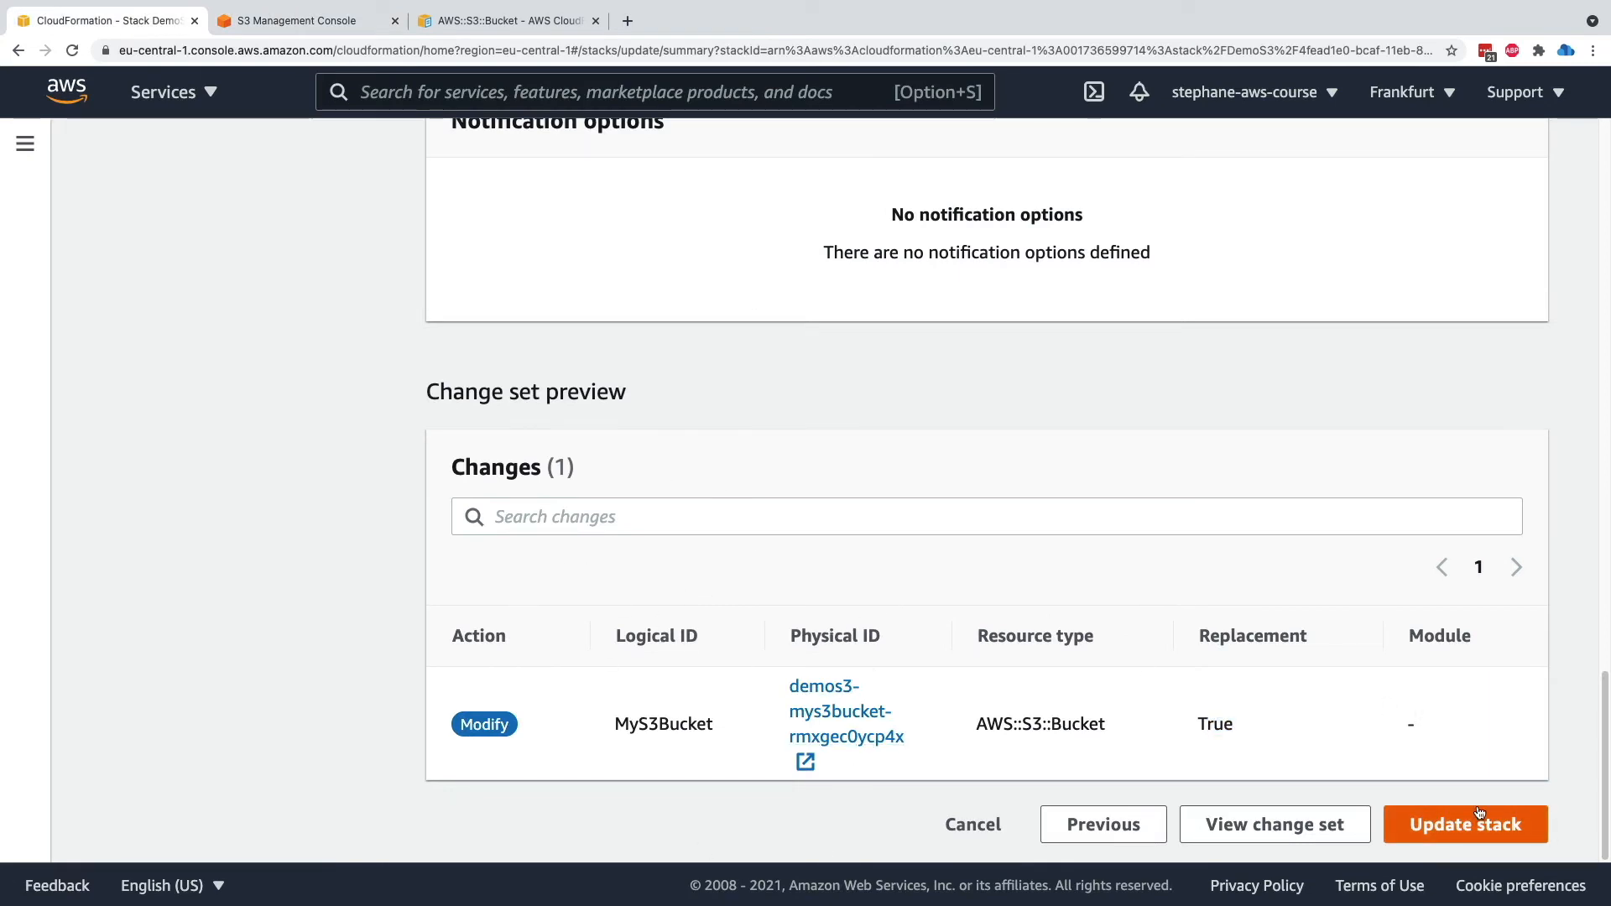
{"action": "left_click", "coordinate": [1463, 824]}
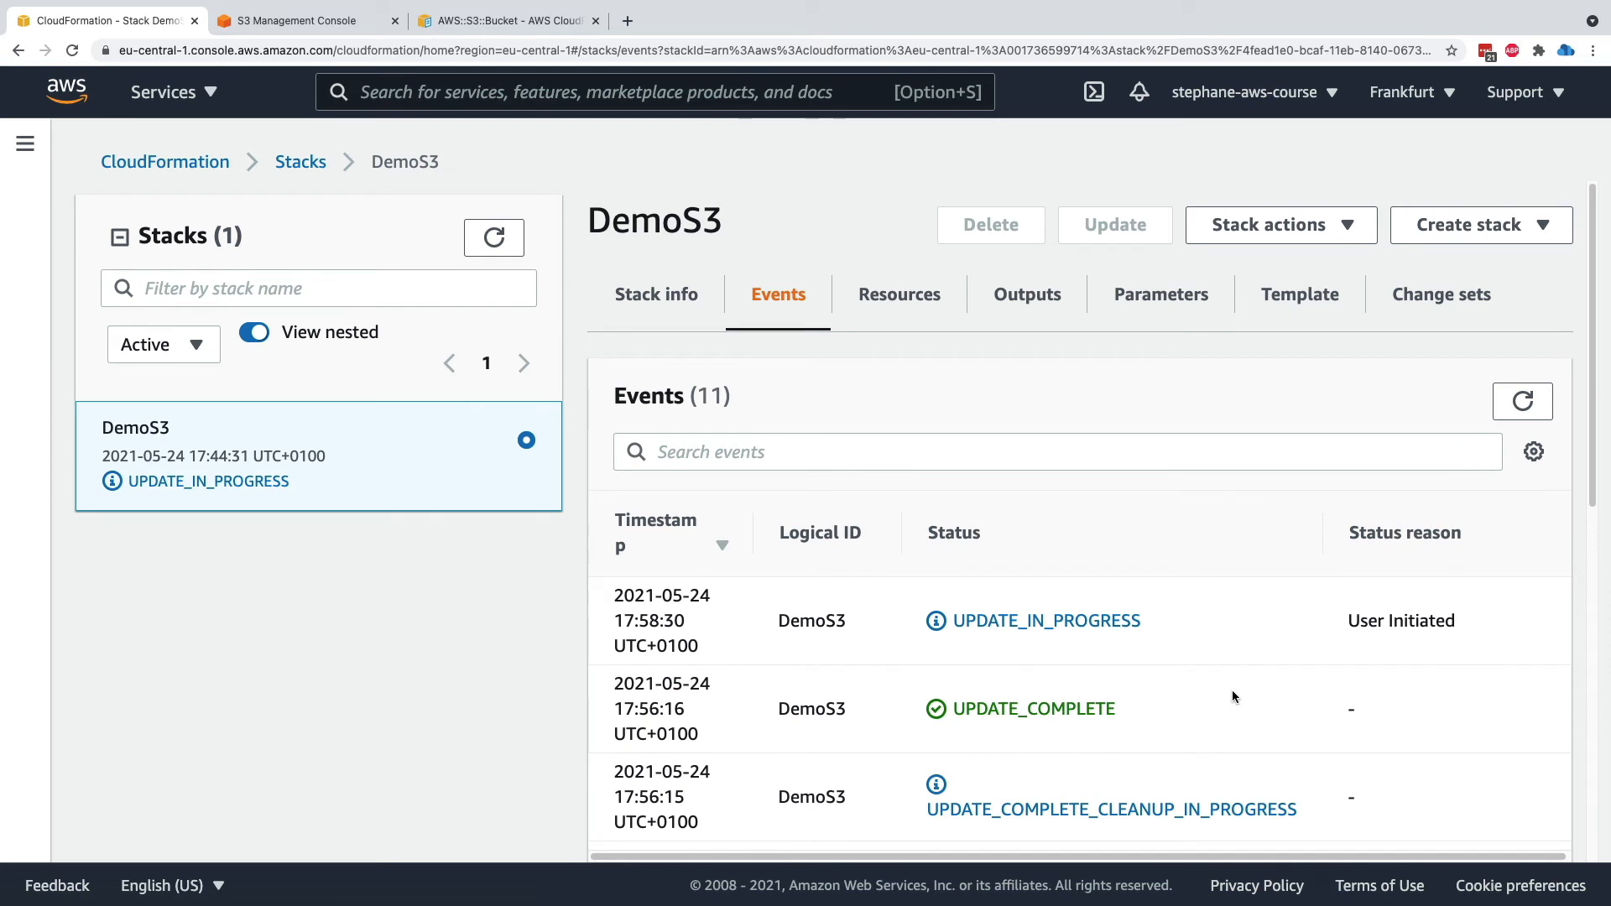
{"action": "mouse_move", "coordinate": [1077, 626]}
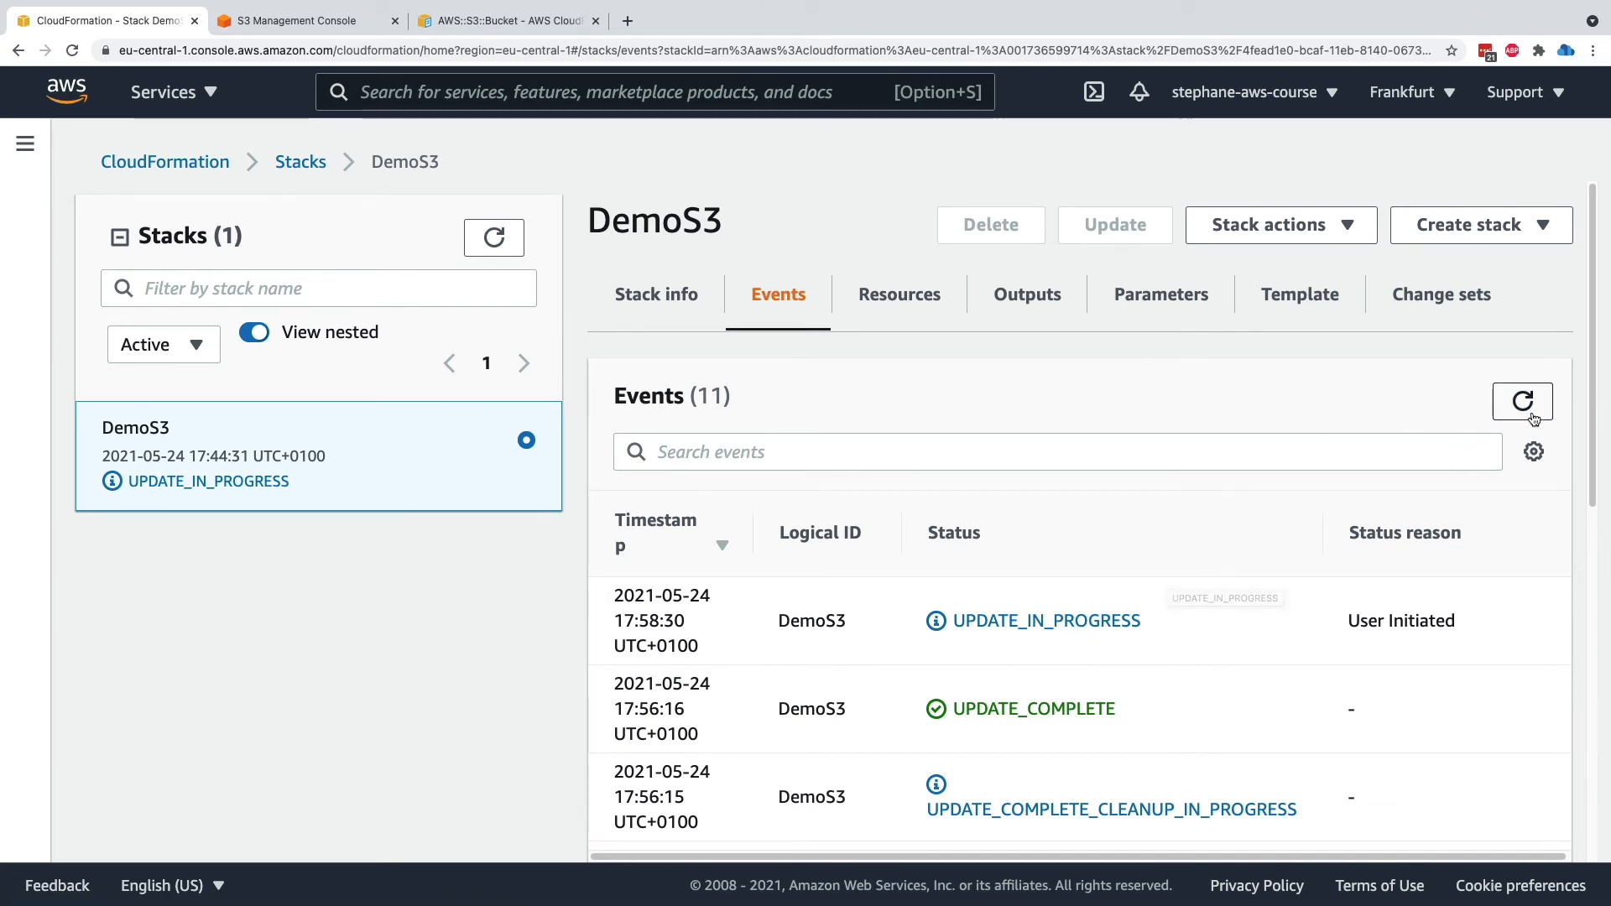
Refresh Events until the new bucket is created, DemoS3 is UPDATE_COMPLETE and old MyS3Bucket DELETE_COMPLETE
{"action": "left_click", "coordinate": [1522, 401]}
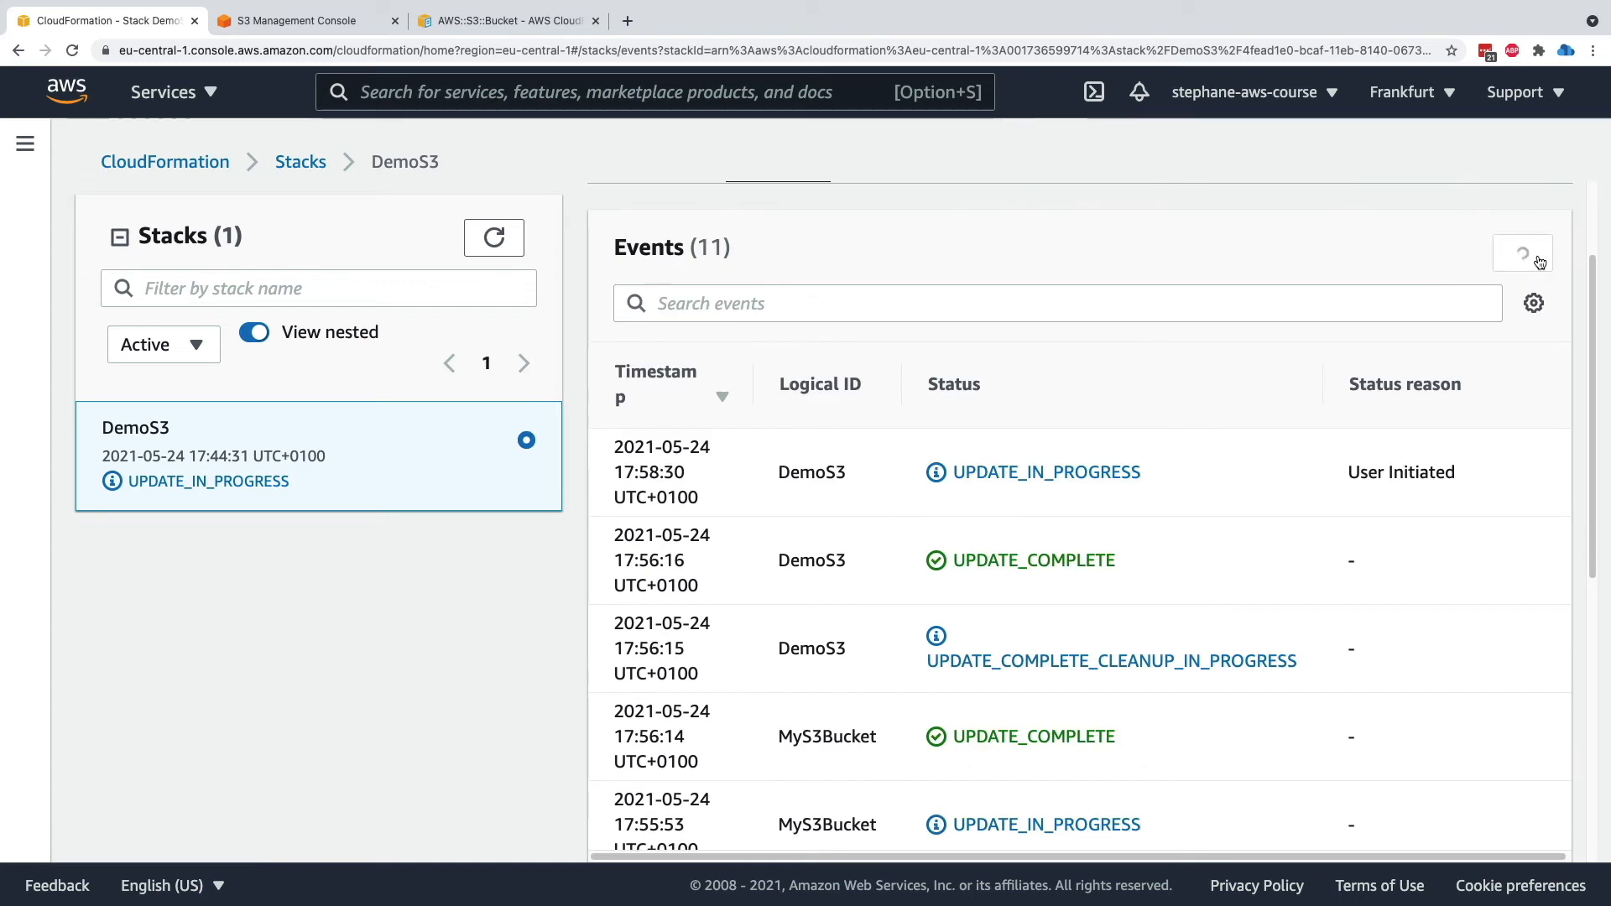
{"action": "left_click", "coordinate": [1523, 254]}
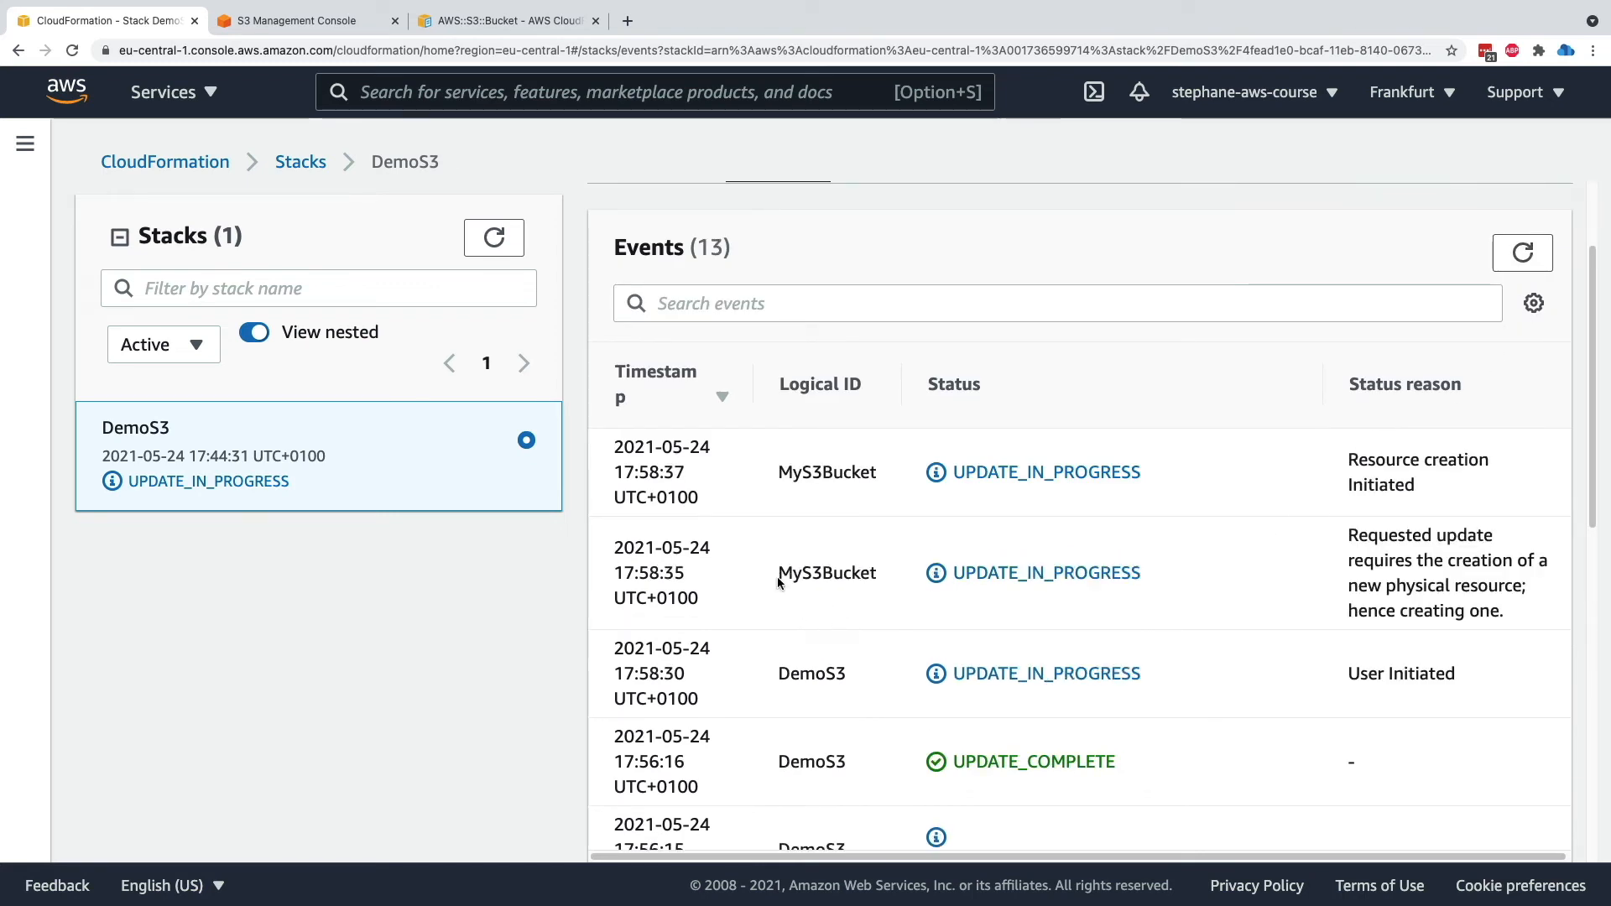
{"action": "double_click", "coordinate": [826, 572]}
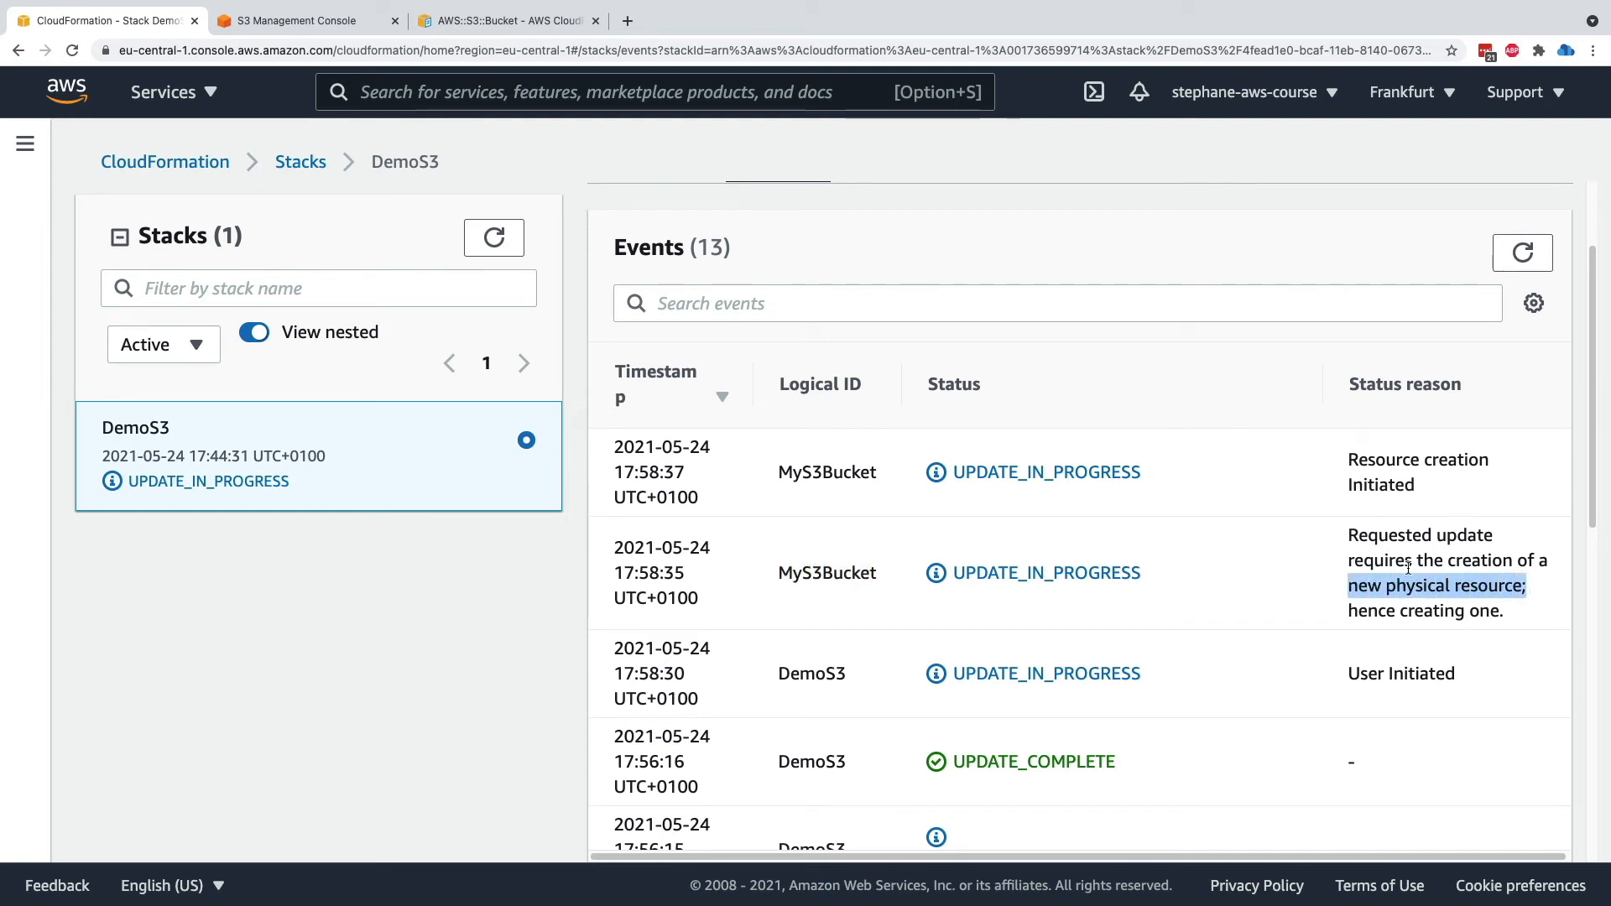
{"action": "mouse_move", "coordinate": [1437, 586]}
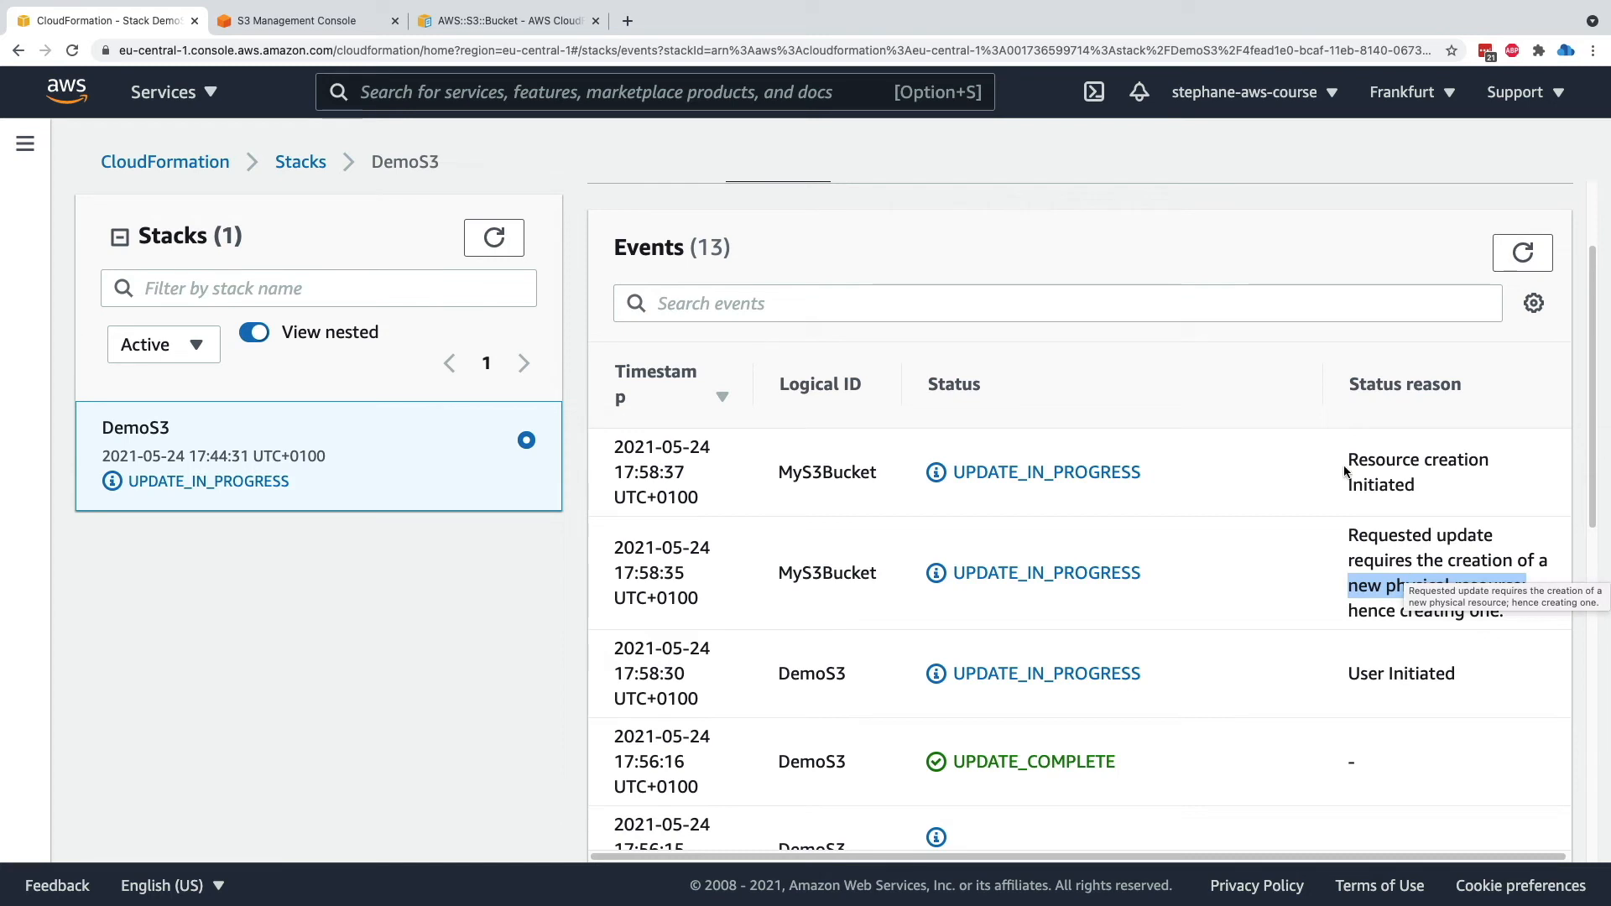
{"action": "left_click", "coordinate": [1522, 253]}
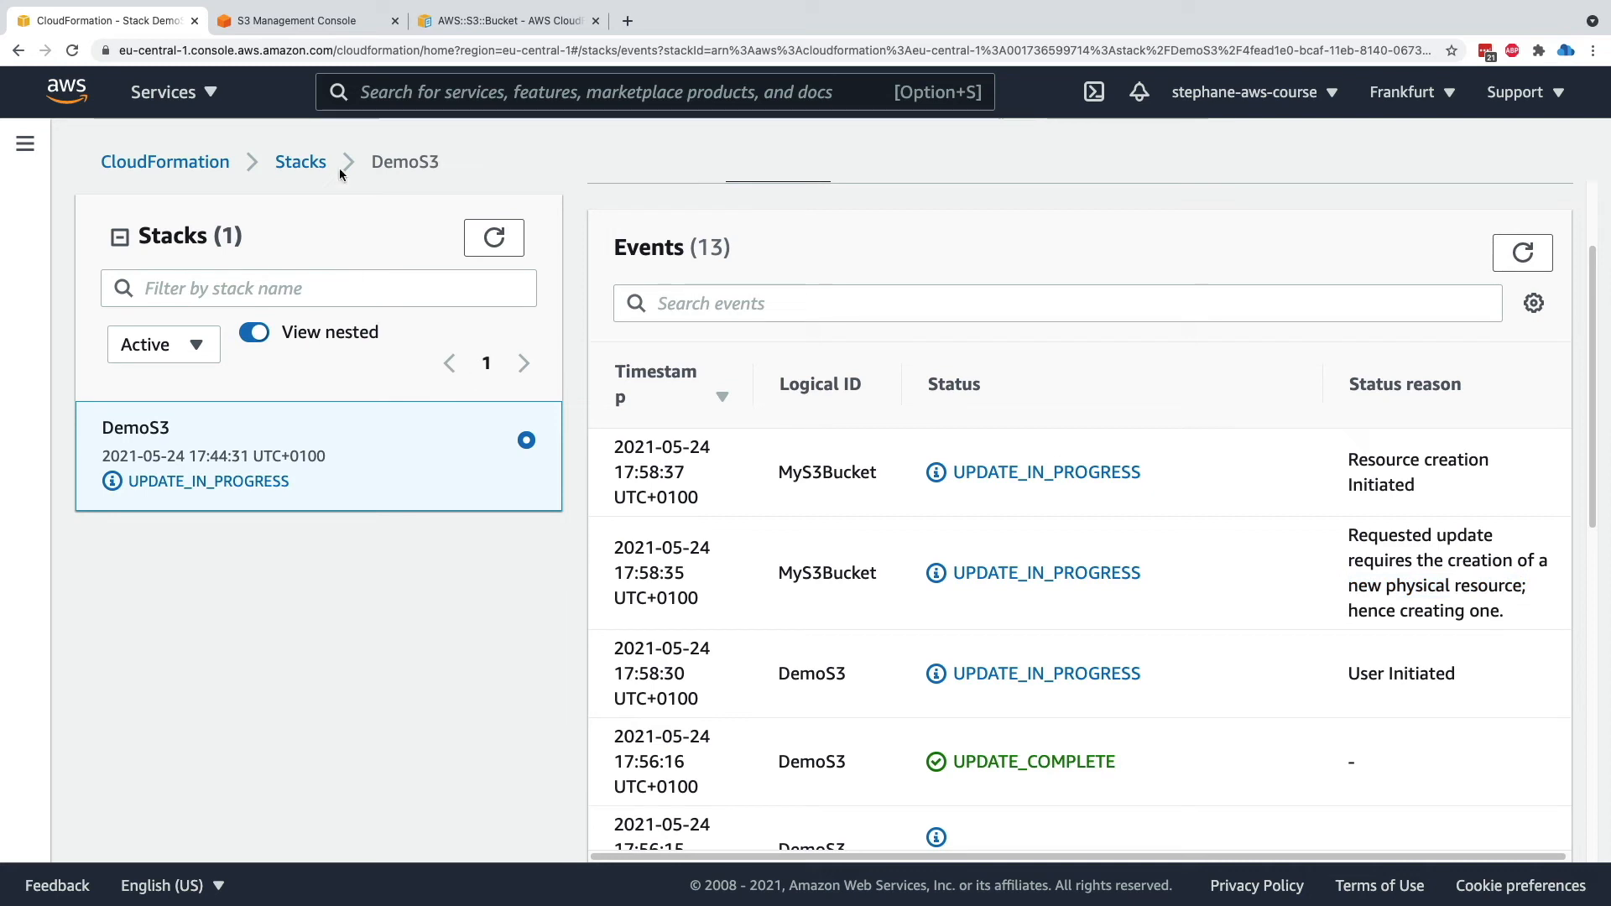
{"action": "left_click", "coordinate": [305, 20]}
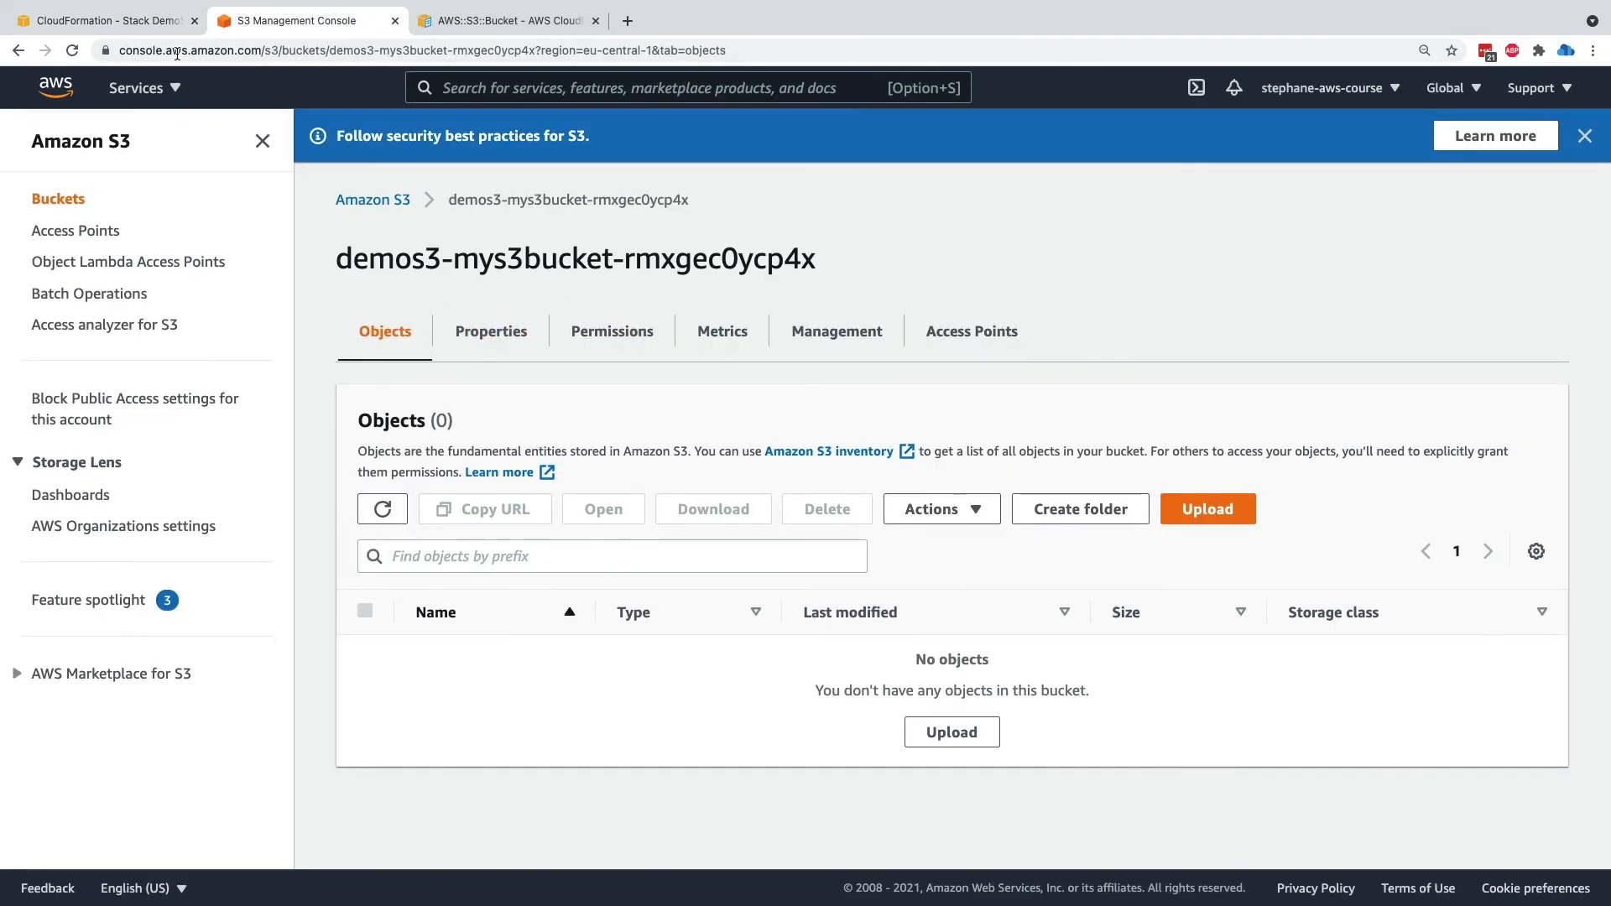
{"action": "left_click", "coordinate": [102, 20]}
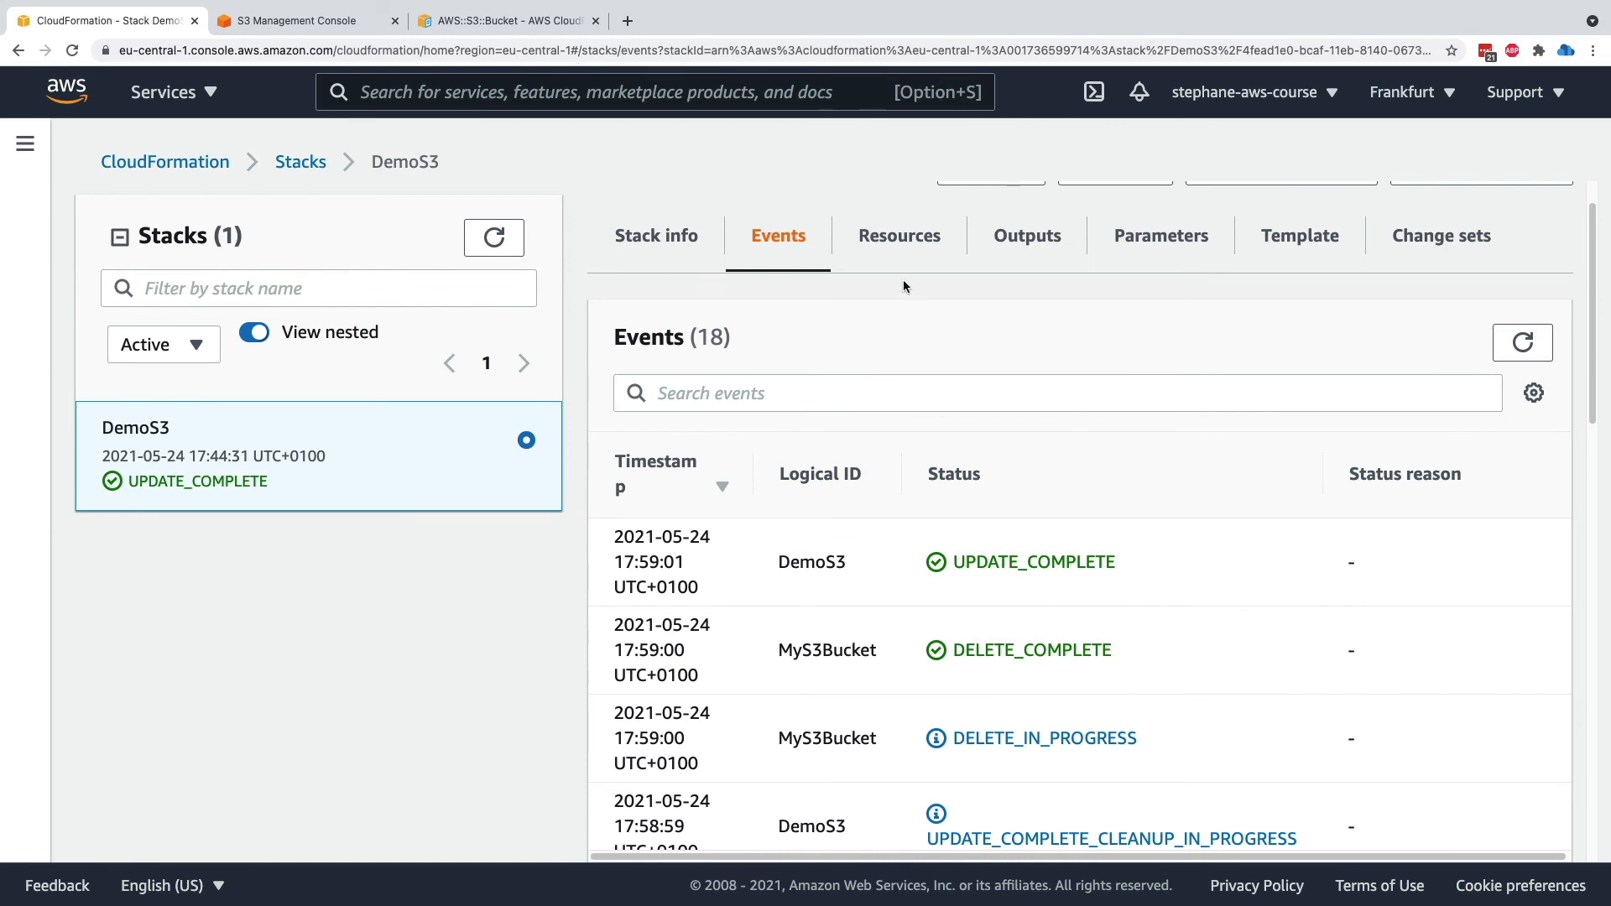
From the stack's Resources, open the MyS3Bucket physical ID insert-some-random-string-here-12345233 in S3
{"action": "left_click", "coordinate": [898, 235]}
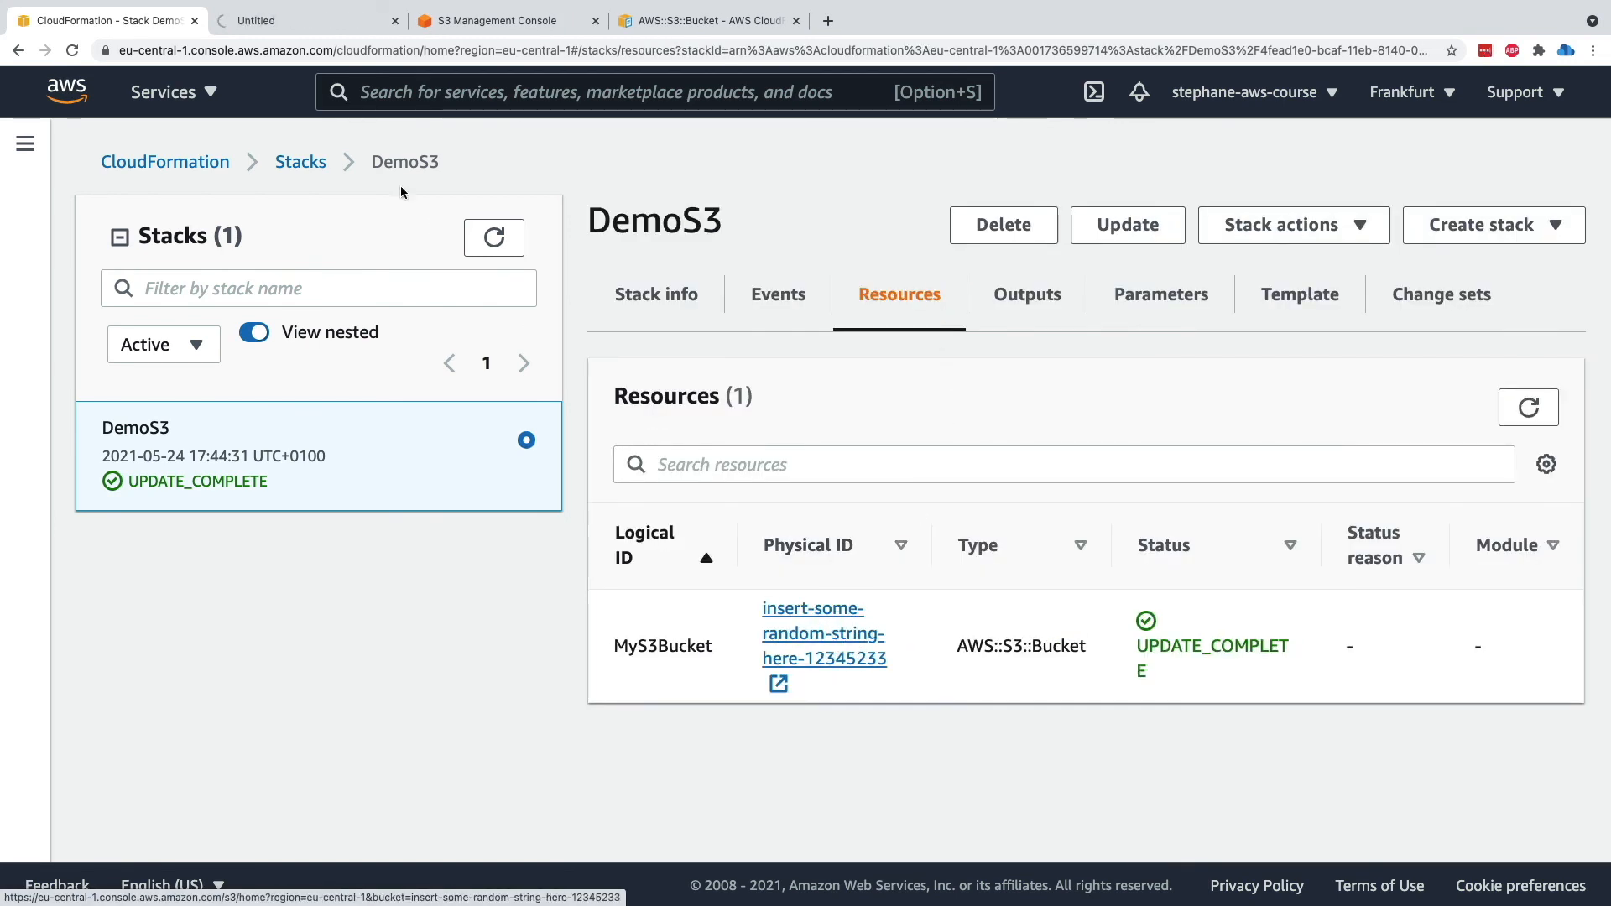
{"action": "left_click", "coordinate": [822, 632]}
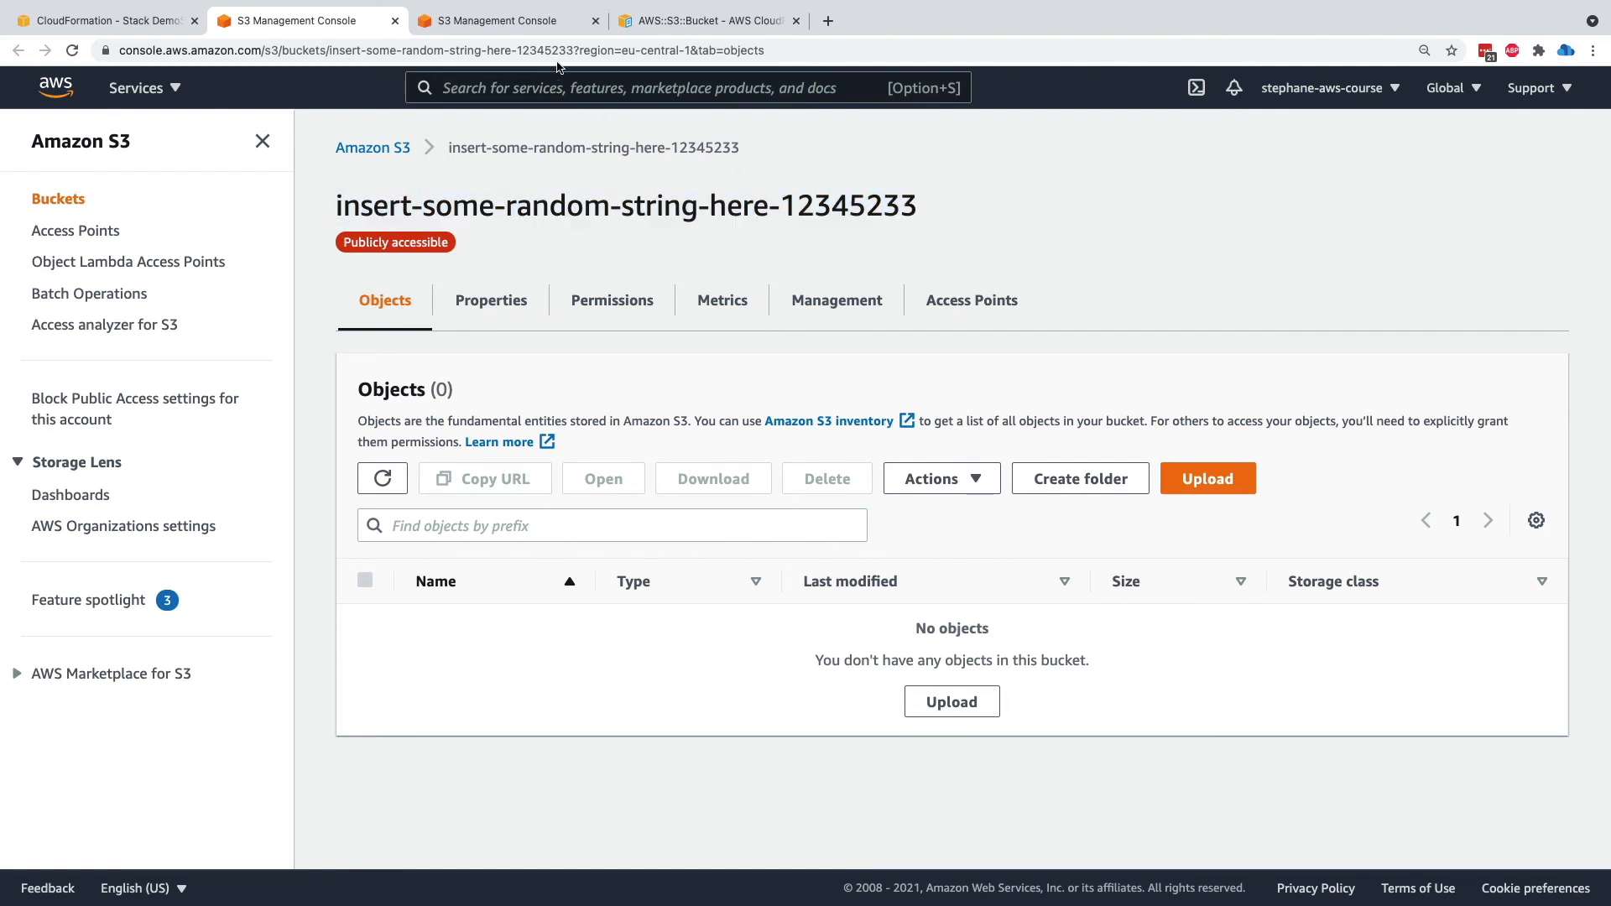
Reload the old bucket demos3-mys3bucket-rmxgec0ycp4x to see it reported not found, then return to DemoS3
{"action": "left_click", "coordinate": [504, 20]}
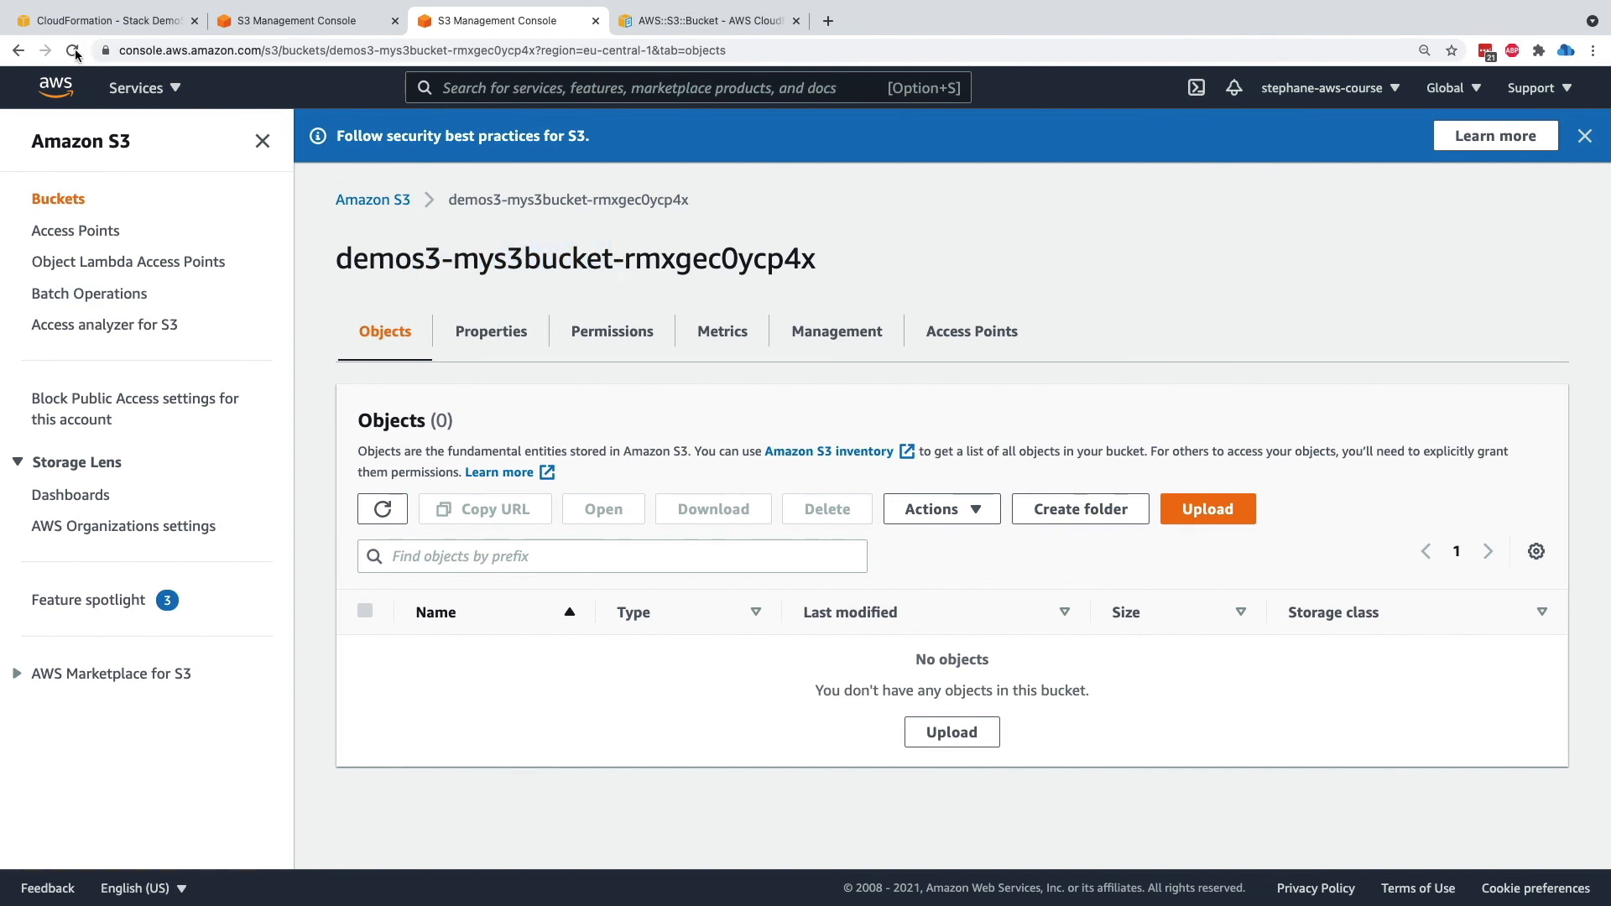
{"action": "left_click", "coordinate": [74, 49]}
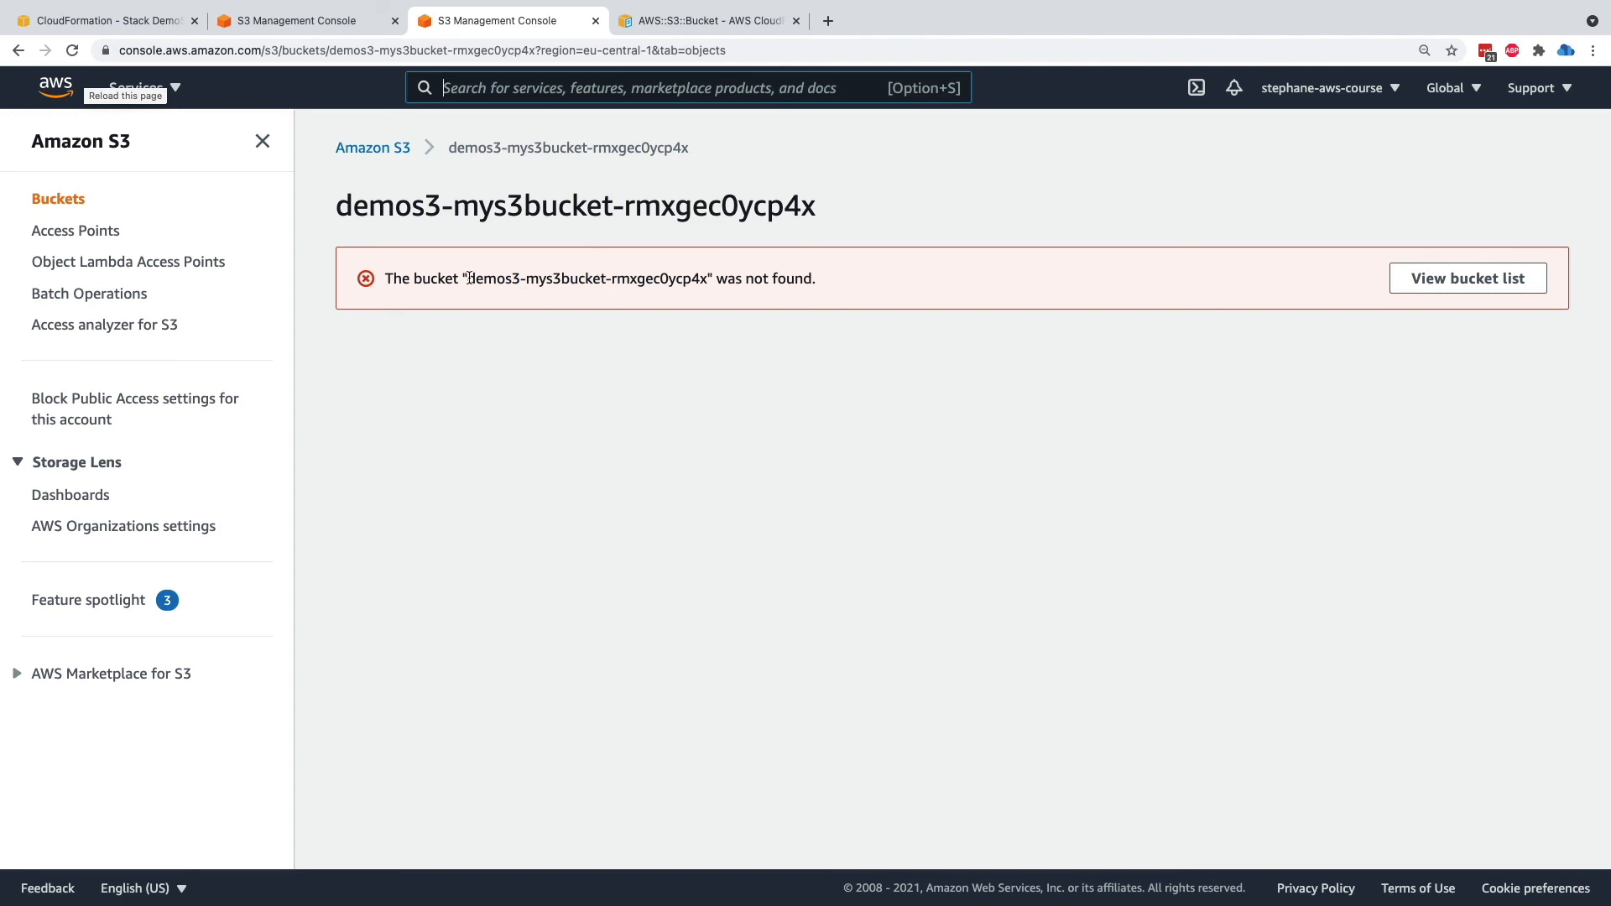
{"action": "double_click", "coordinate": [587, 278]}
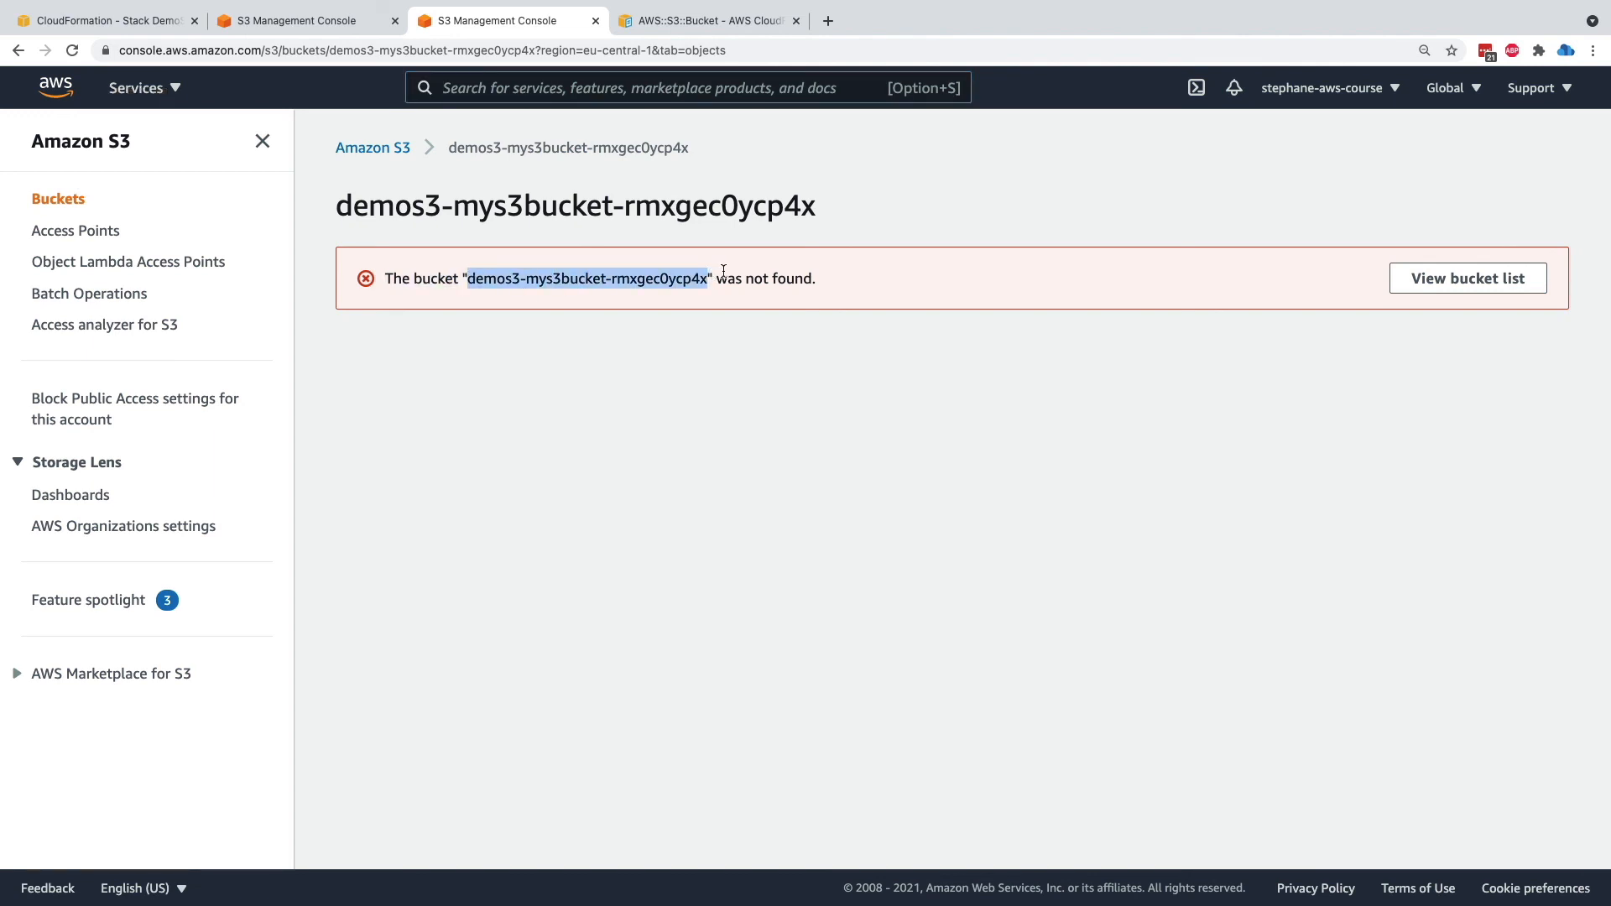
{"action": "left_click", "coordinate": [102, 20]}
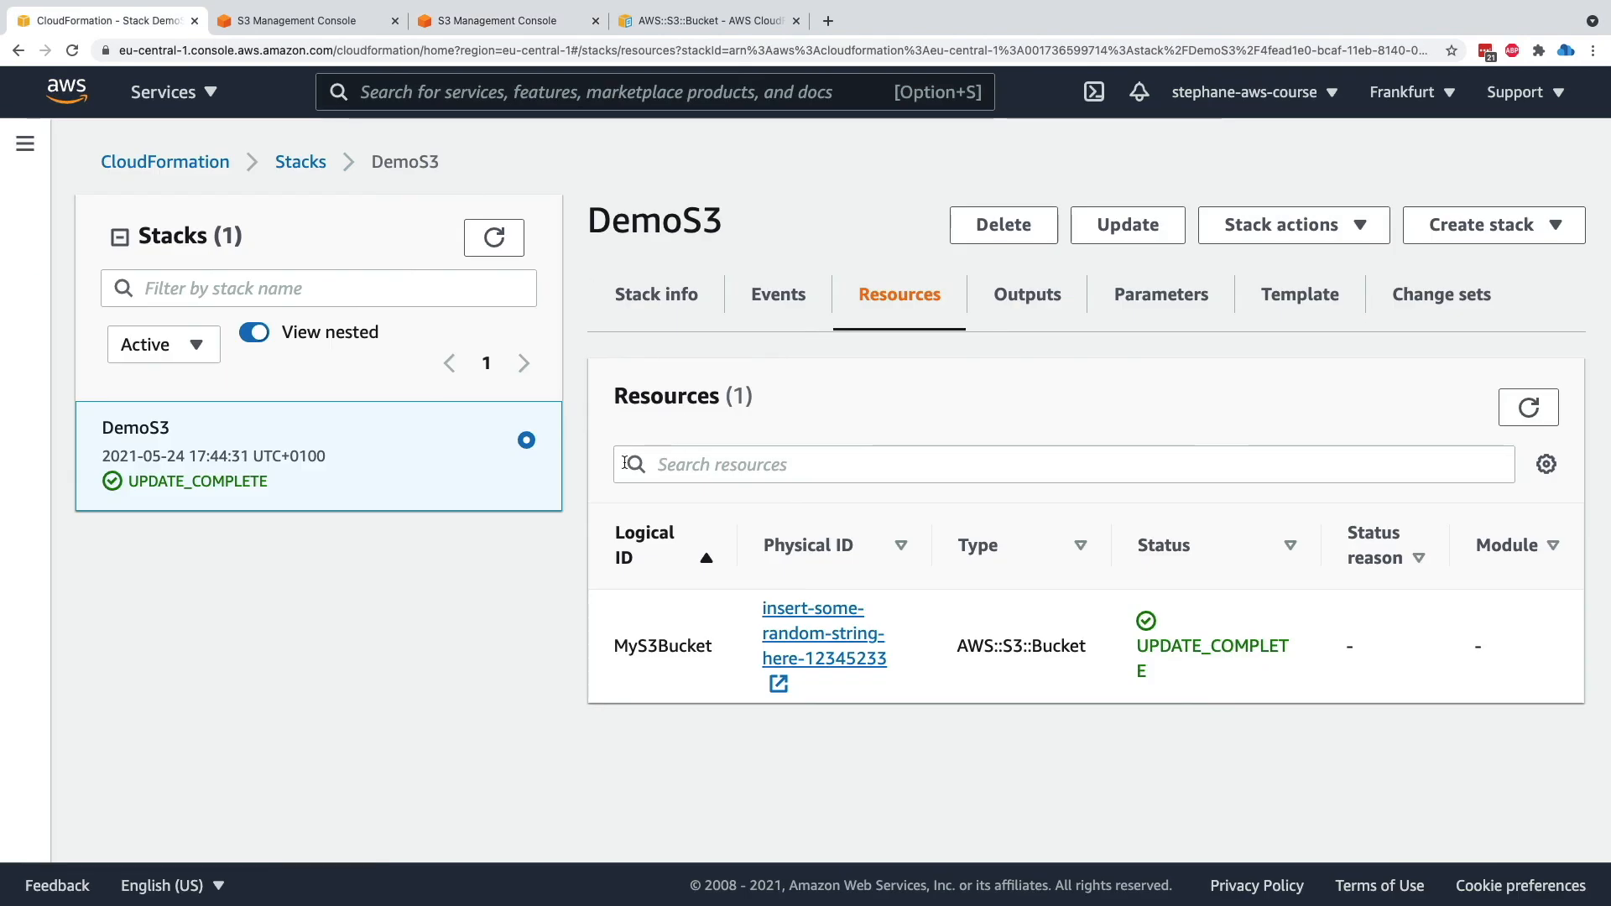